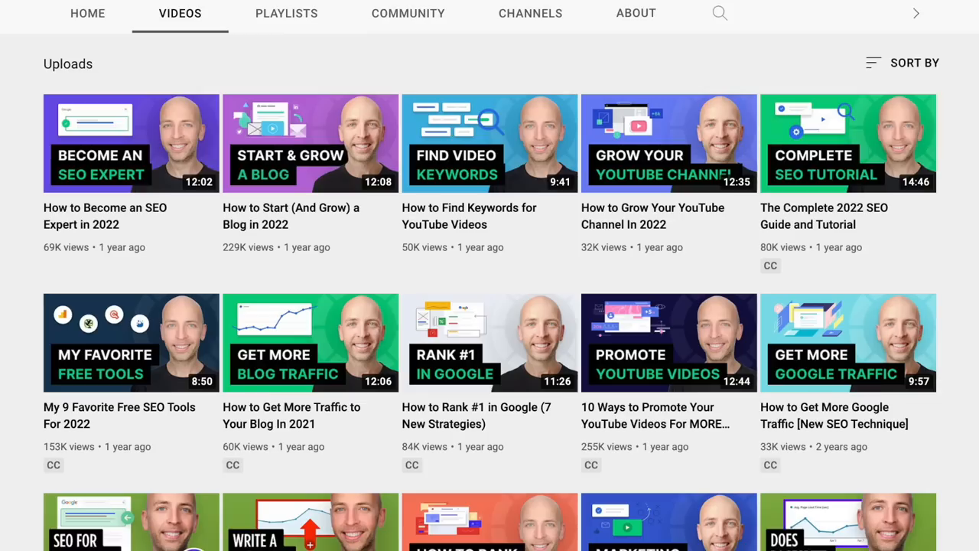
Scroll the creatine supplement results down toward the People also ask questions.
scroll(down, 3)
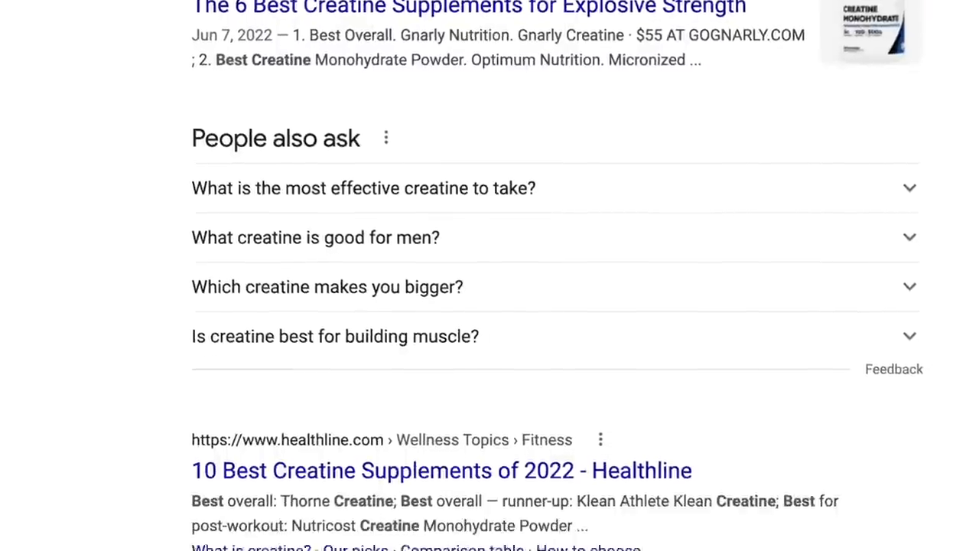
scroll(down, 3)
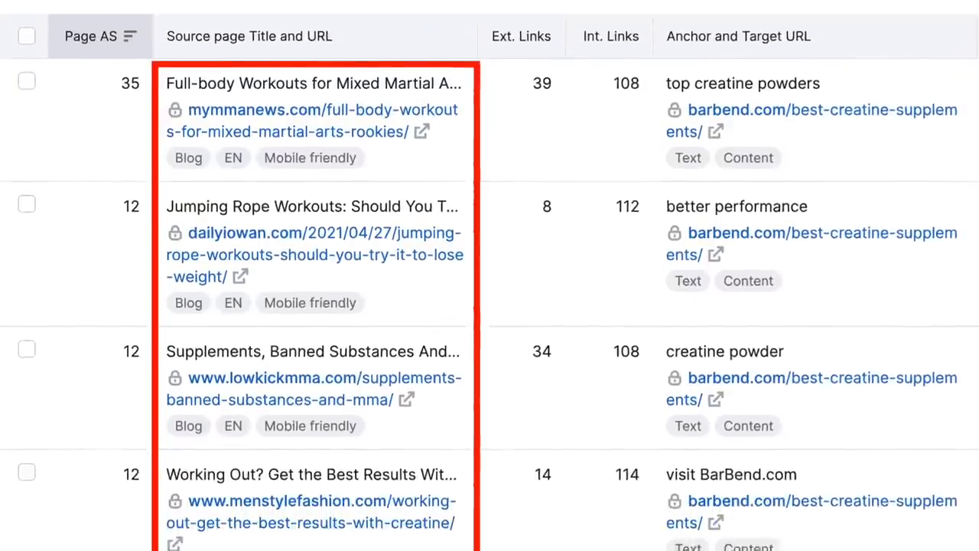
scroll(down, 3)
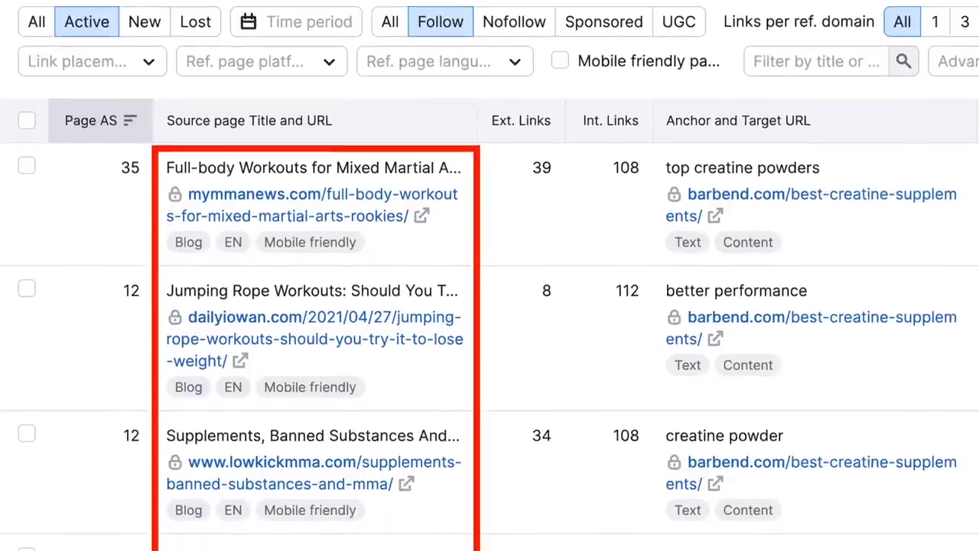
scroll(down, 3)
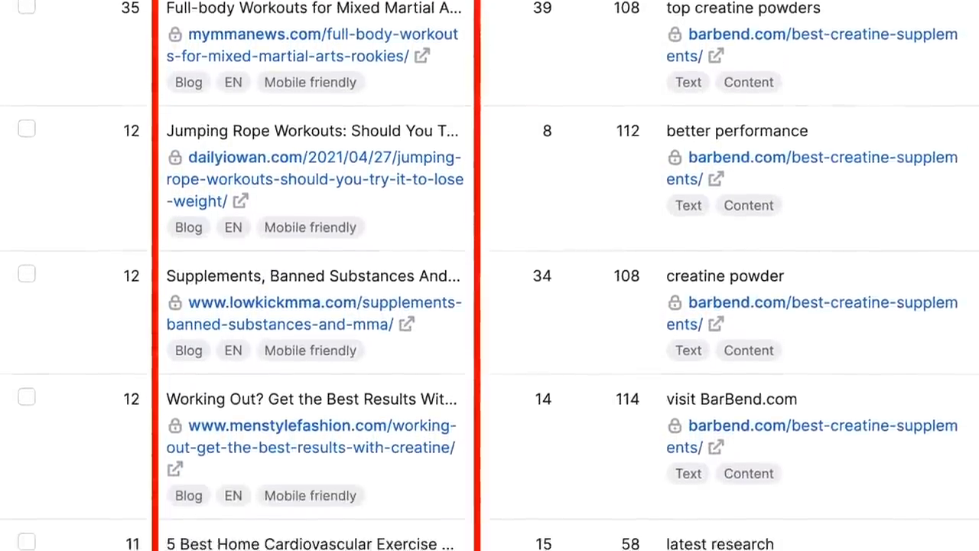
scroll(down, 3)
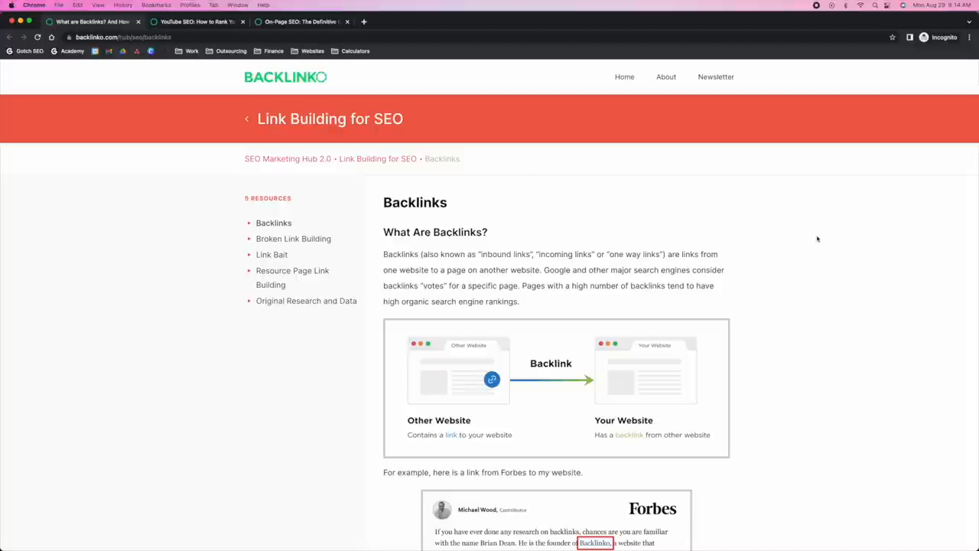
mouse_move(808, 254)
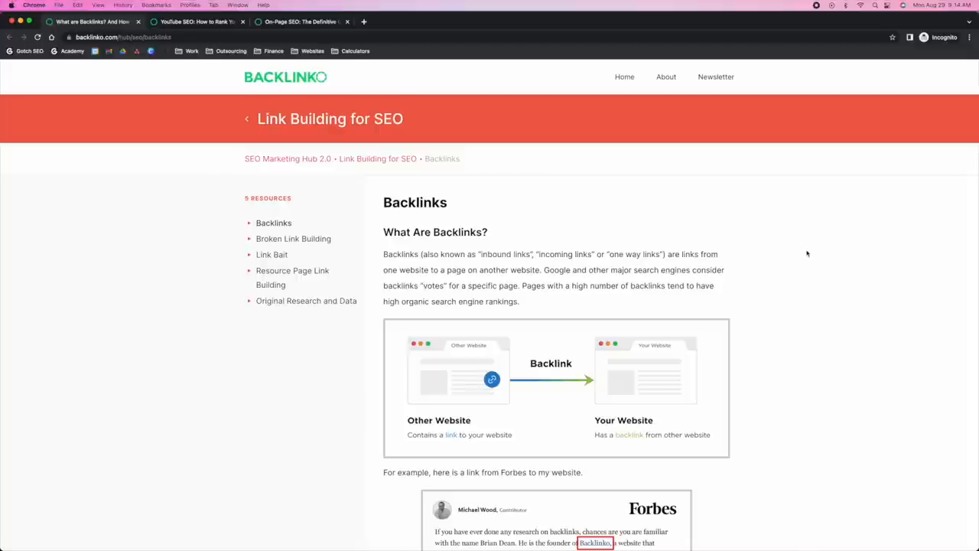
mouse_move(814, 258)
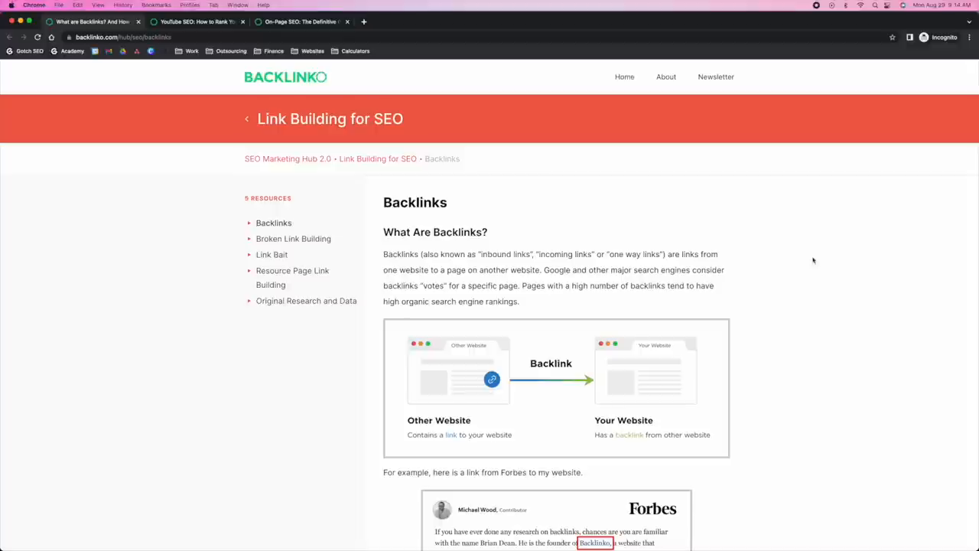
scroll(down, 3)
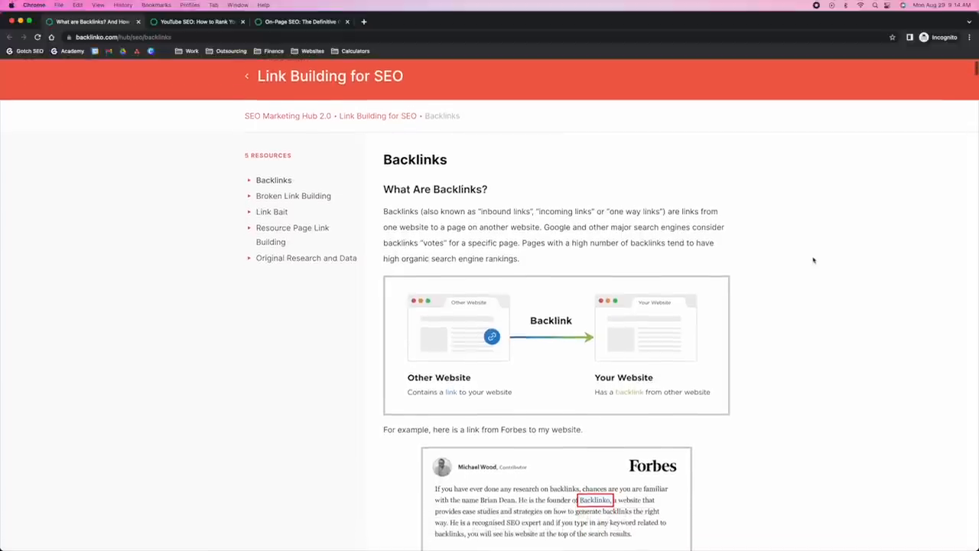
scroll(down, 3)
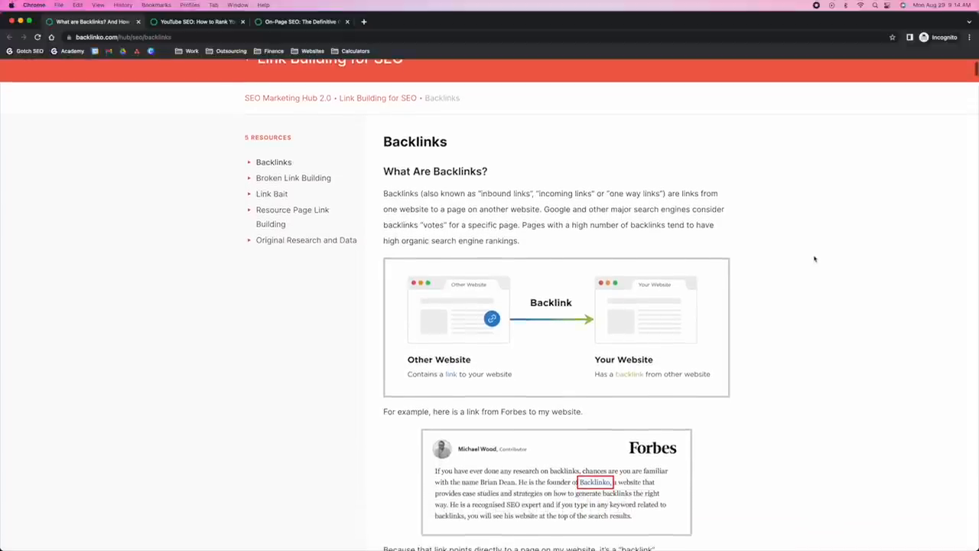
scroll(down, 3)
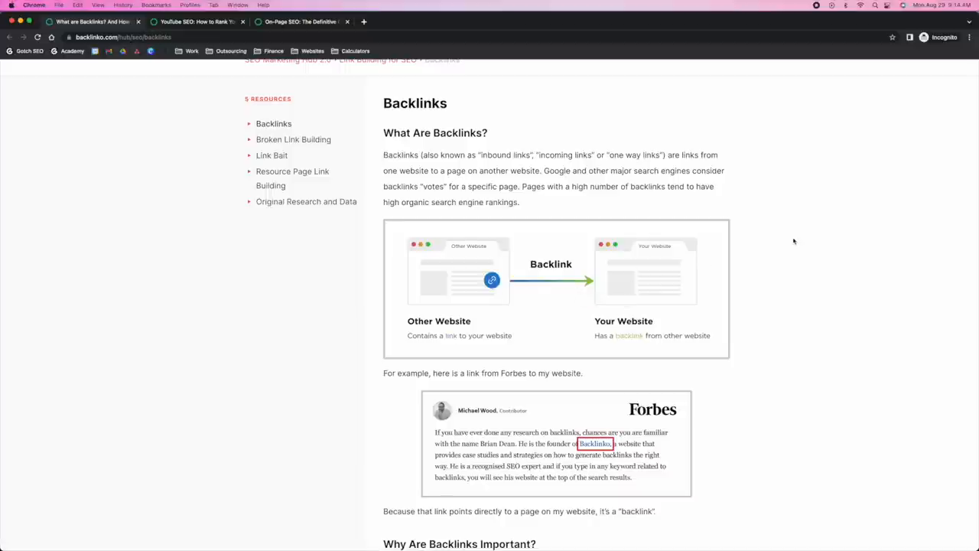
mouse_move(759, 286)
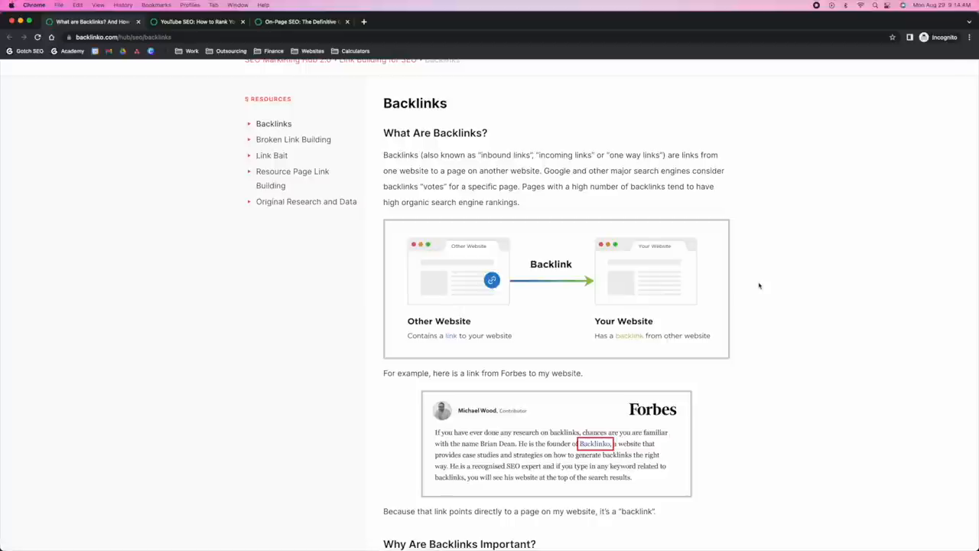
mouse_move(583, 281)
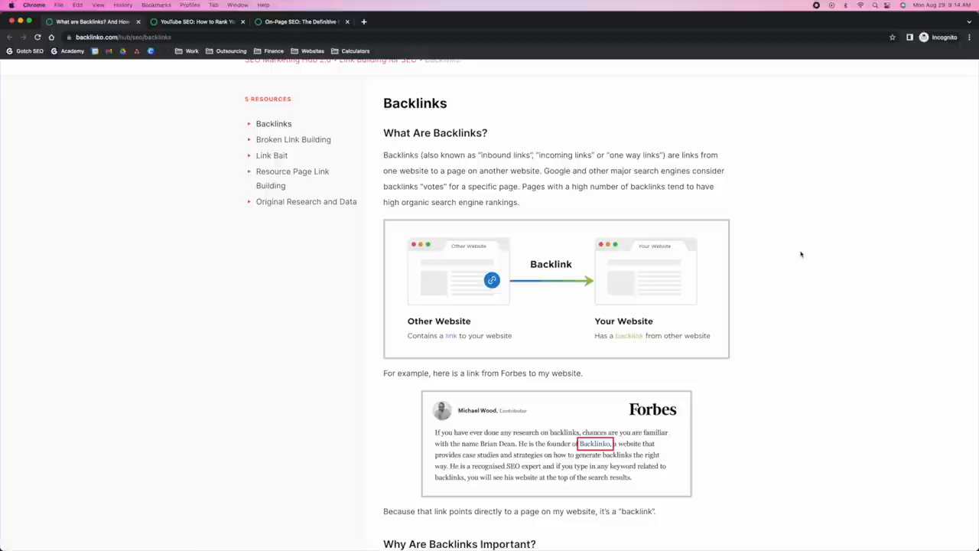
mouse_move(862, 42)
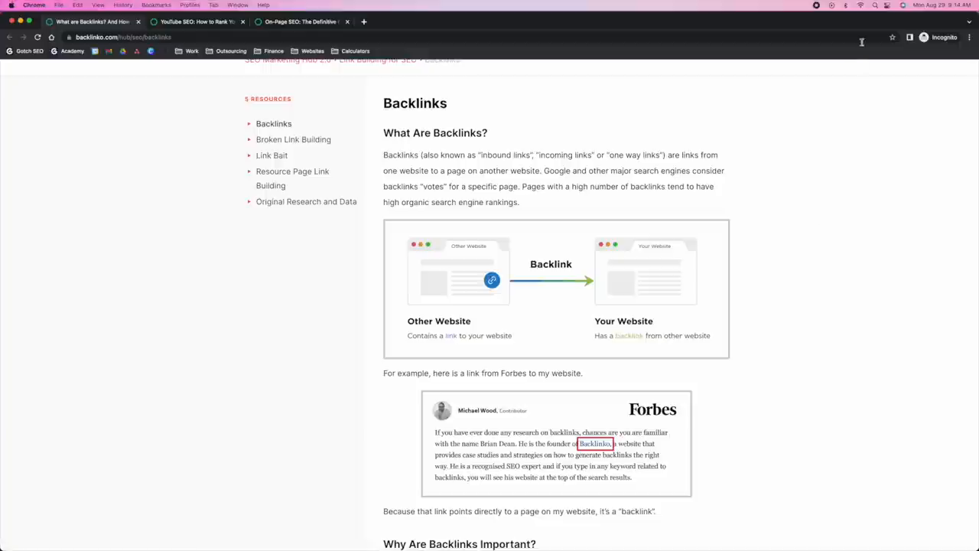
scroll(down, 3)
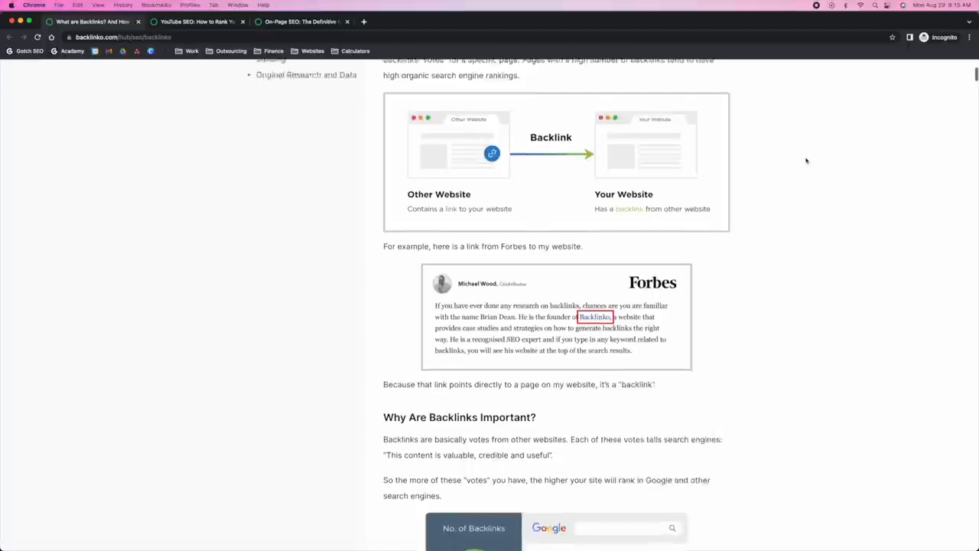
scroll(down, 3)
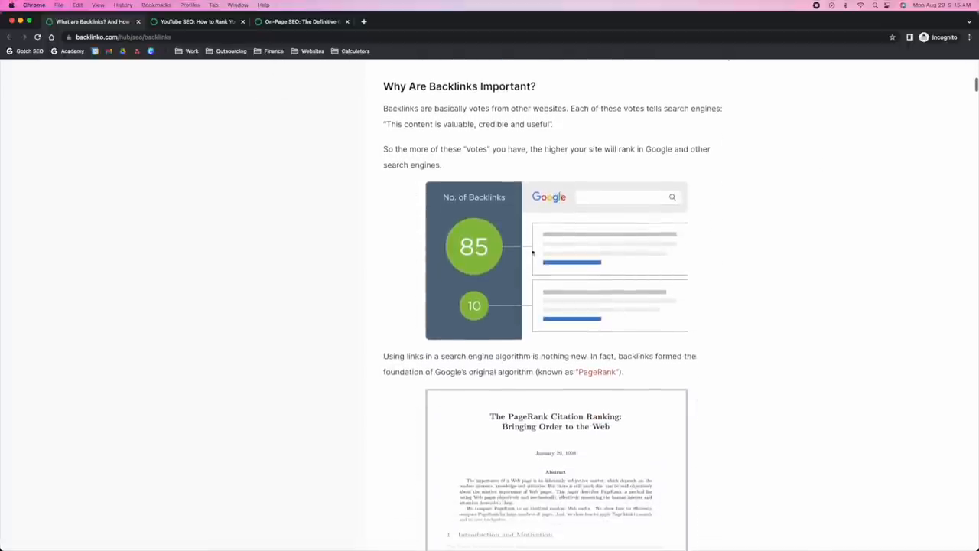
scroll(down, 3)
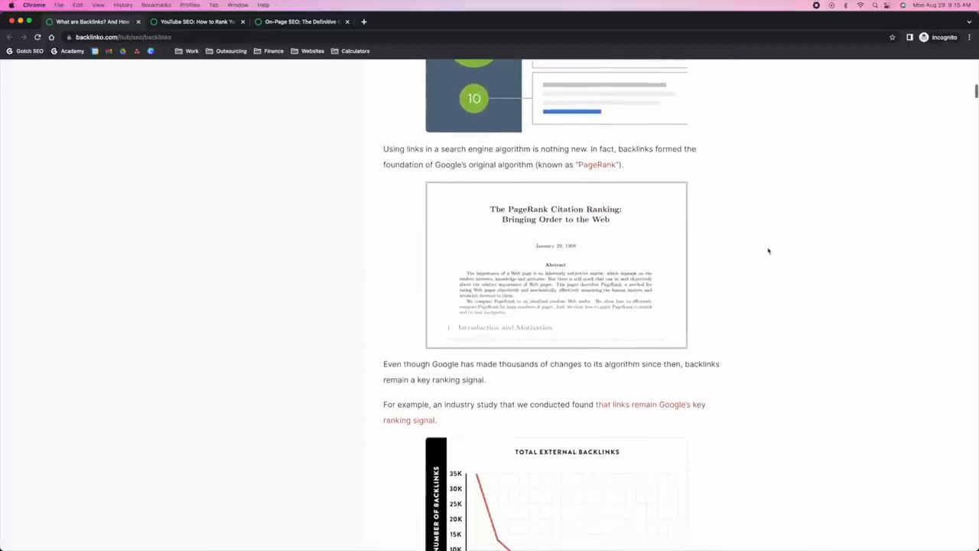
scroll(down, 3)
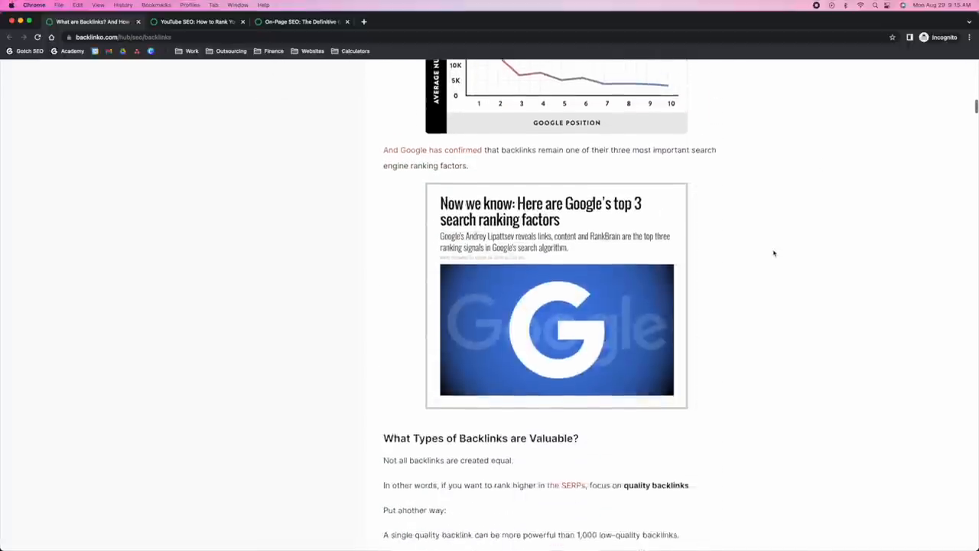
scroll(down, 3)
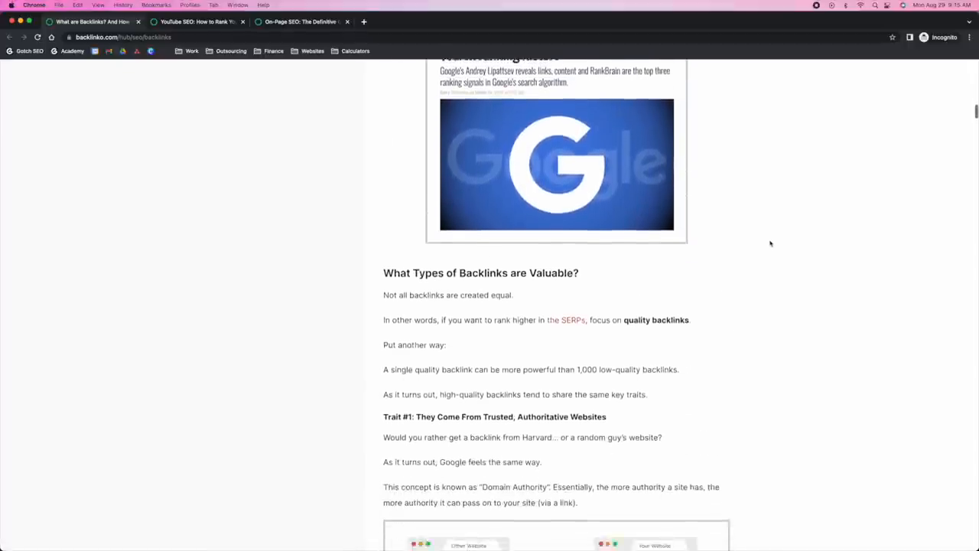
scroll(down, 3)
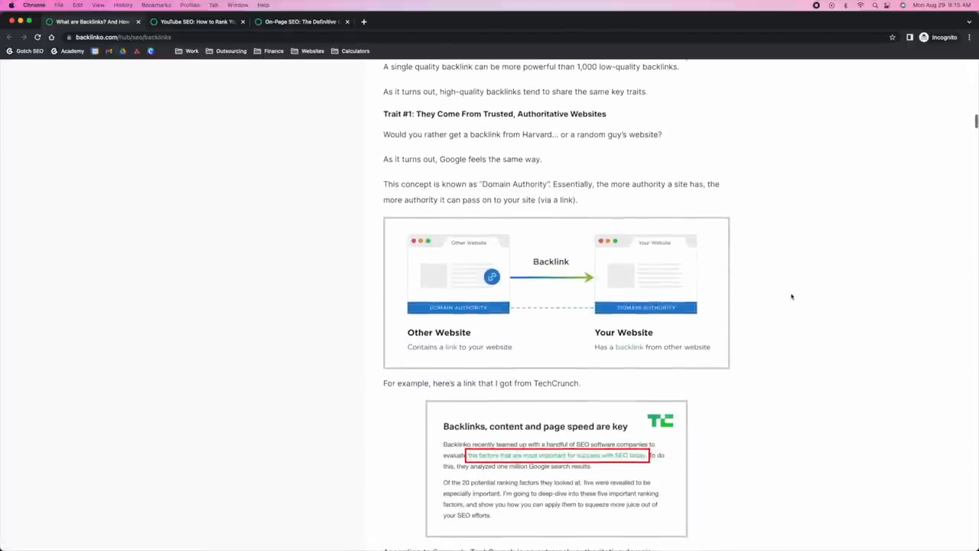
scroll(down, 3)
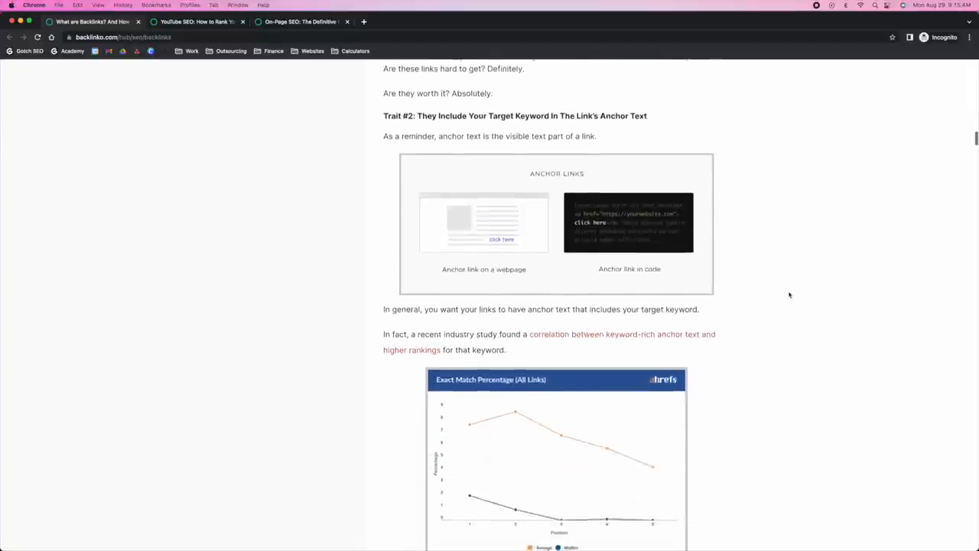
scroll(down, 3)
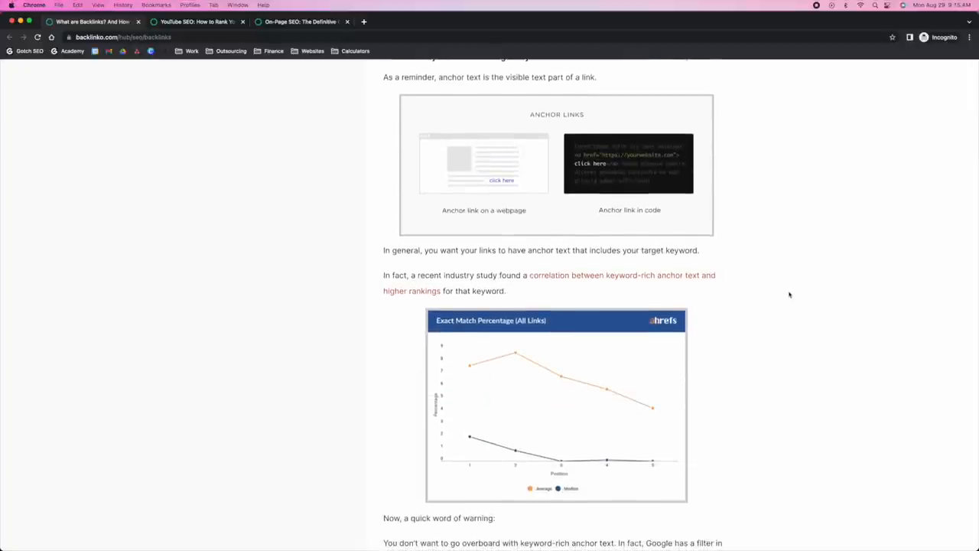
mouse_move(781, 292)
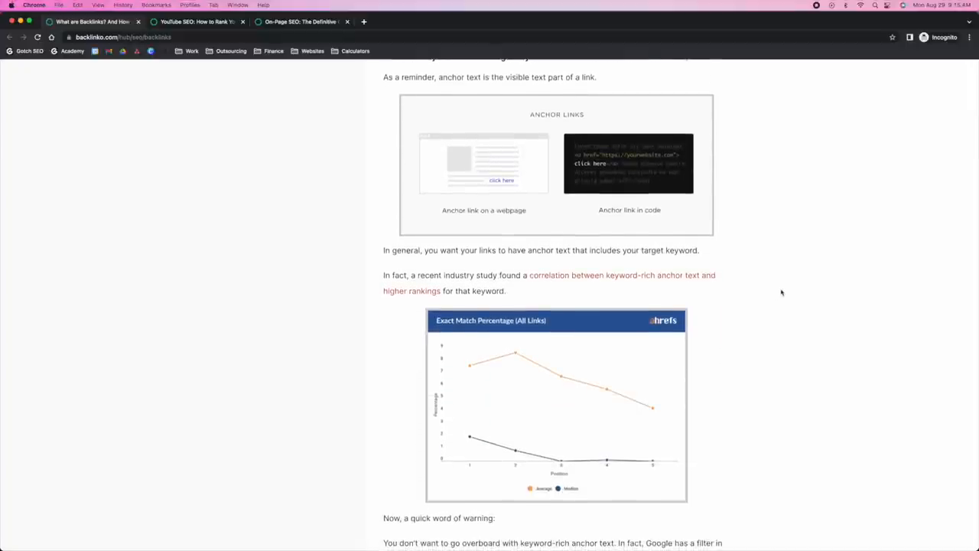
scroll(down, 3)
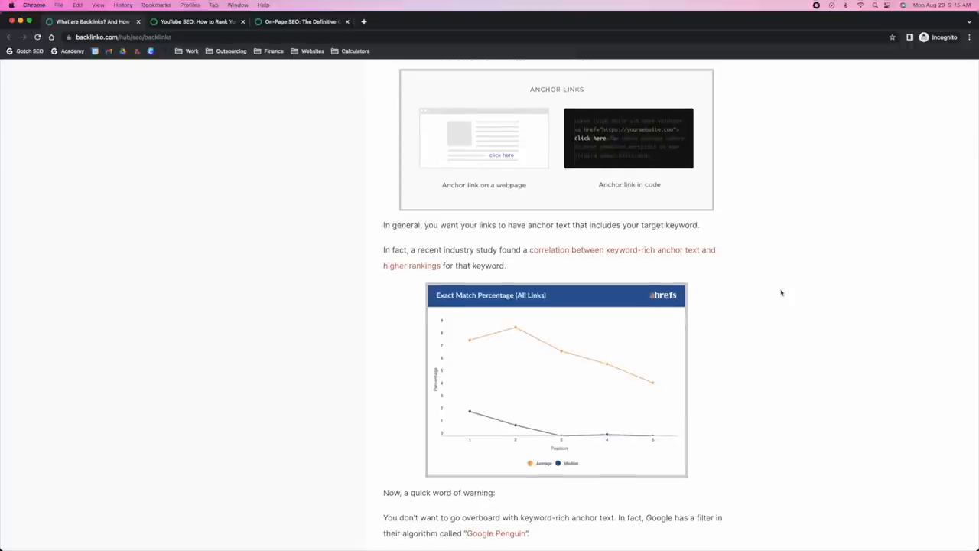
scroll(down, 3)
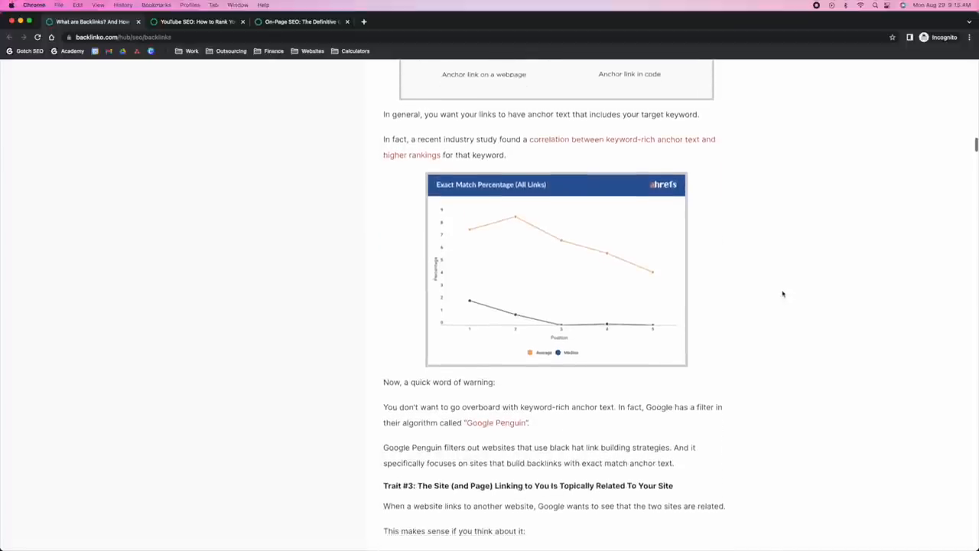
scroll(down, 3)
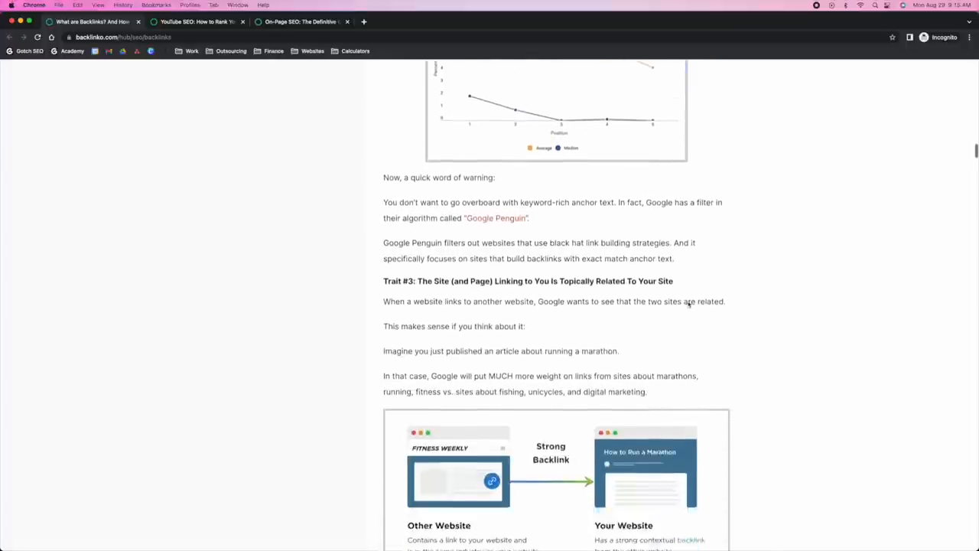
scroll(down, 3)
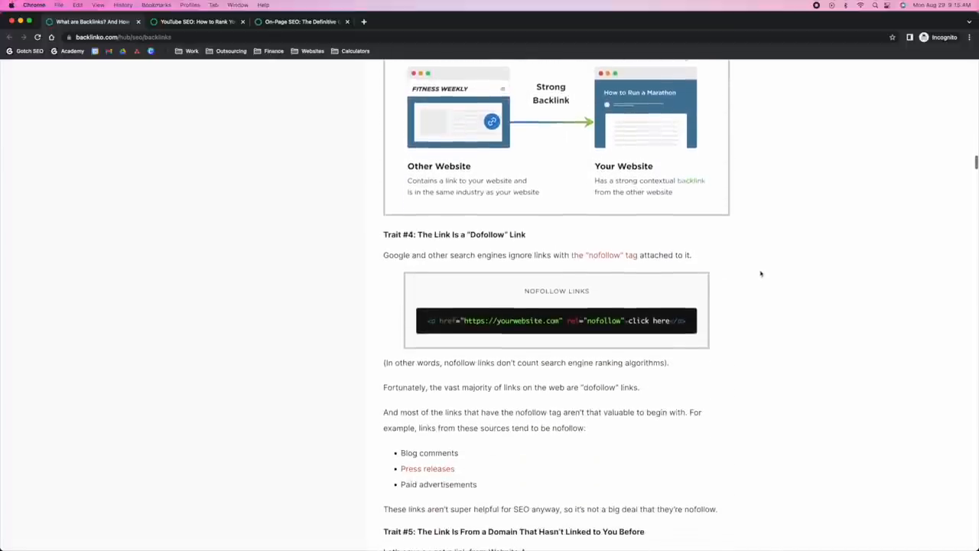
scroll(down, 3)
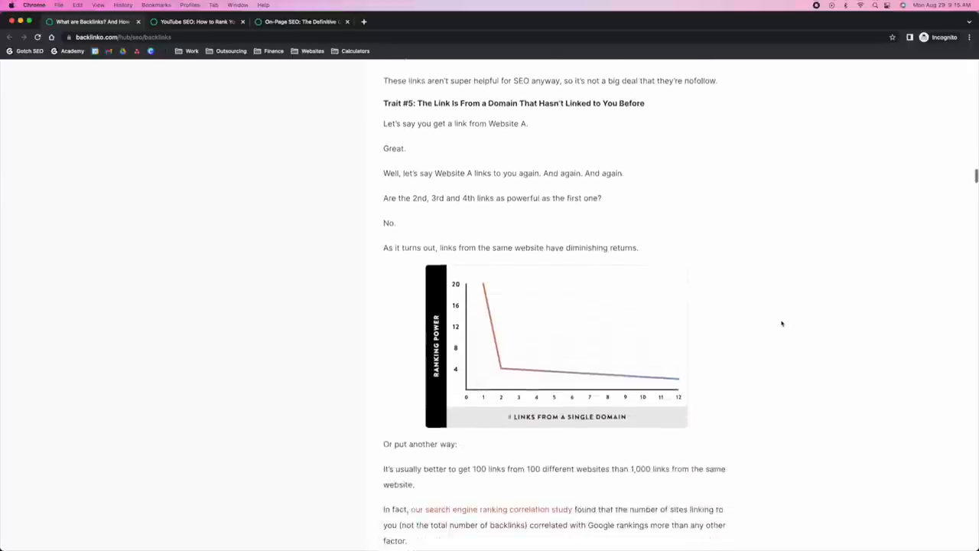
scroll(down, 3)
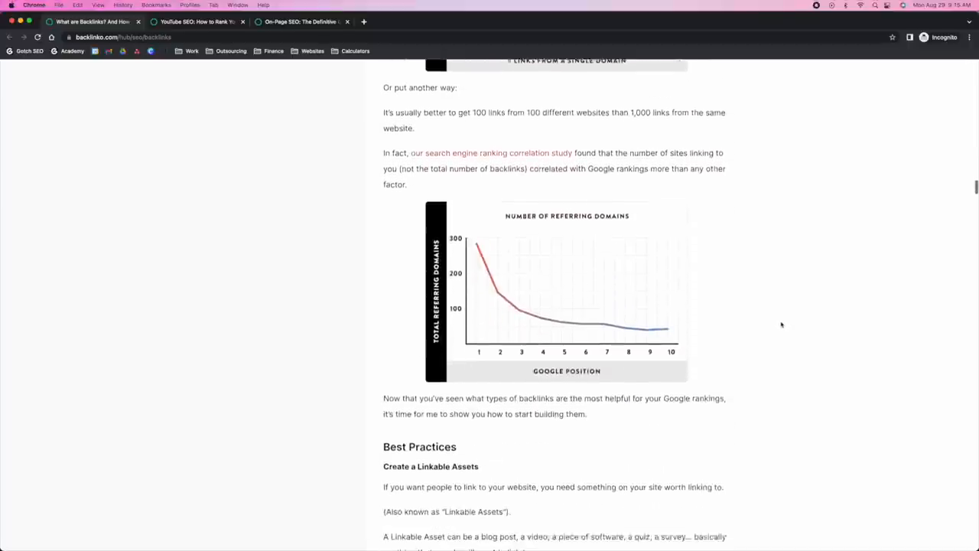
scroll(down, 3)
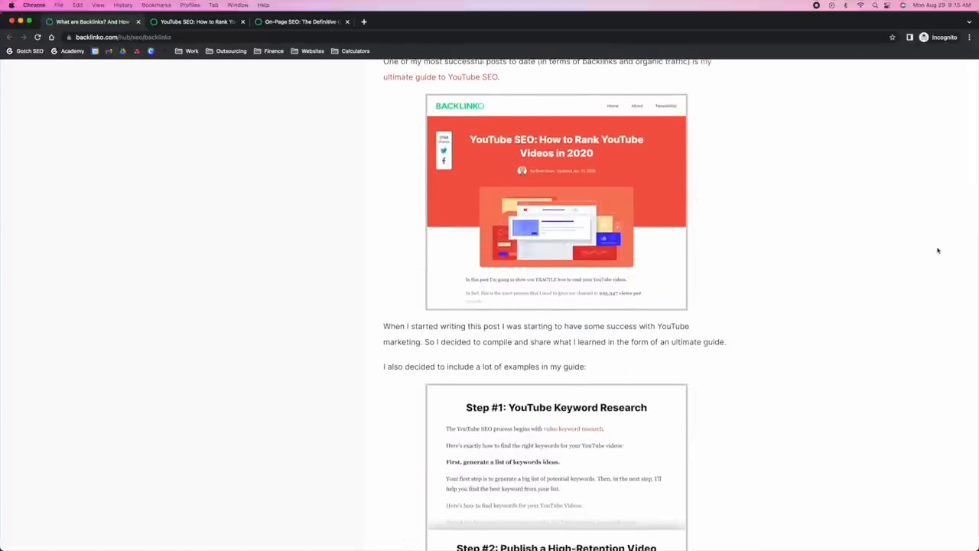
scroll(down, 3)
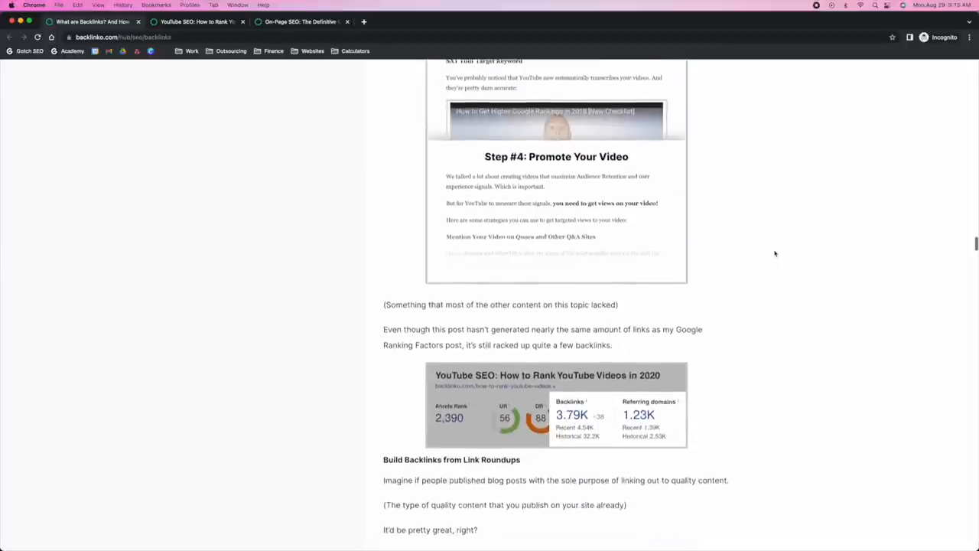
scroll(down, 3)
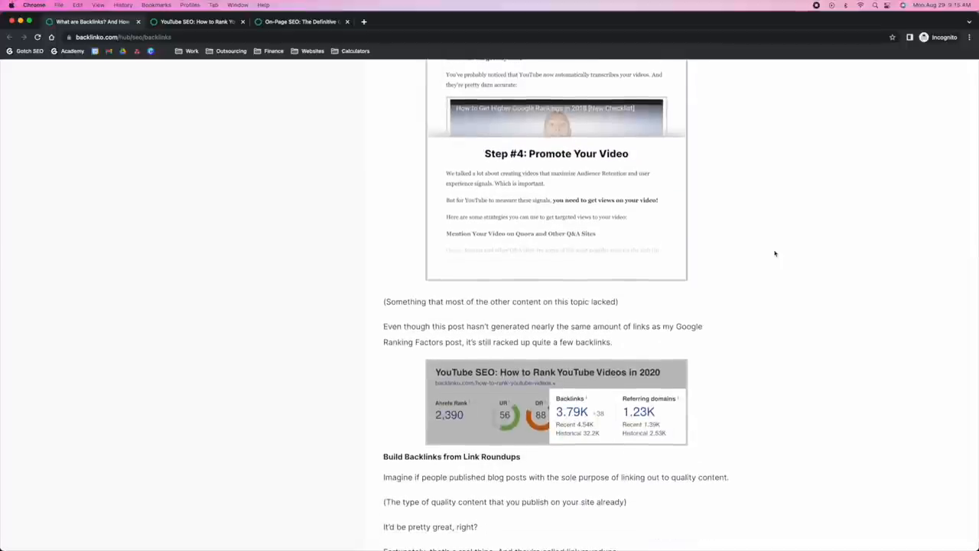
scroll(down, 3)
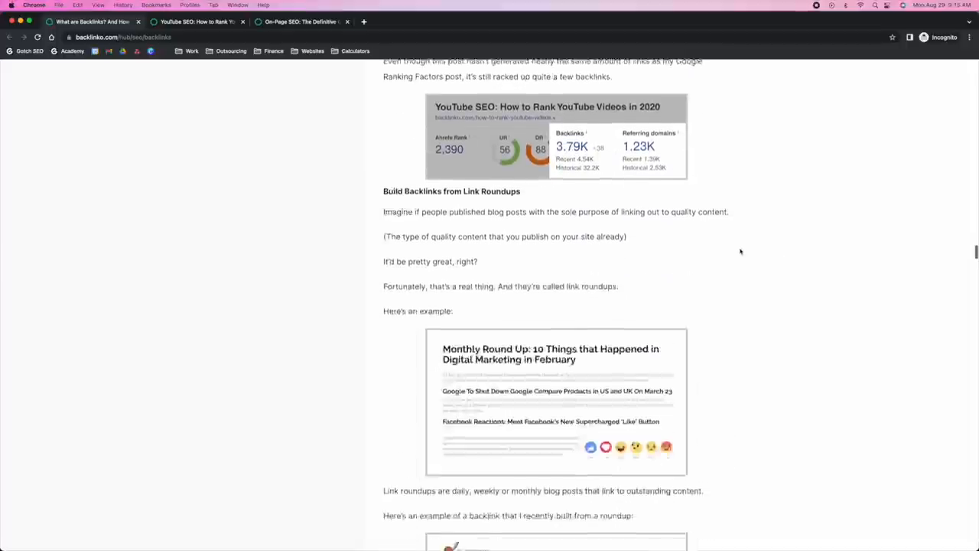
scroll(down, 3)
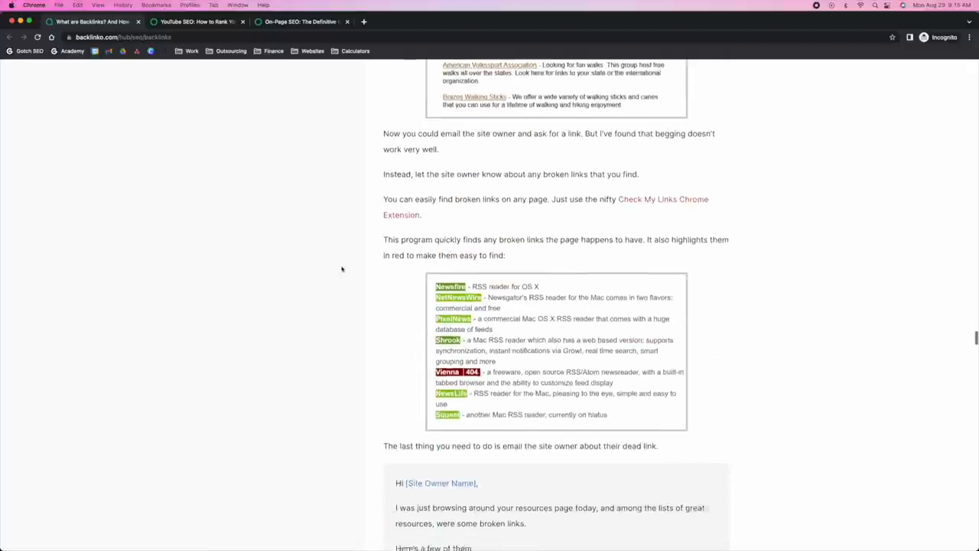
Switch to the 'YouTube SEO: How to Rank YouTube Videos in 2022' tab and skim its top.
click(195, 22)
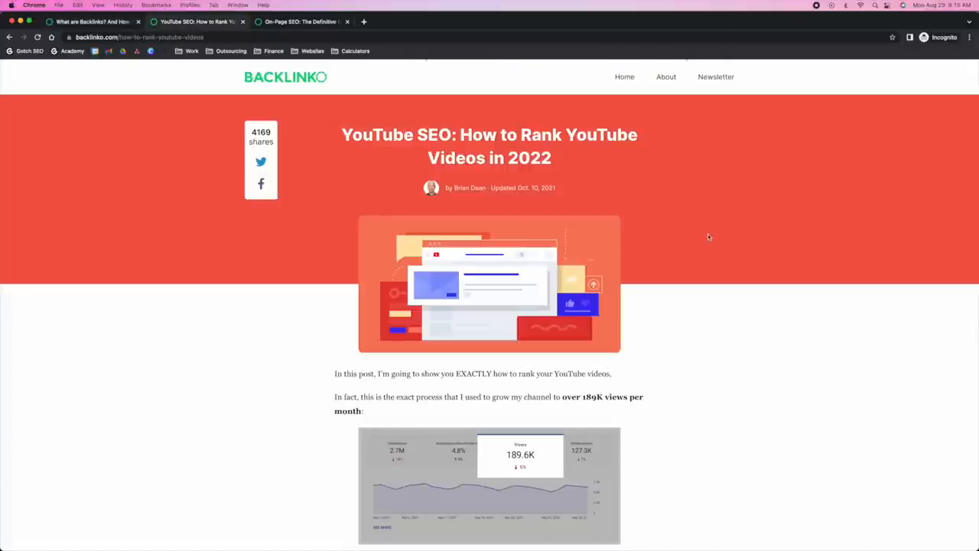
mouse_move(716, 237)
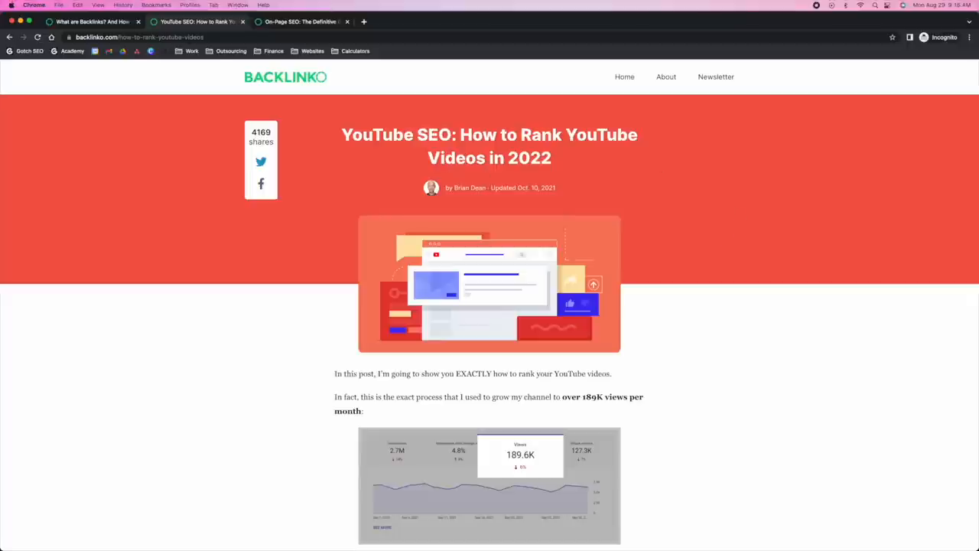
scroll(down, 3)
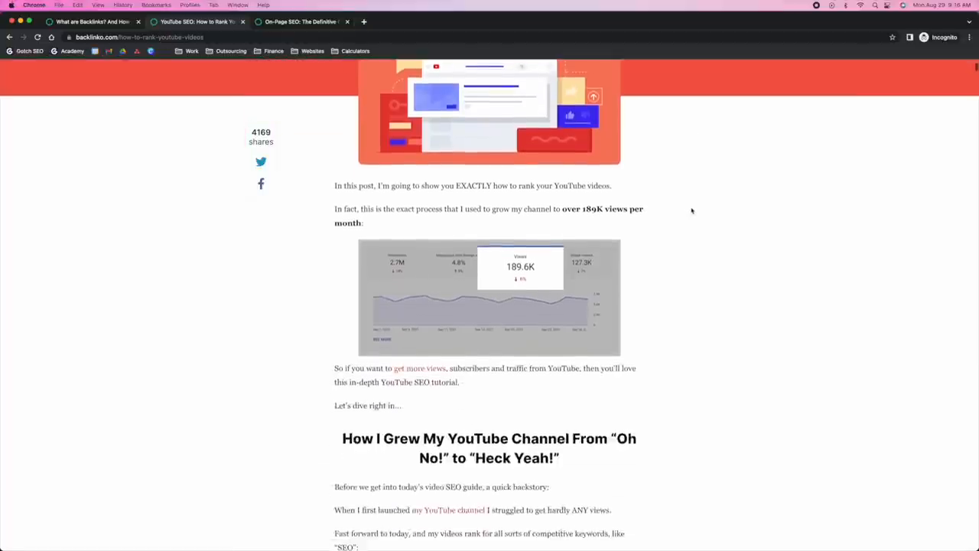
scroll(up, 3)
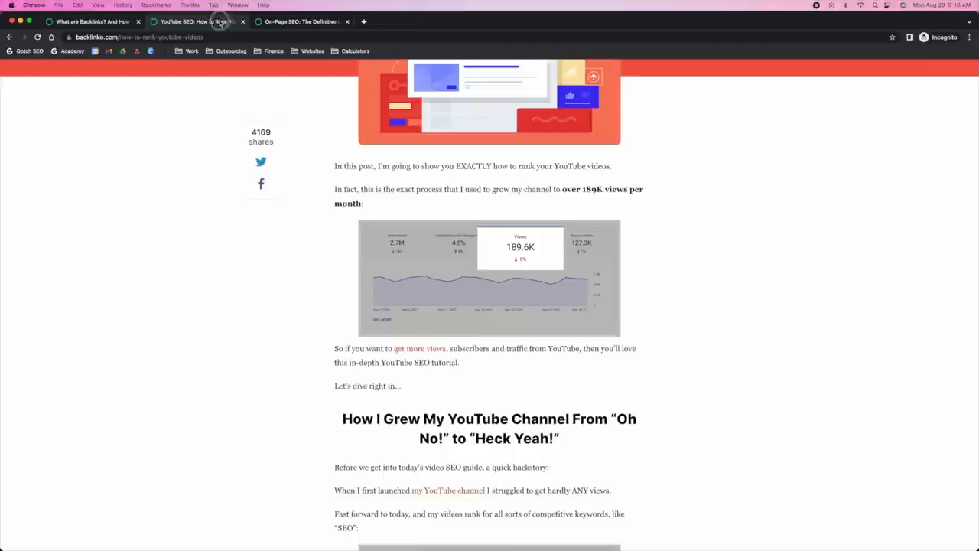
scroll(up, 3)
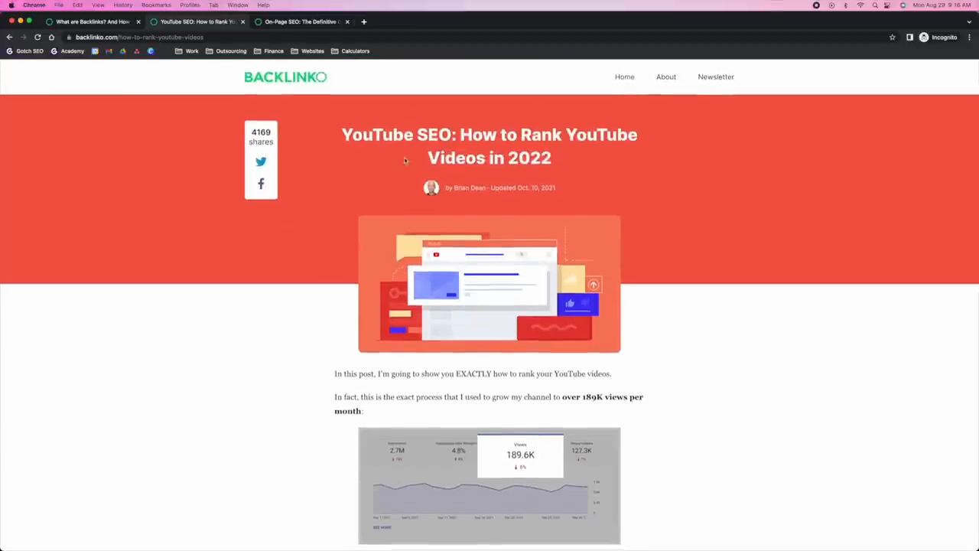
mouse_move(724, 248)
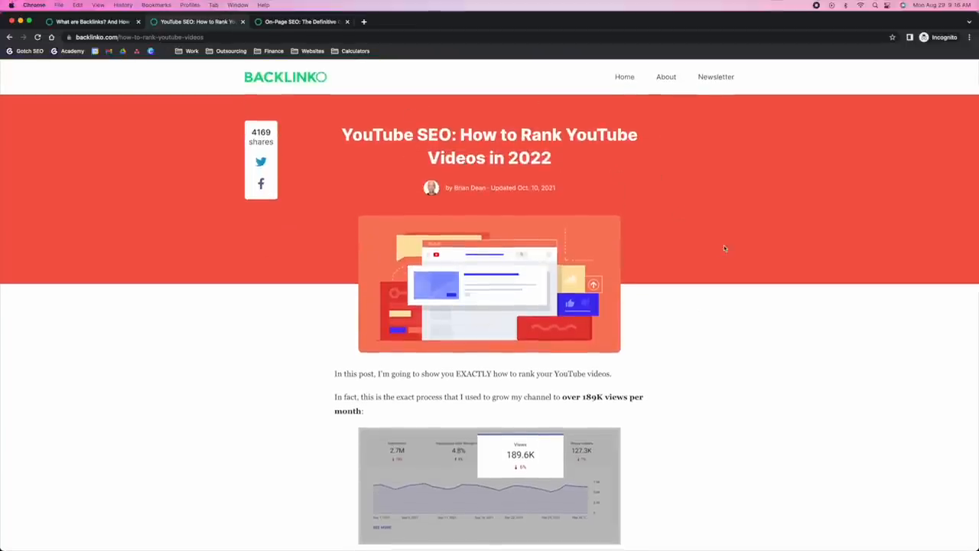
mouse_move(730, 250)
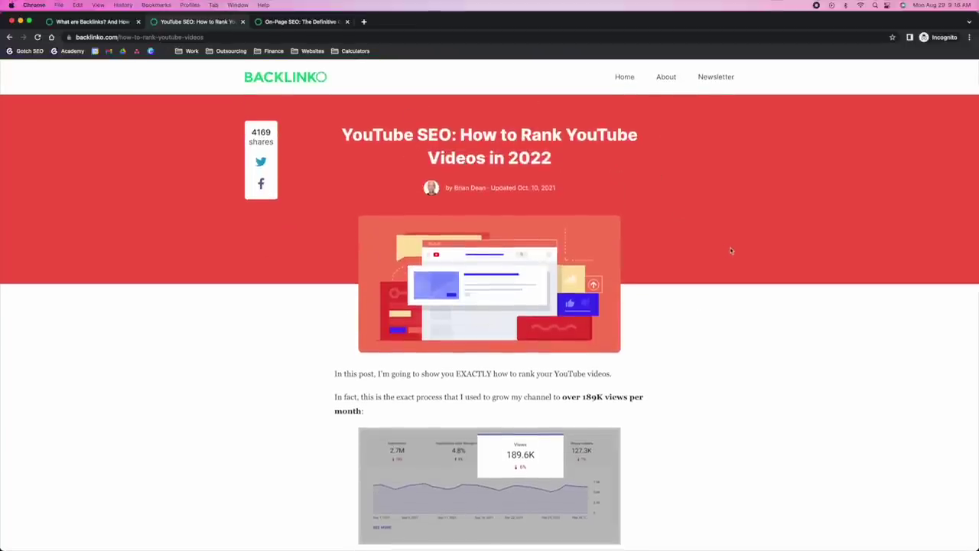
Scroll through the guide's keyword research and video optimization steps.
scroll(down, 3)
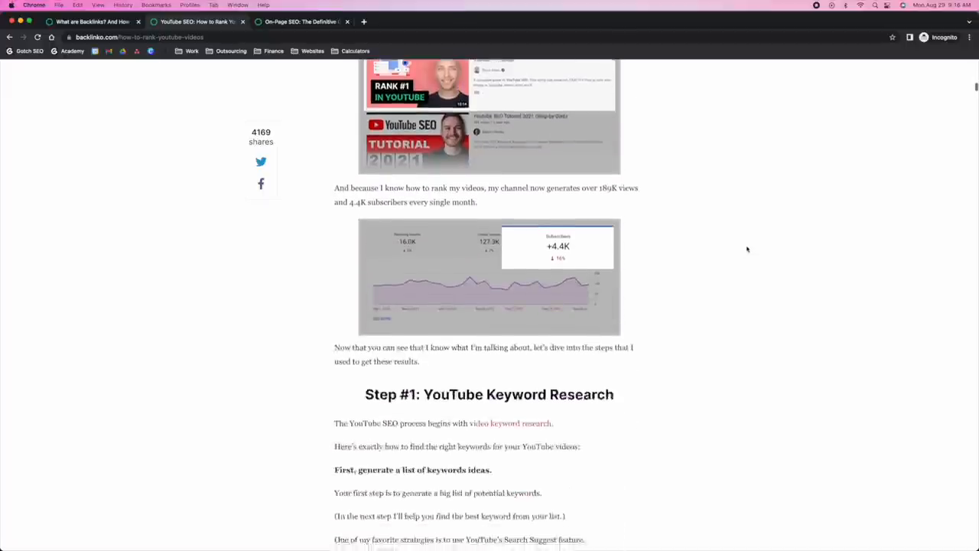
scroll(down, 3)
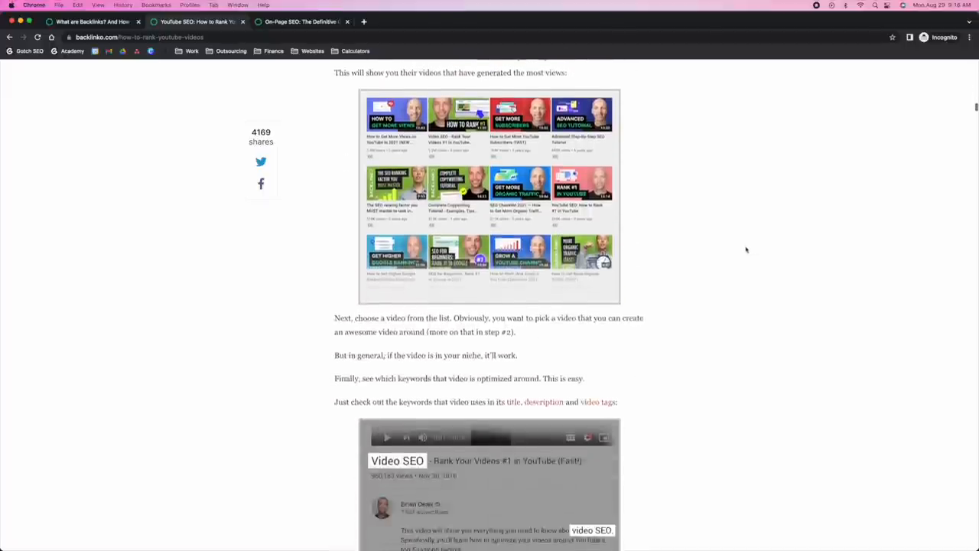
scroll(down, 3)
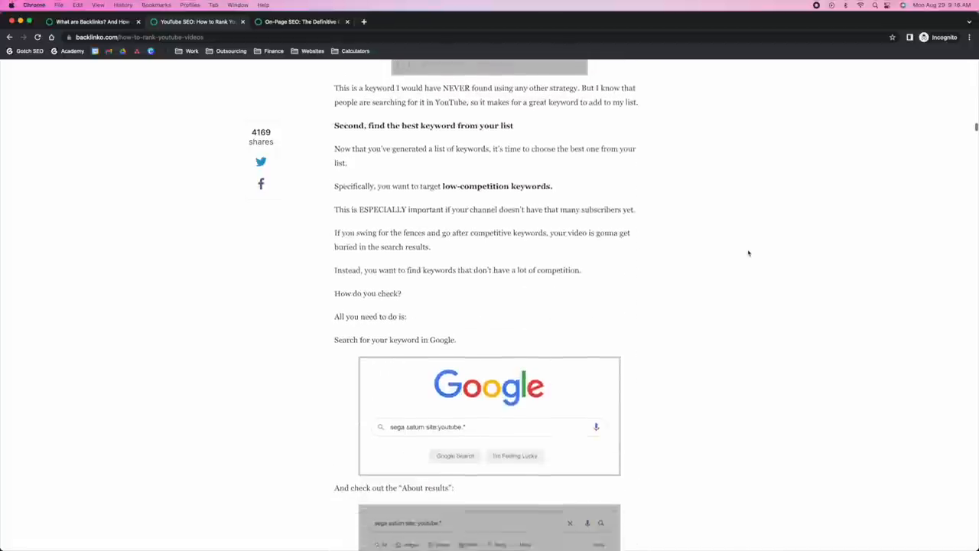
scroll(down, 3)
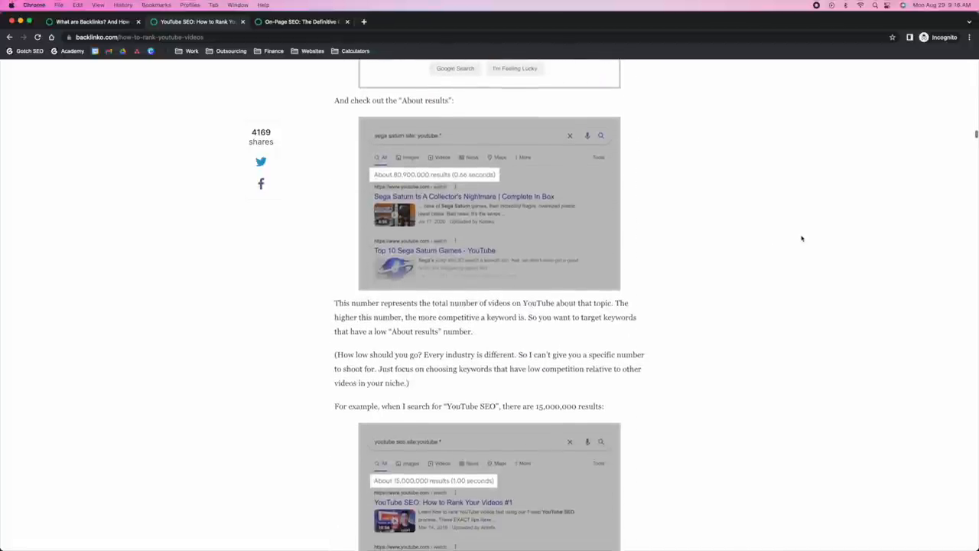
scroll(down, 3)
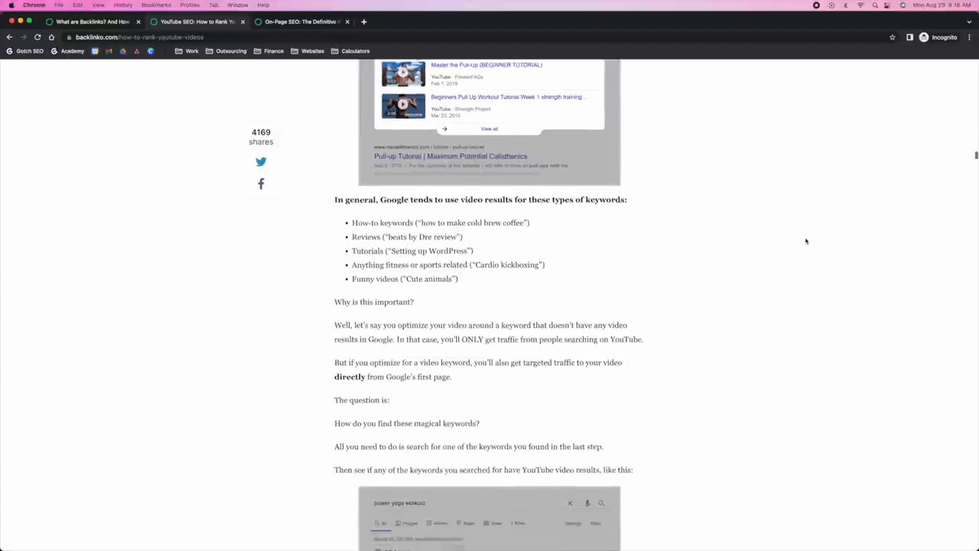
scroll(down, 3)
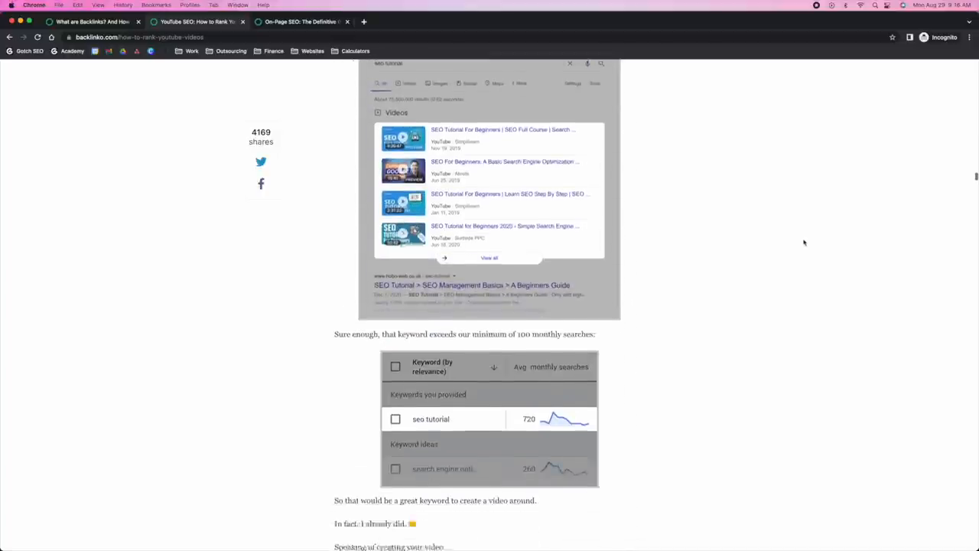
scroll(down, 3)
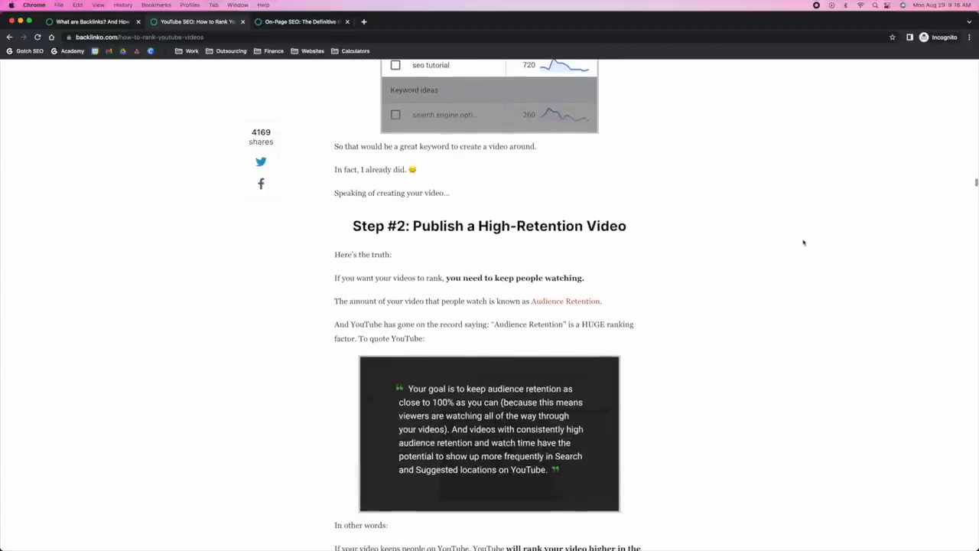
scroll(down, 3)
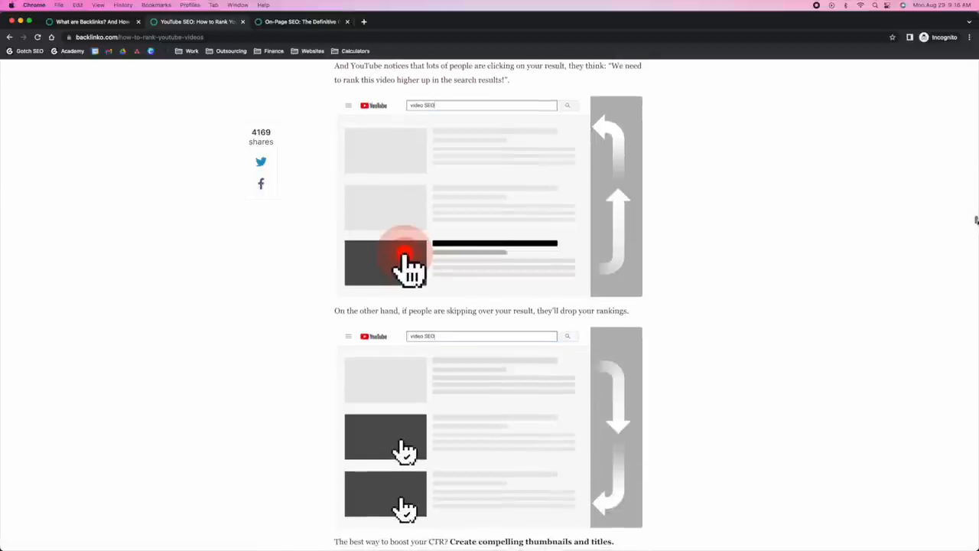
scroll(down, 3)
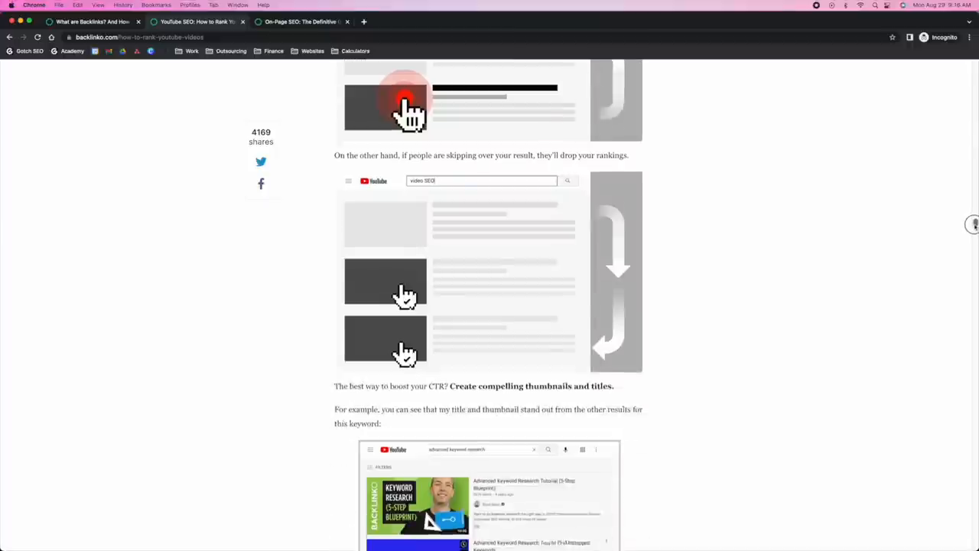
scroll(down, 3)
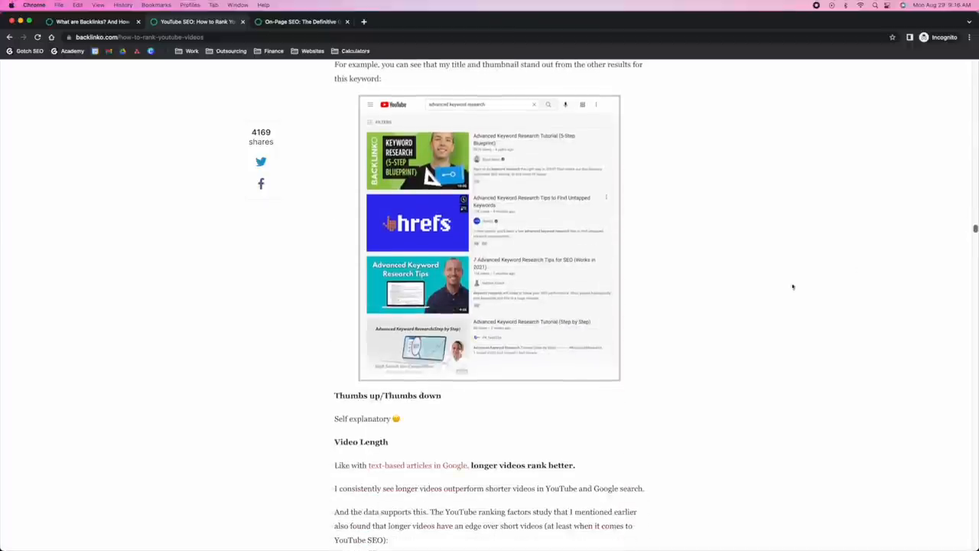
scroll(down, 3)
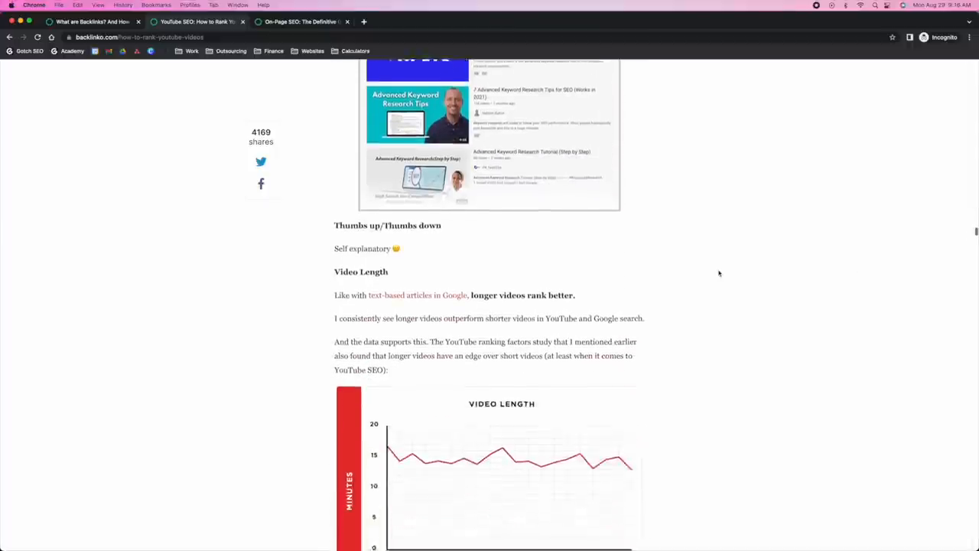
scroll(up, 3)
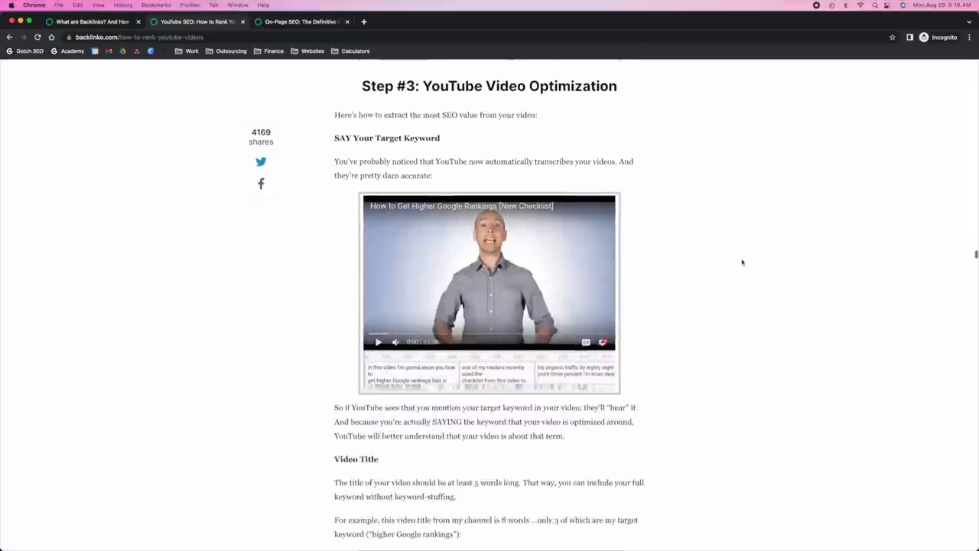
scroll(down, 3)
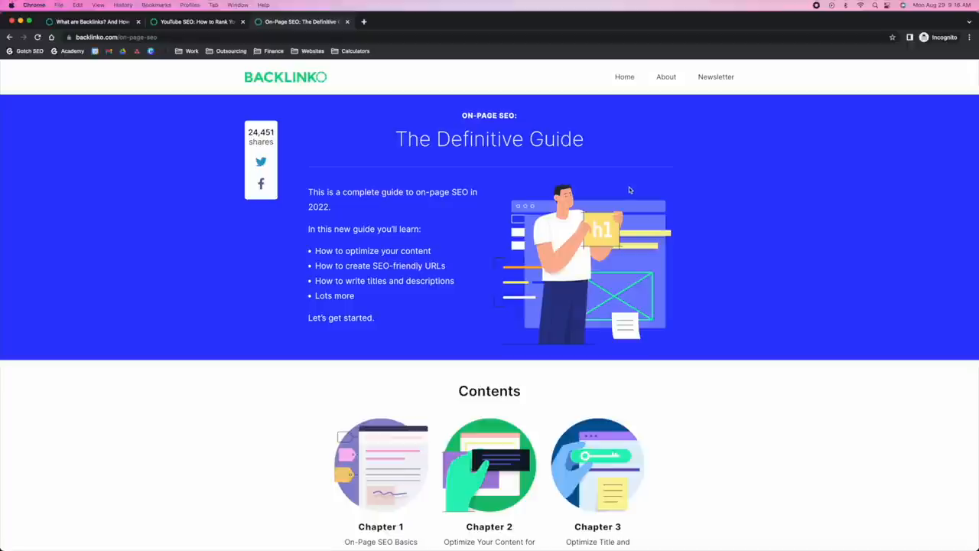
mouse_move(843, 185)
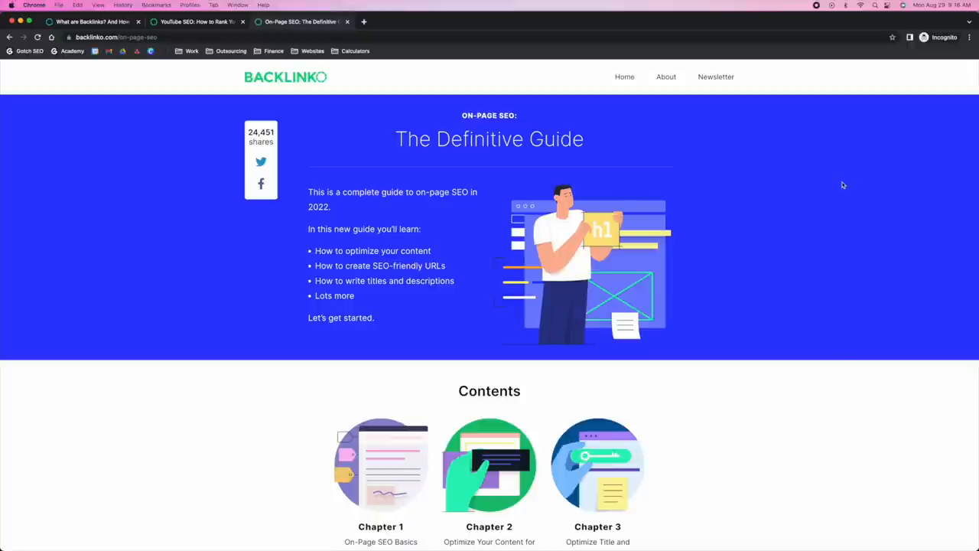
mouse_move(835, 192)
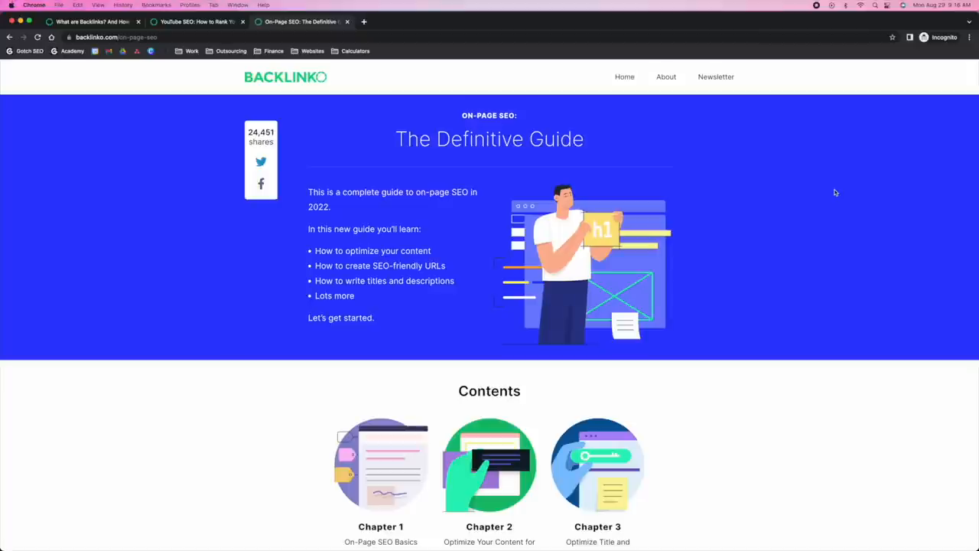
mouse_move(558, 286)
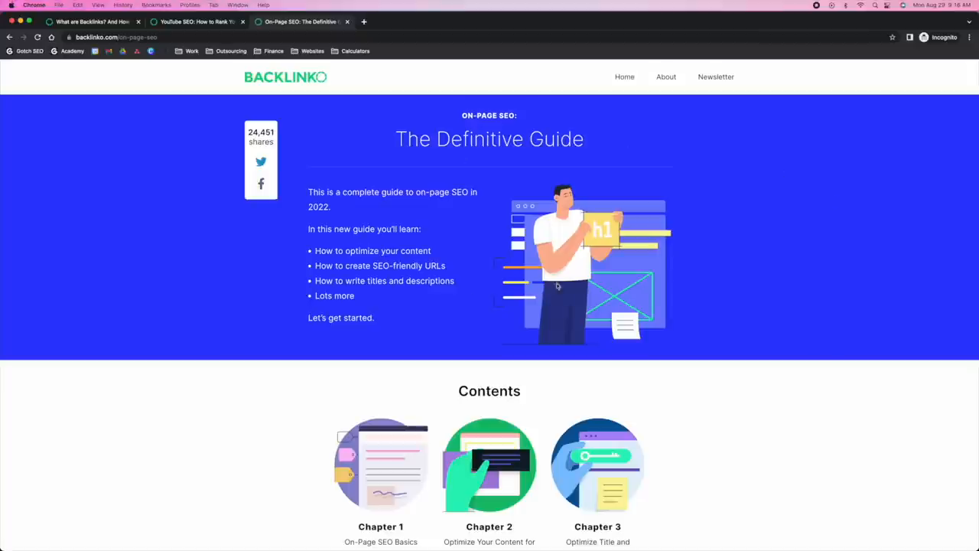
Scroll down the On-Page SEO guide into Chapter 2.
scroll(down, 3)
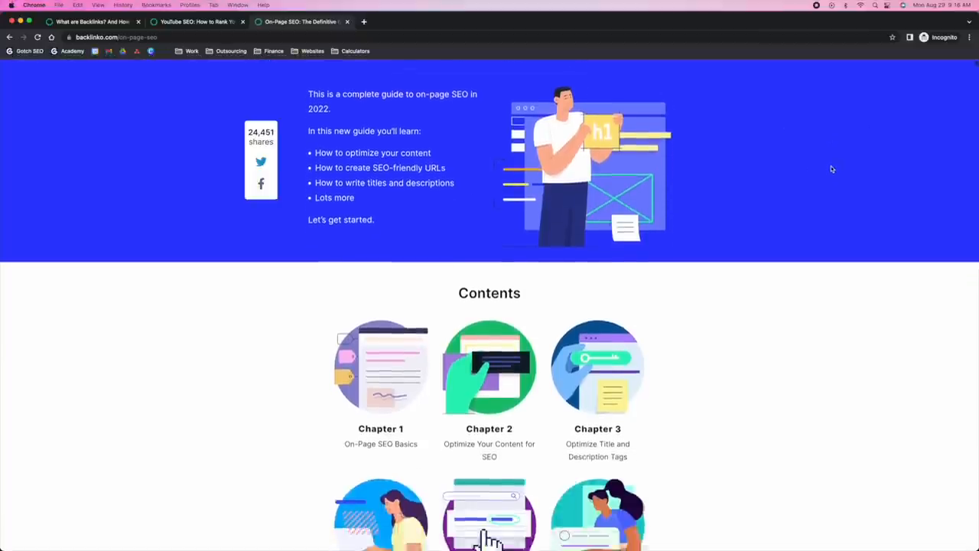
scroll(down, 3)
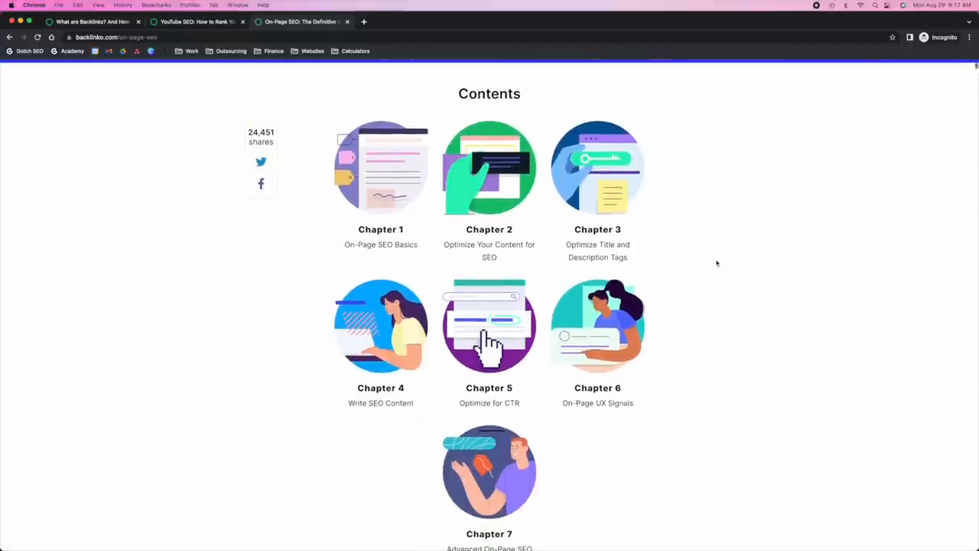
mouse_move(723, 265)
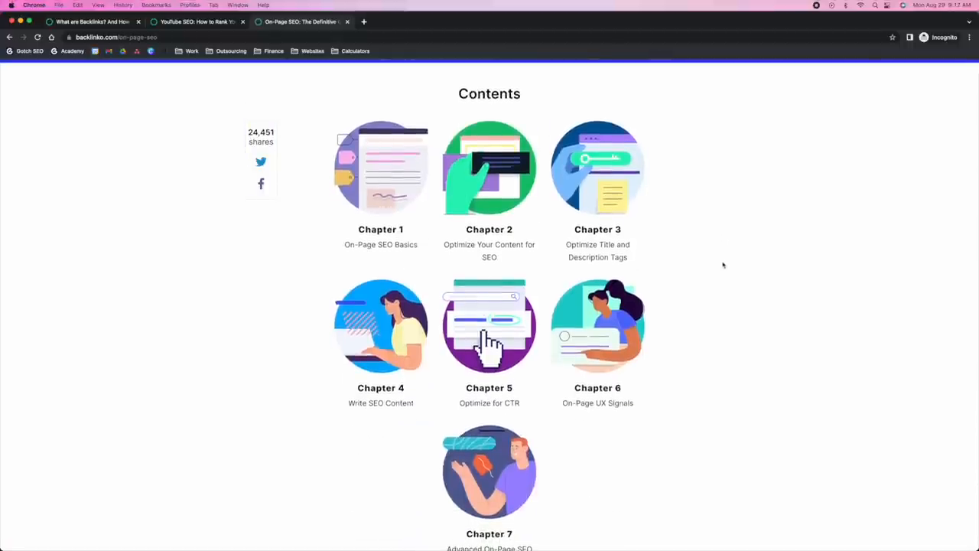
scroll(up, 3)
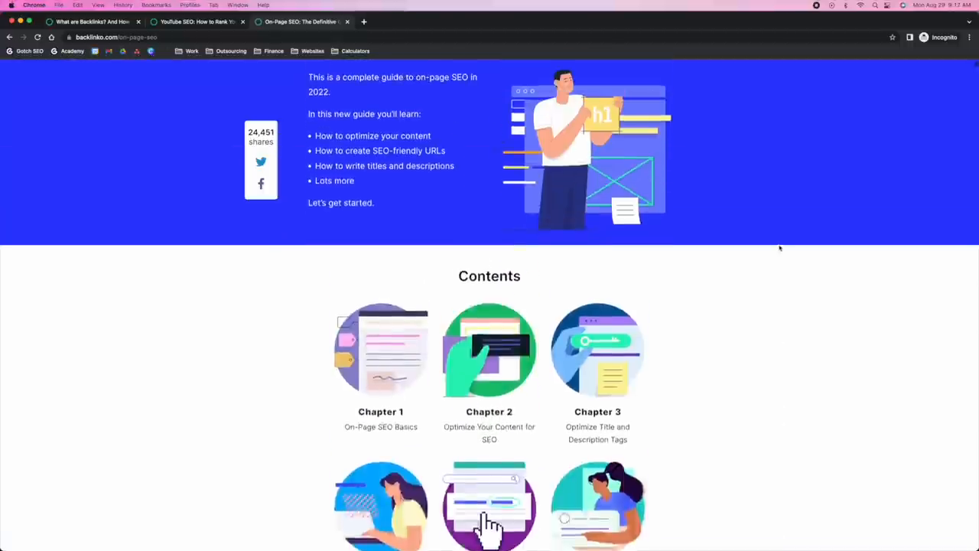
scroll(down, 3)
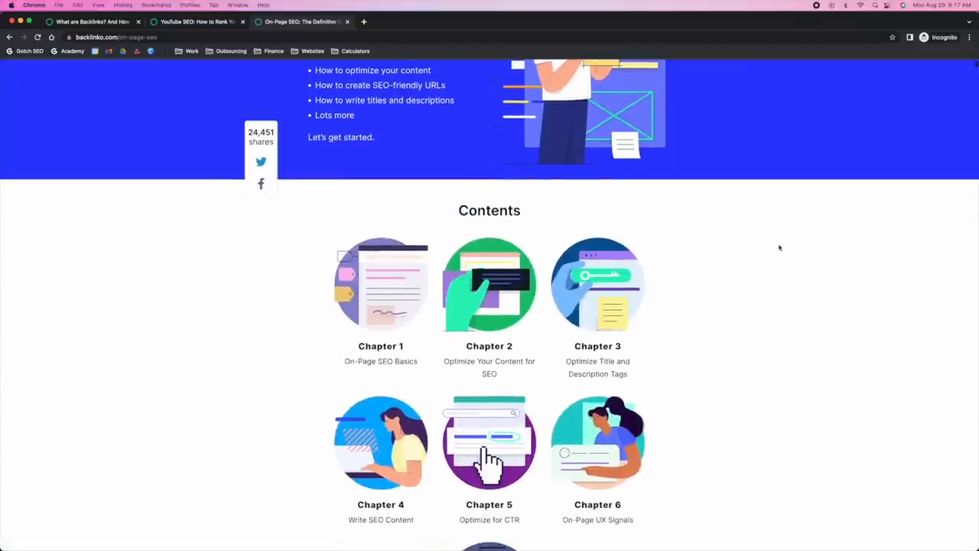
scroll(down, 3)
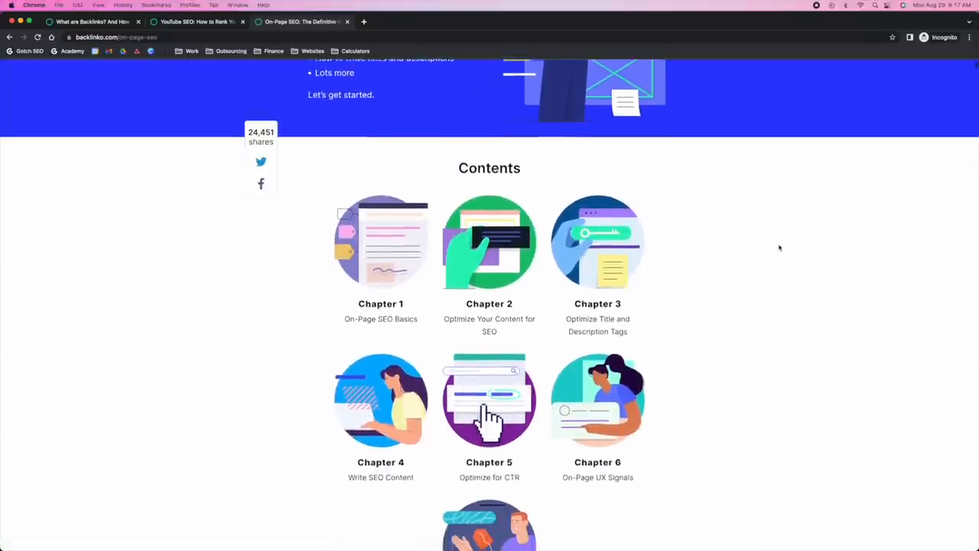
scroll(up, 3)
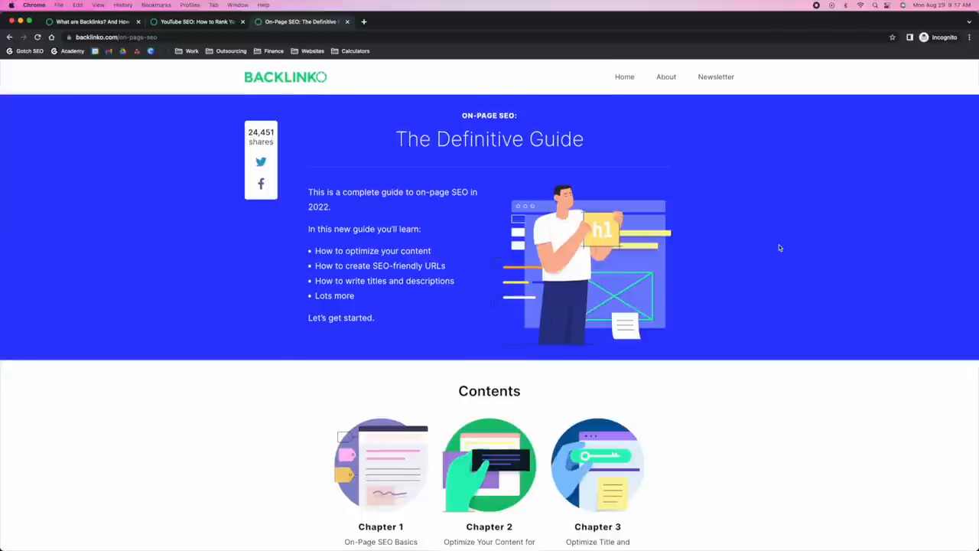
mouse_move(793, 245)
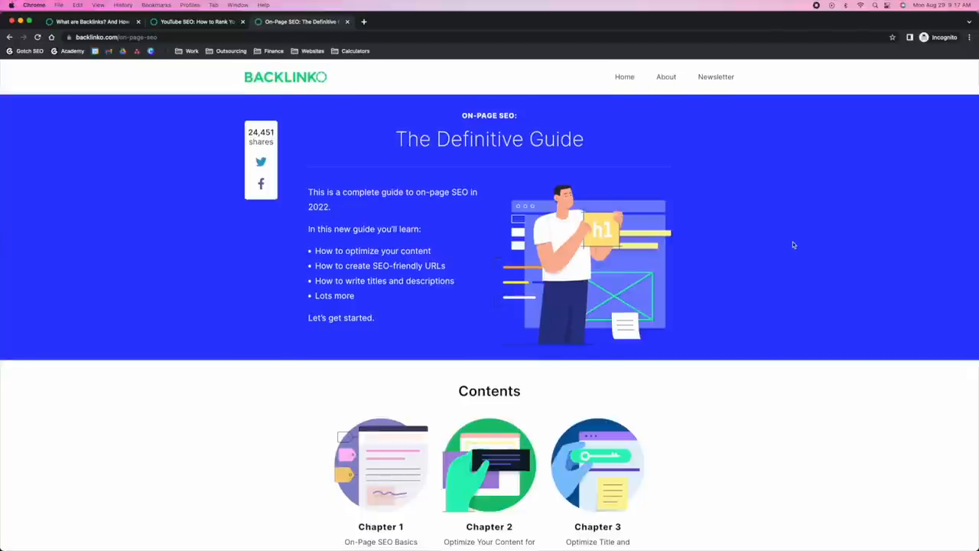
scroll(down, 3)
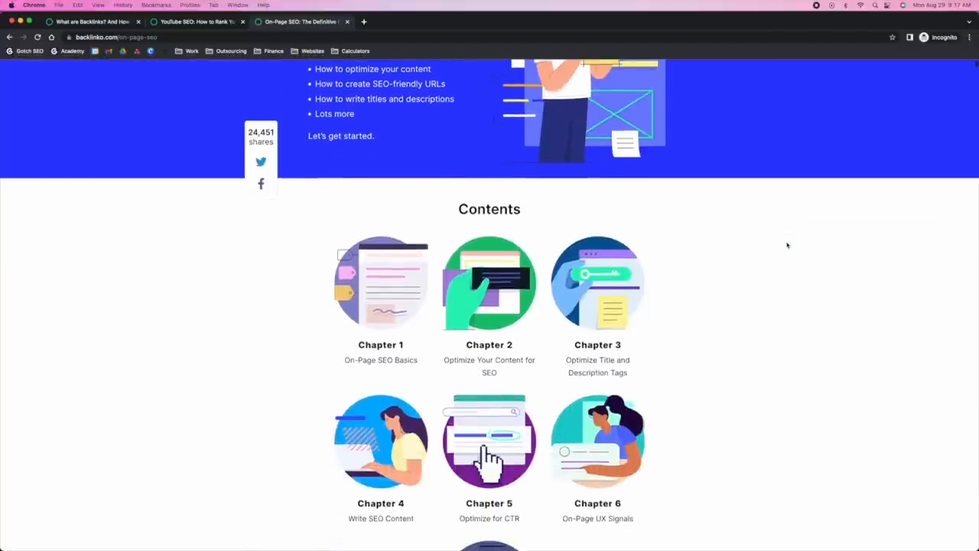
scroll(down, 3)
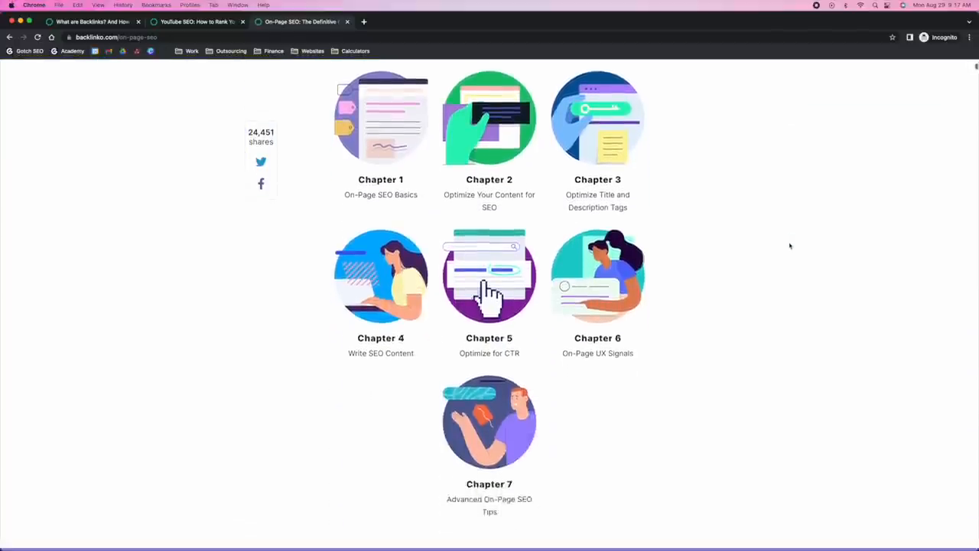
scroll(down, 3)
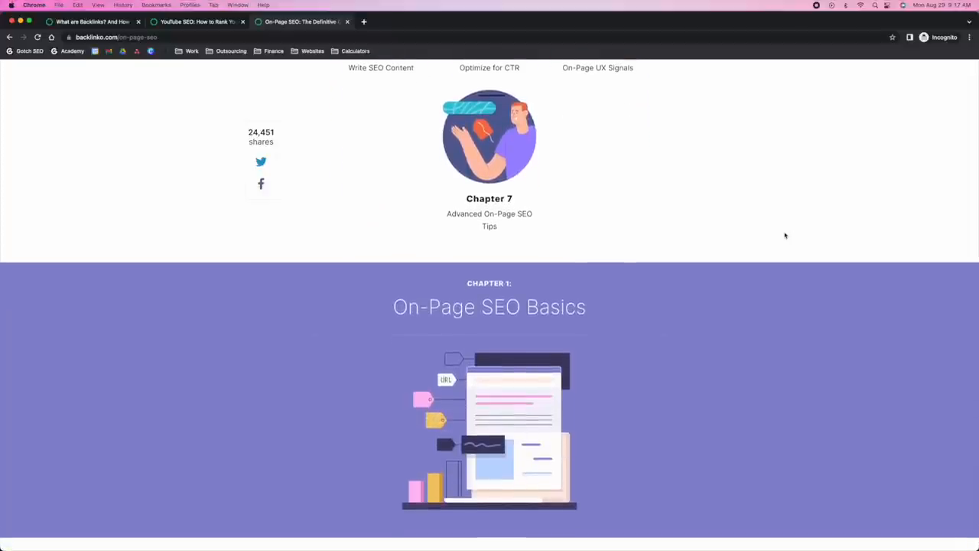
scroll(down, 3)
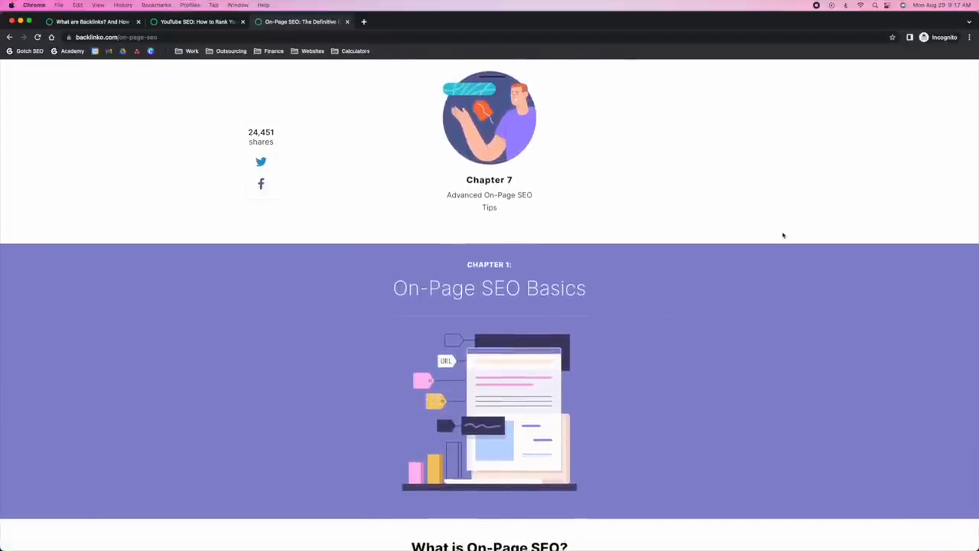
scroll(down, 3)
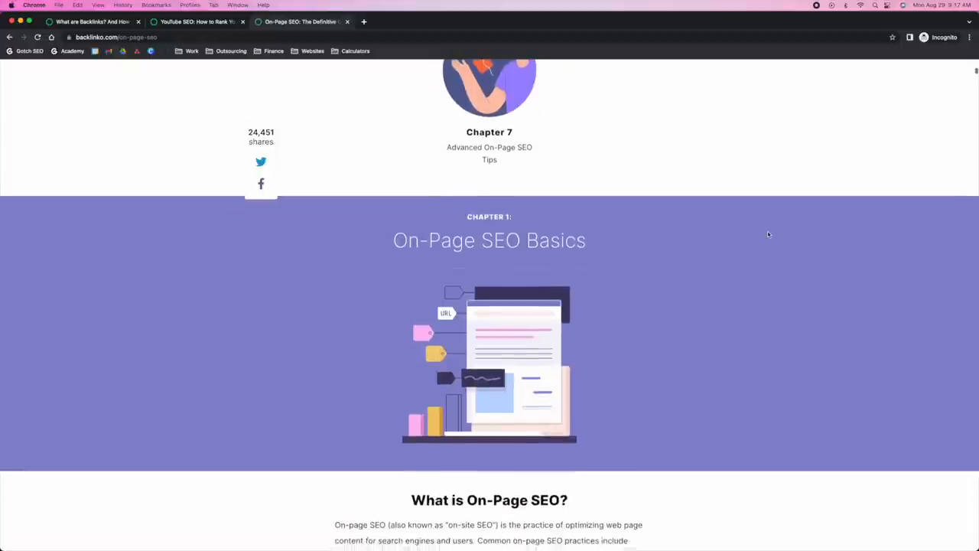
scroll(down, 3)
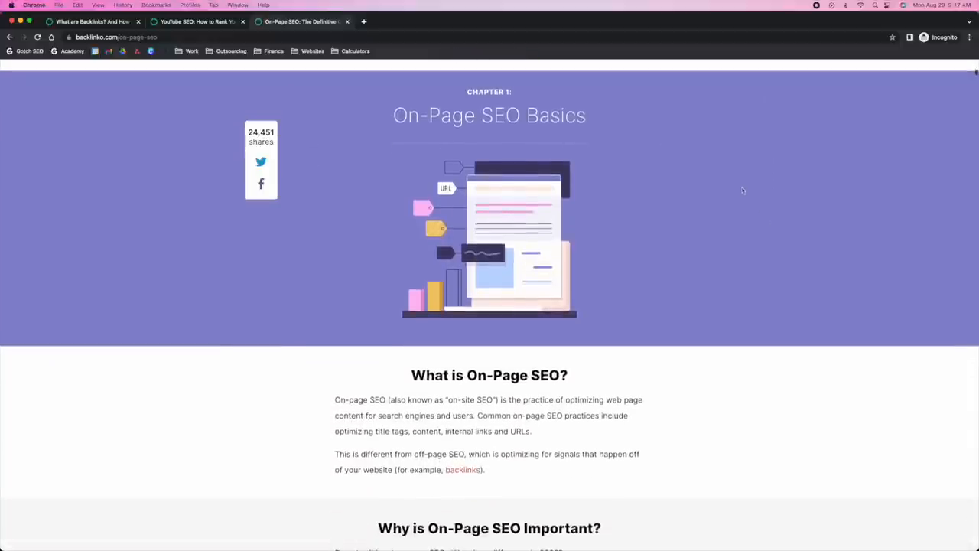
scroll(down, 3)
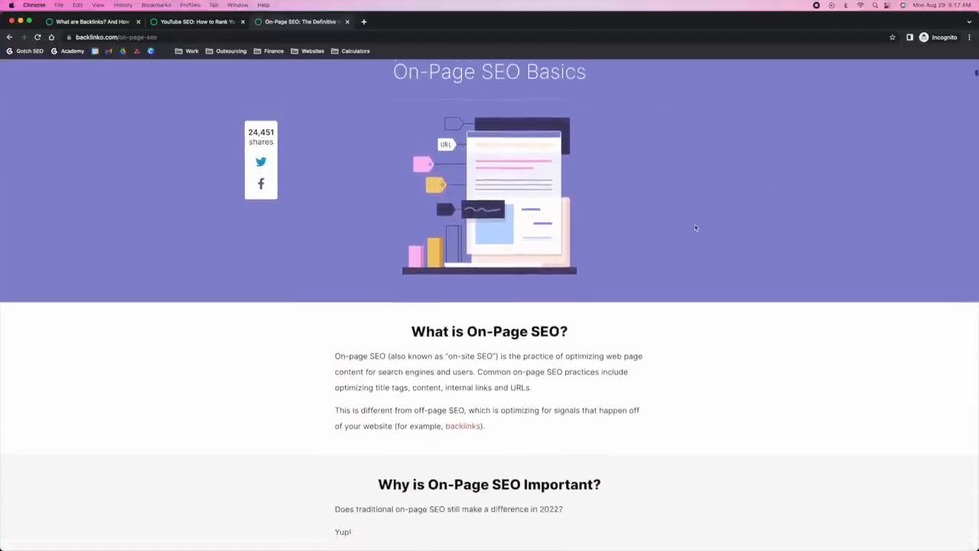
Continue past the H2 tag example to the Keyword Frequency section.
scroll(up, 3)
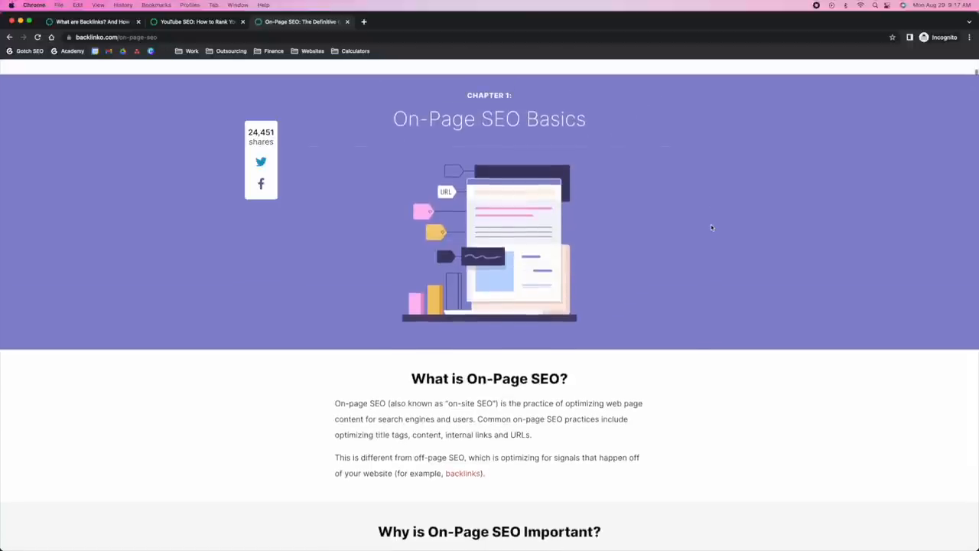
scroll(down, 3)
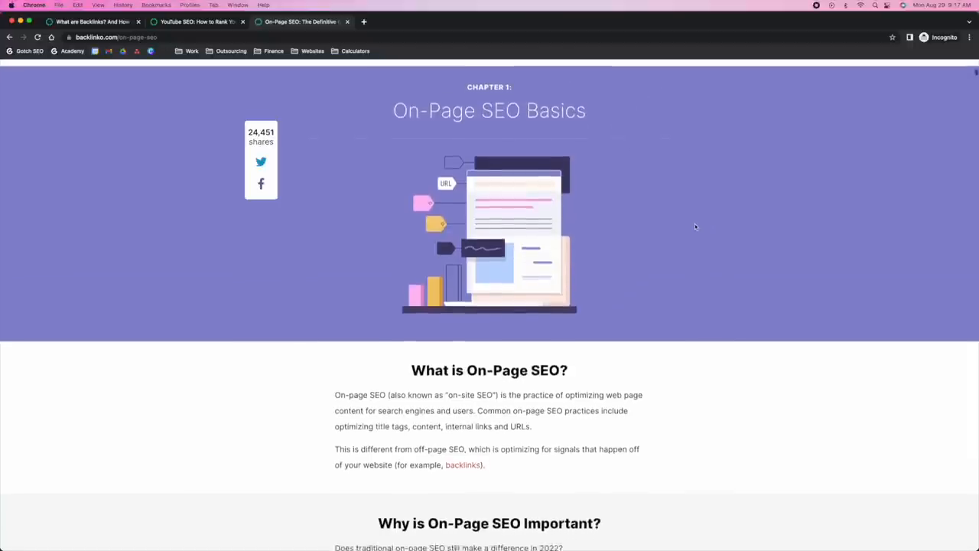
scroll(up, 3)
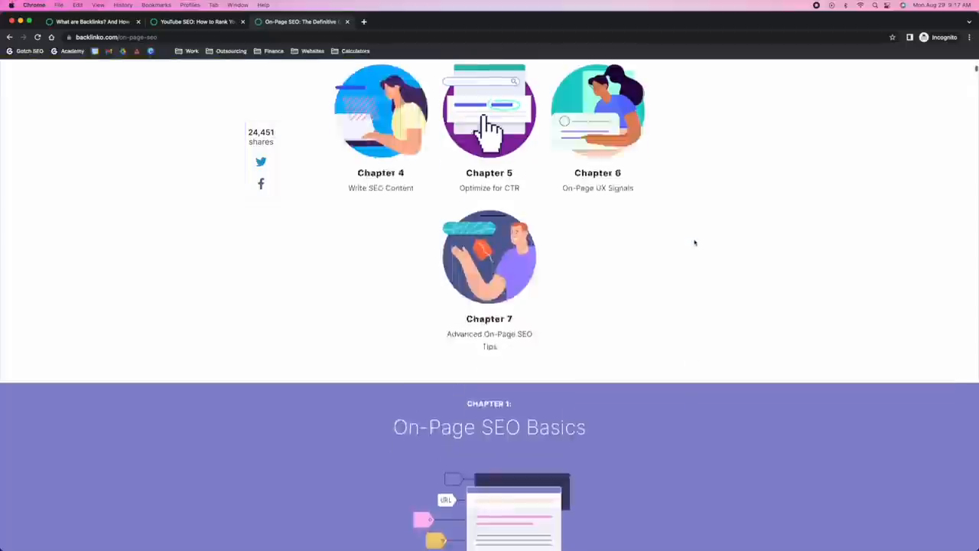
scroll(up, 3)
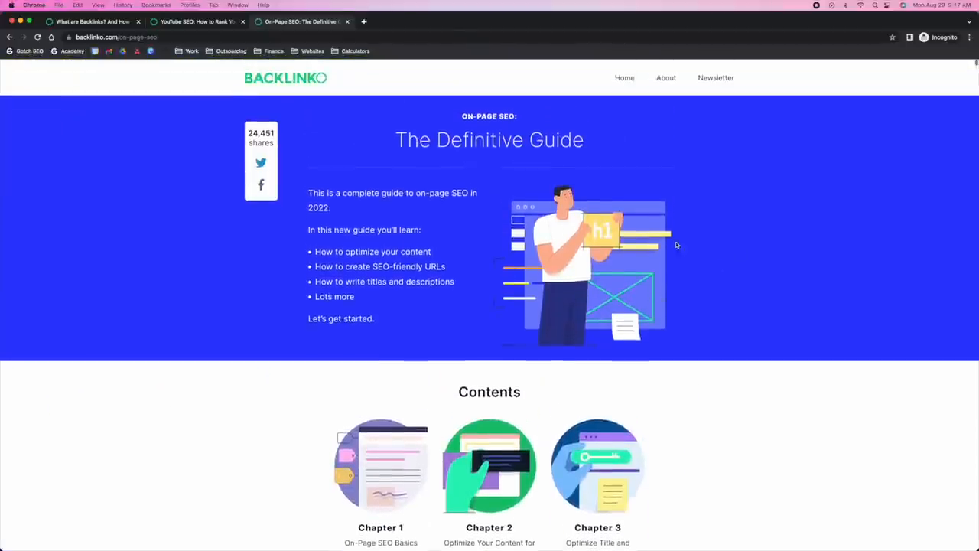
scroll(down, 3)
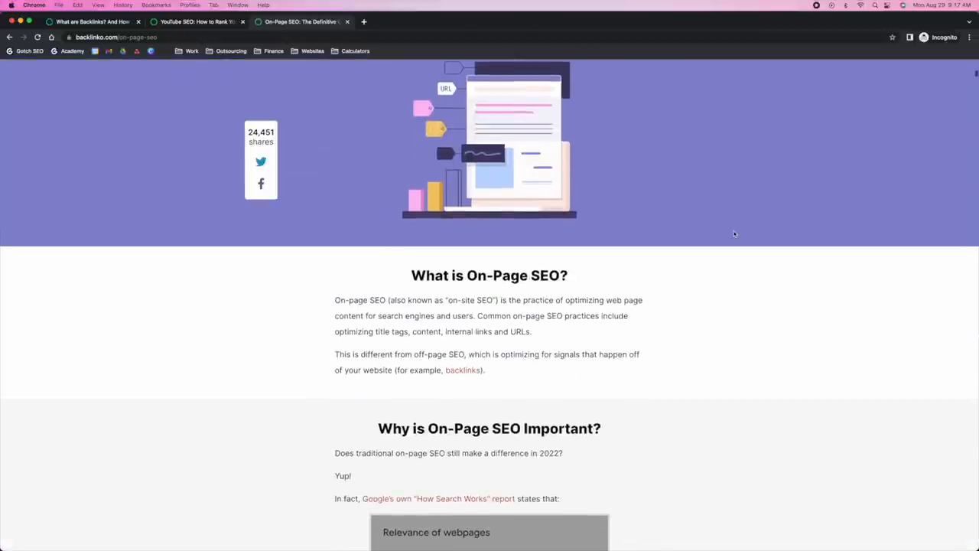
scroll(down, 3)
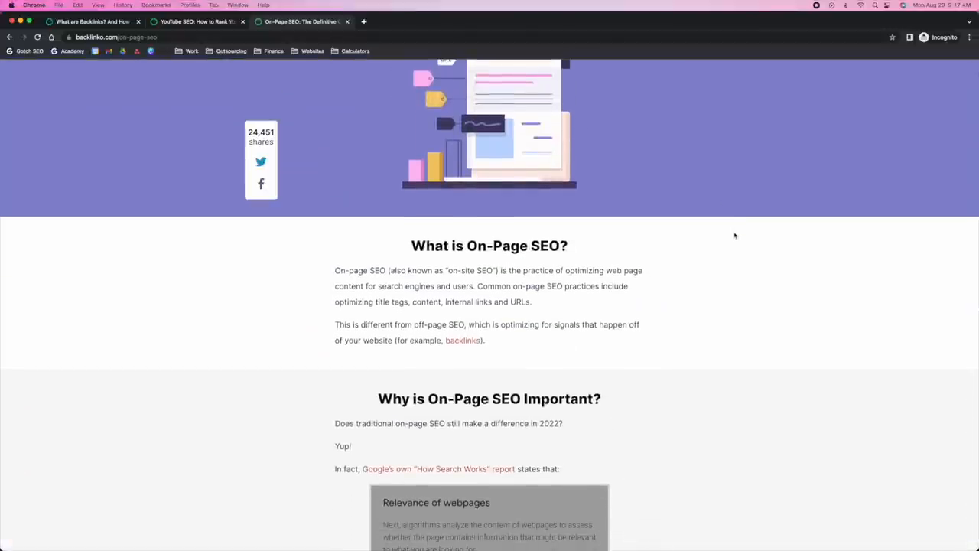
scroll(down, 3)
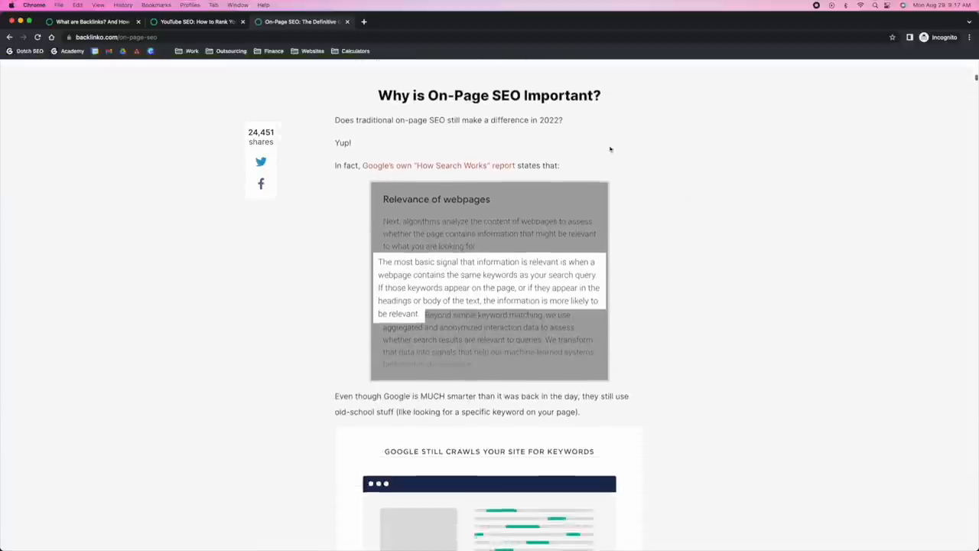
scroll(down, 3)
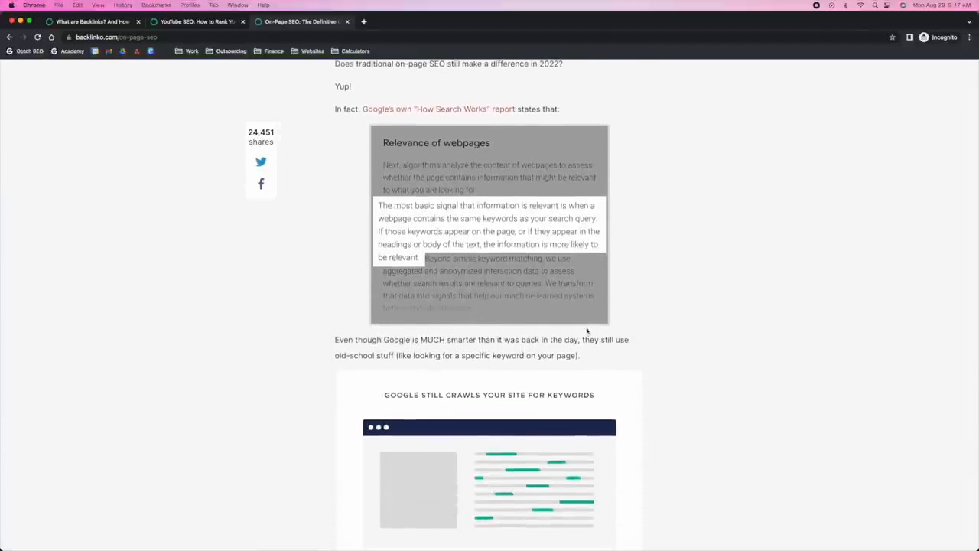
scroll(down, 3)
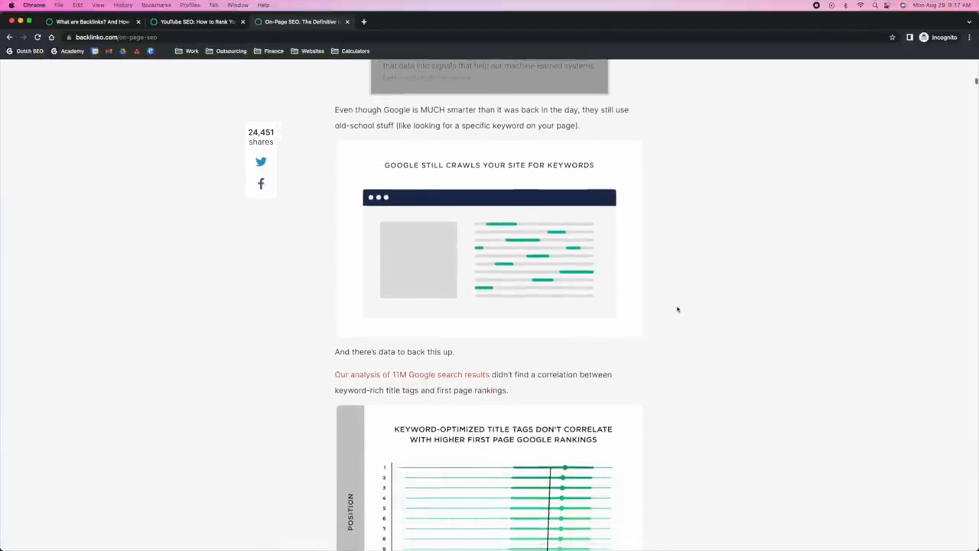
scroll(down, 3)
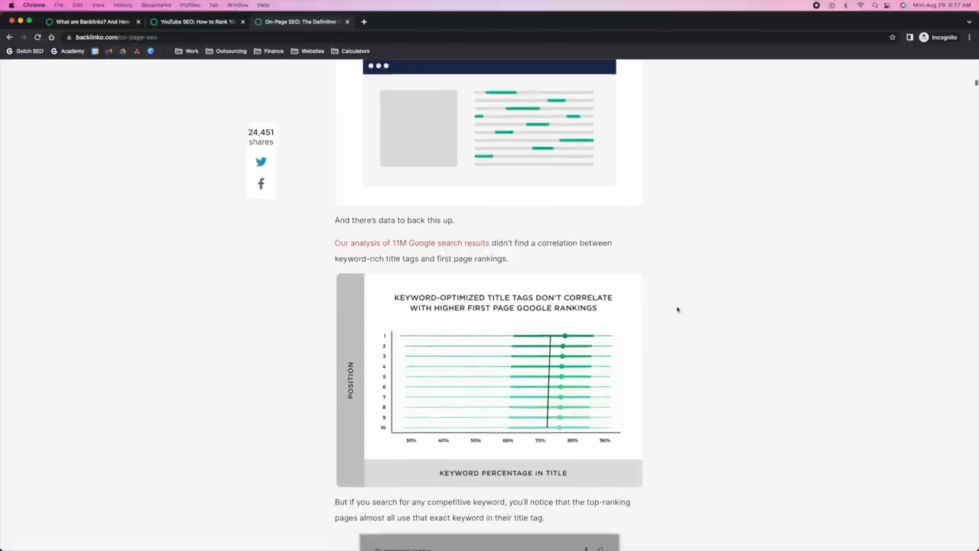
scroll(down, 3)
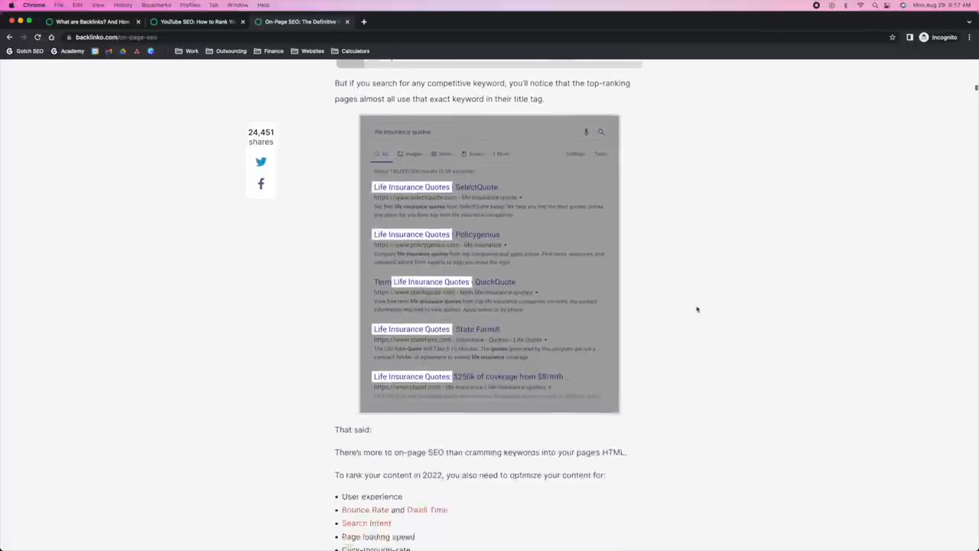
scroll(down, 3)
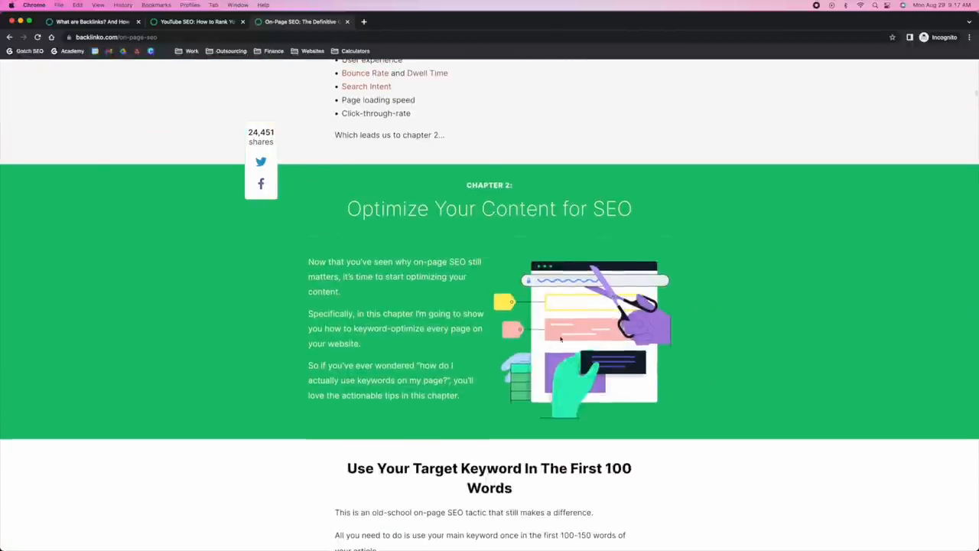
mouse_move(486, 288)
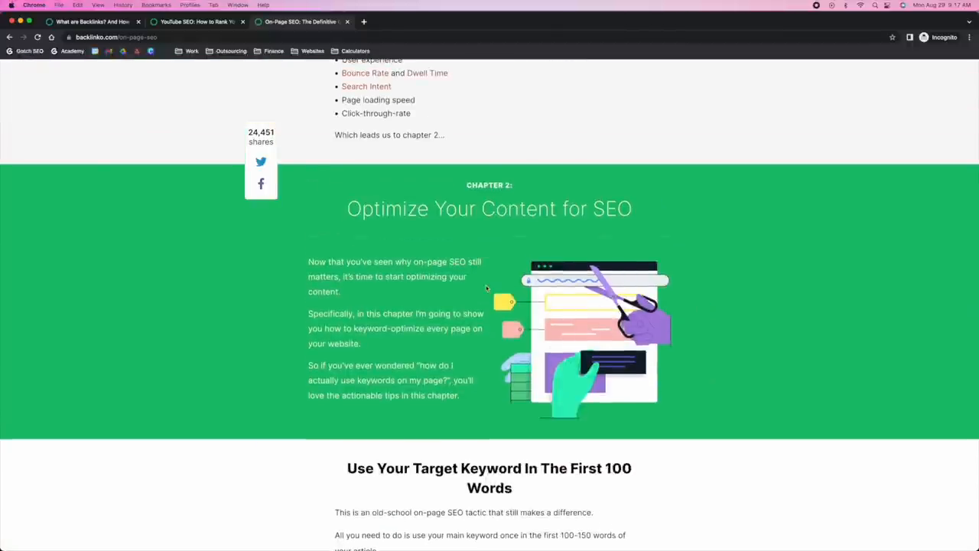
scroll(down, 3)
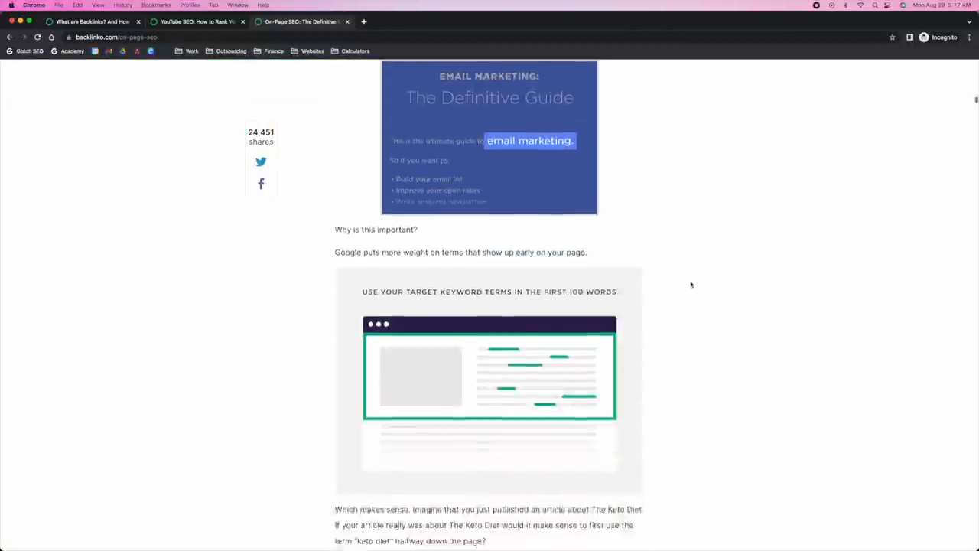
scroll(down, 3)
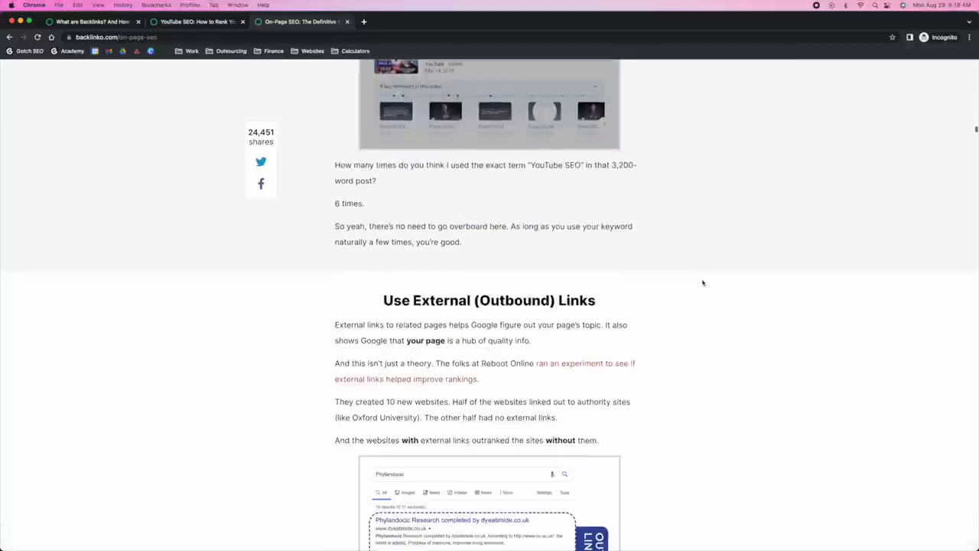
scroll(up, 3)
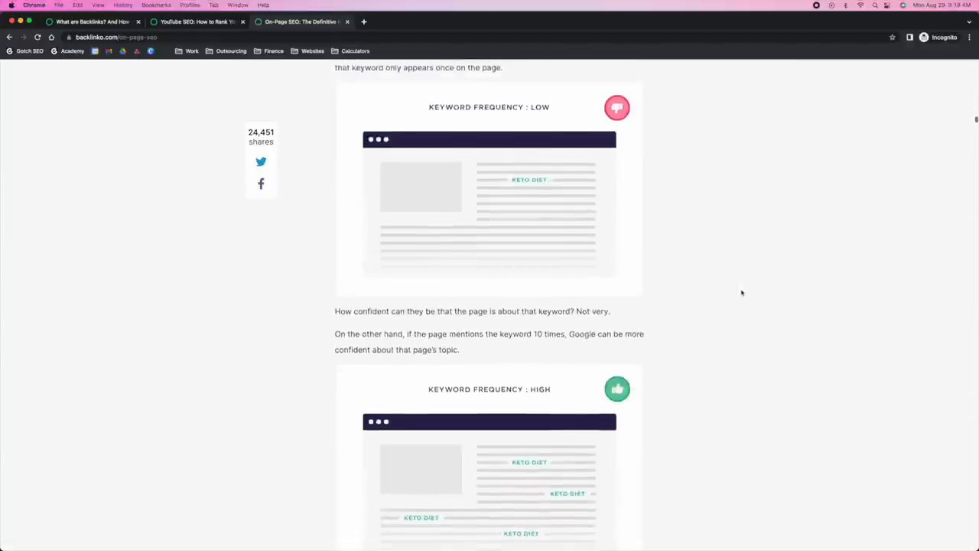
scroll(up, 3)
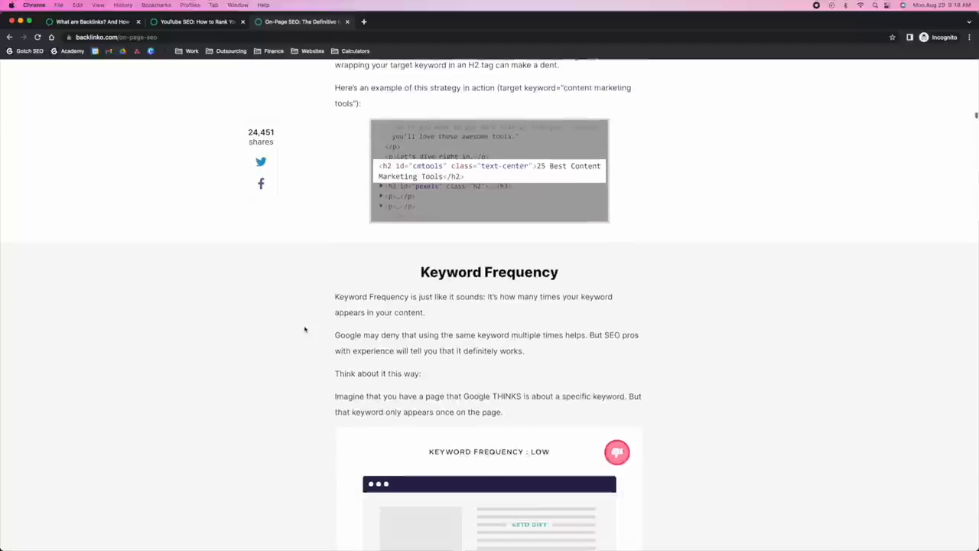
Scroll past External Links and Optimize Your URLs to Chapter 3's 'Front-load Your Title Tag'.
scroll(down, 3)
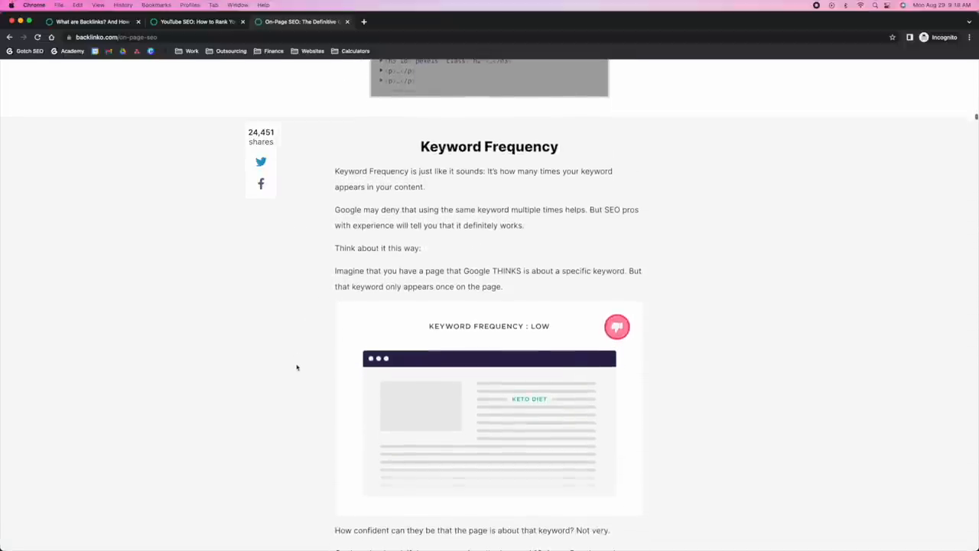
scroll(down, 3)
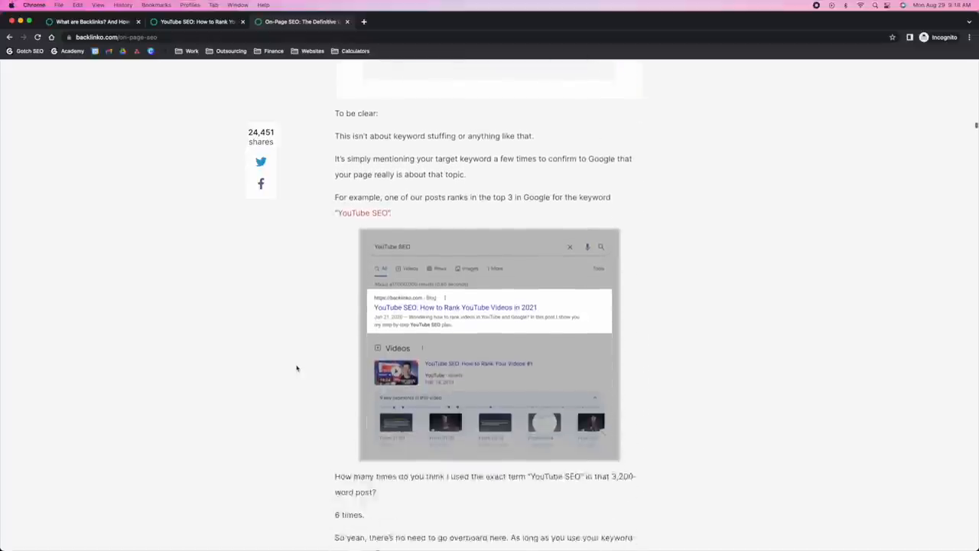
scroll(down, 3)
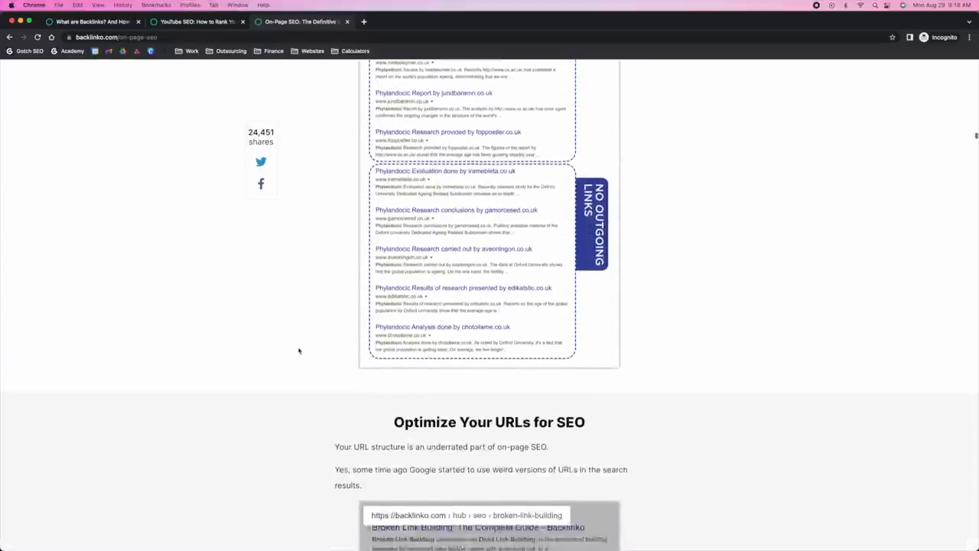
scroll(up, 3)
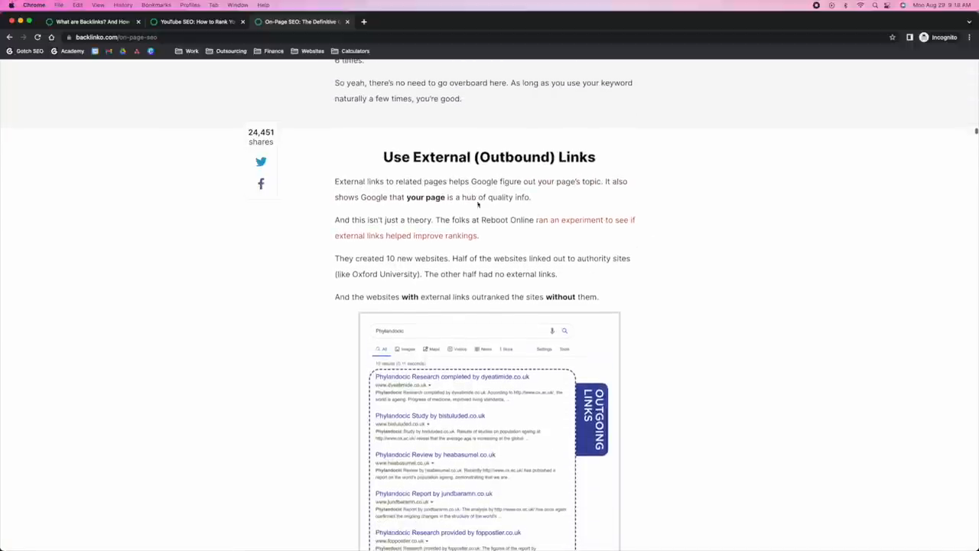
scroll(down, 3)
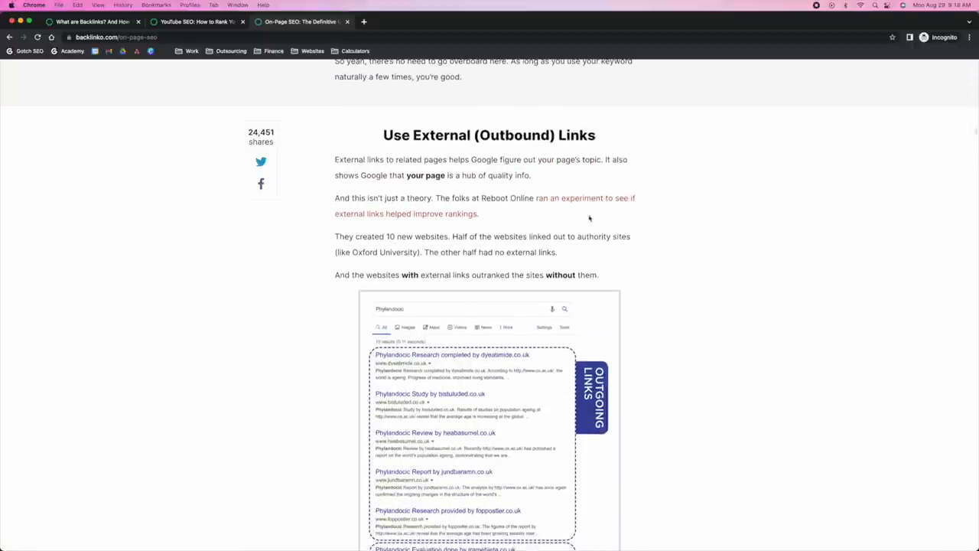
mouse_move(707, 237)
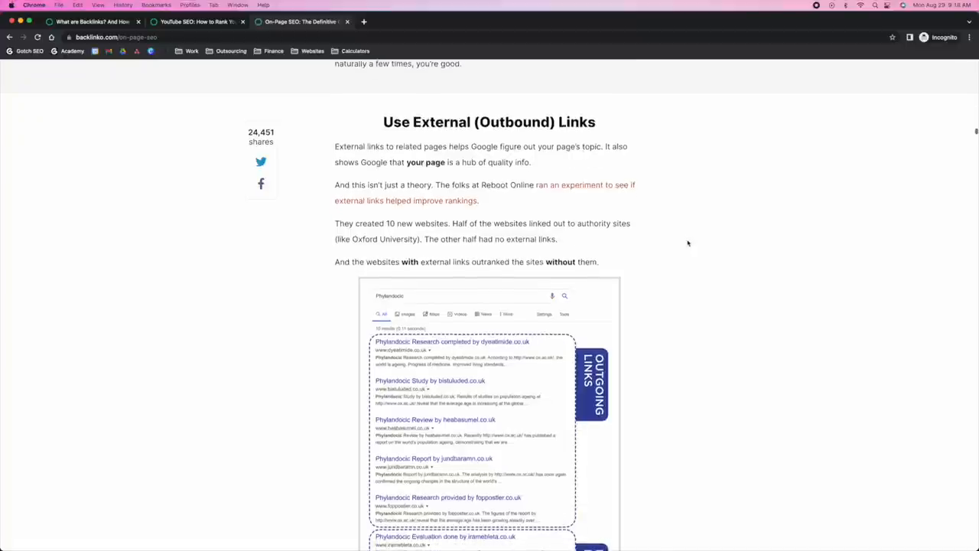
scroll(down, 3)
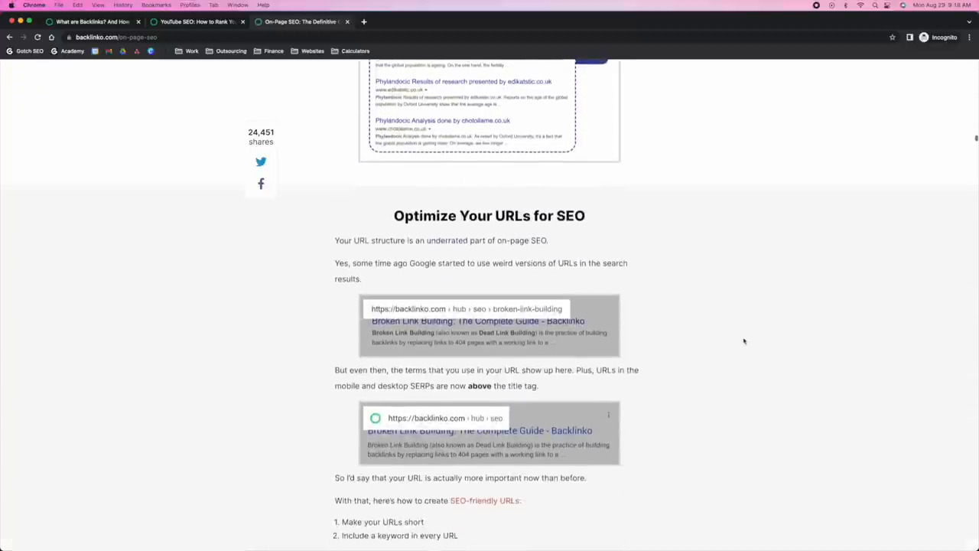
scroll(down, 3)
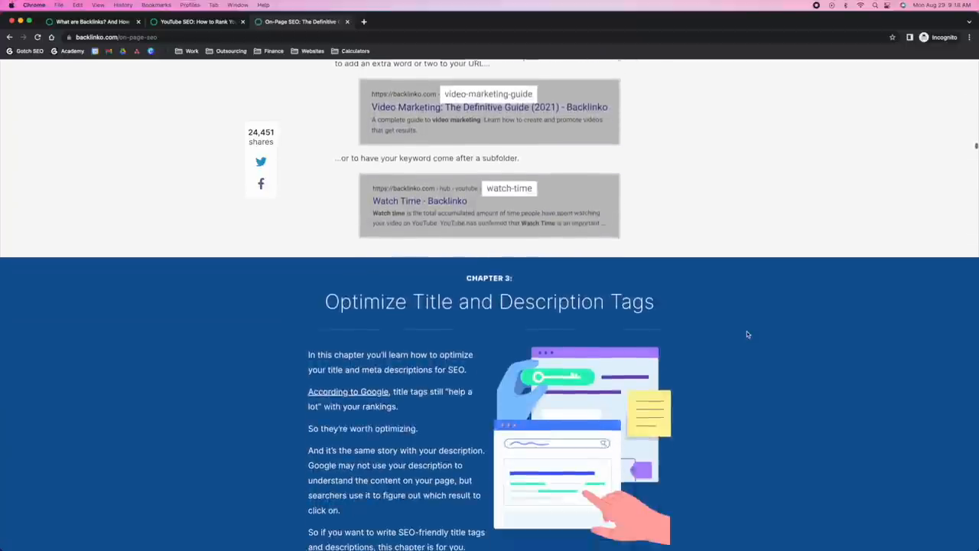
scroll(down, 3)
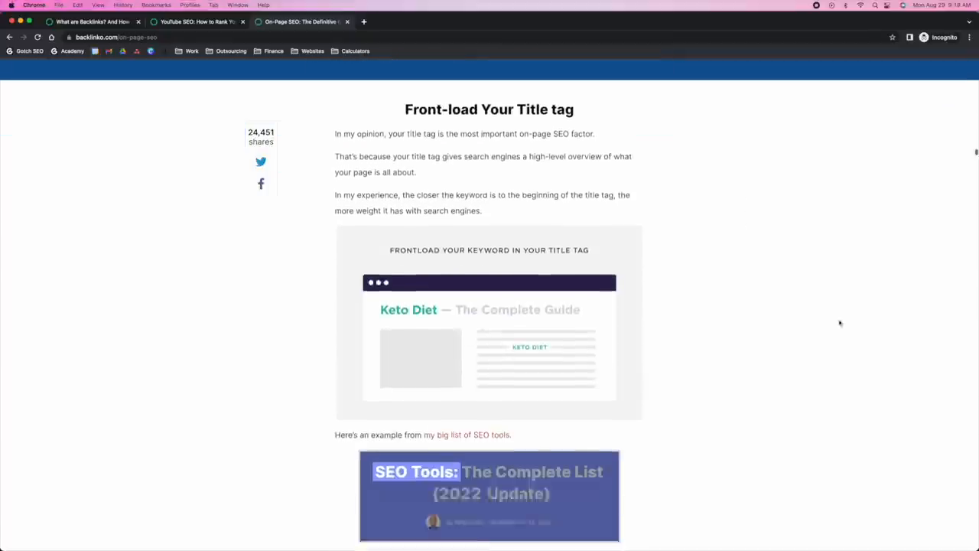
scroll(down, 3)
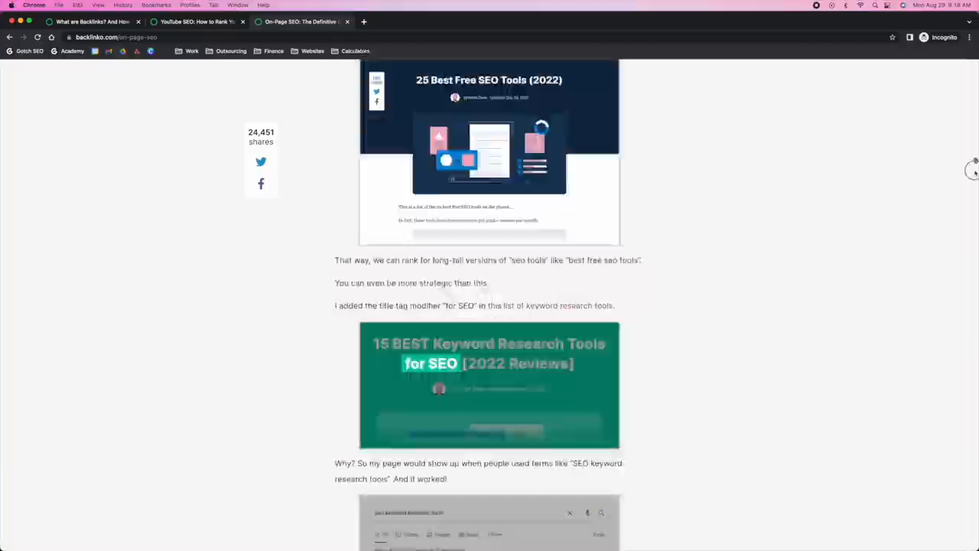
scroll(down, 3)
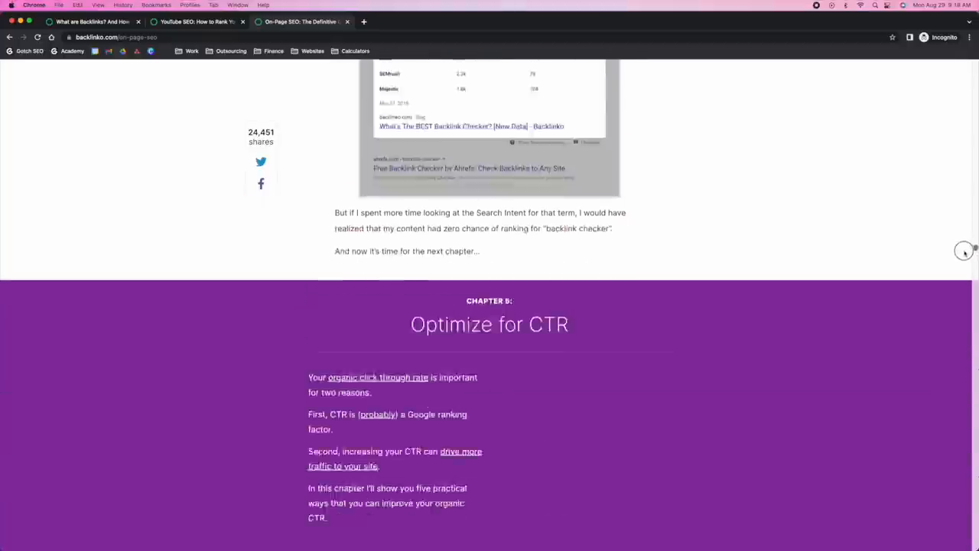
scroll(down, 3)
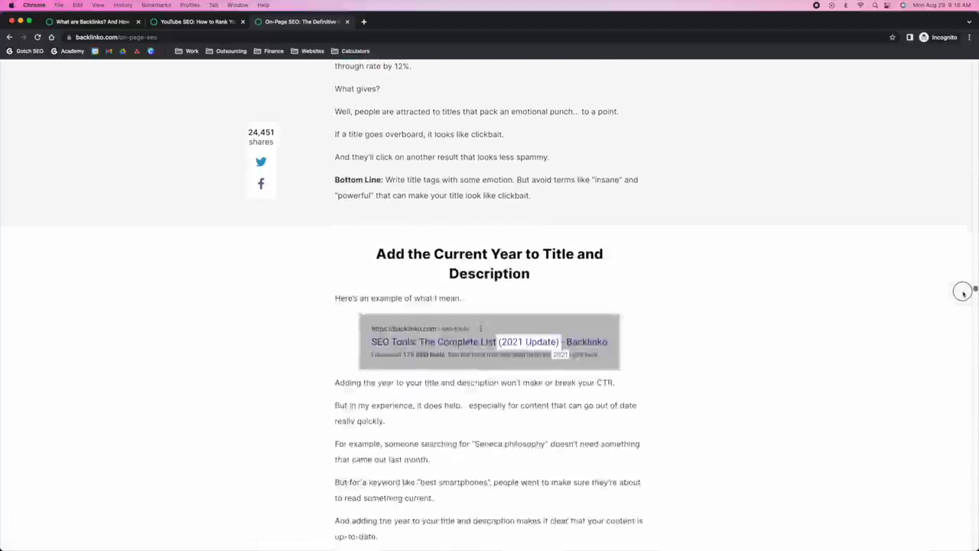
scroll(down, 3)
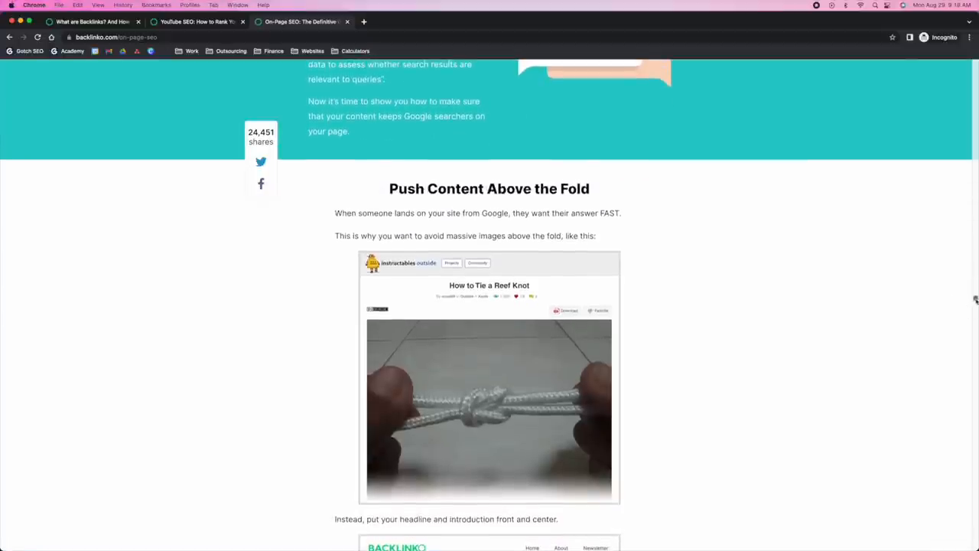
scroll(down, 3)
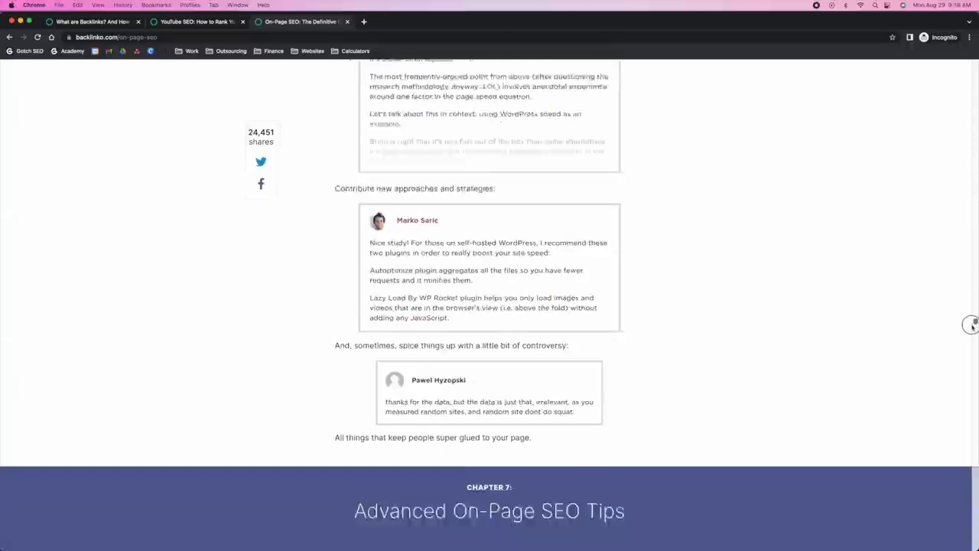
scroll(down, 3)
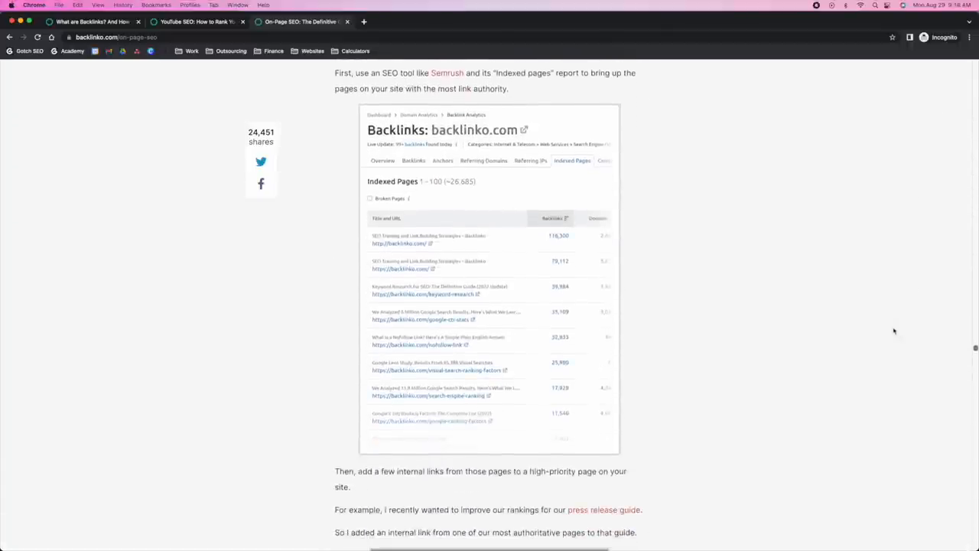
scroll(down, 3)
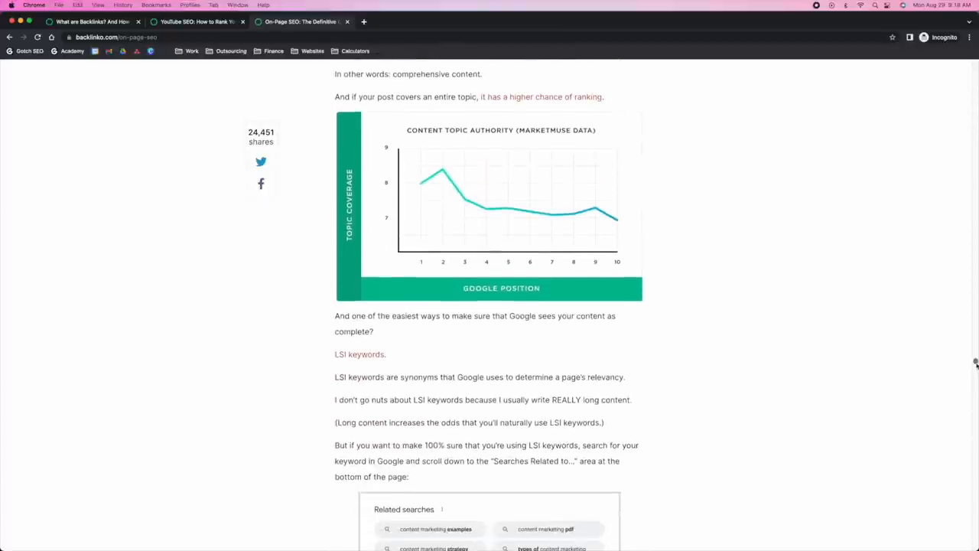
scroll(down, 3)
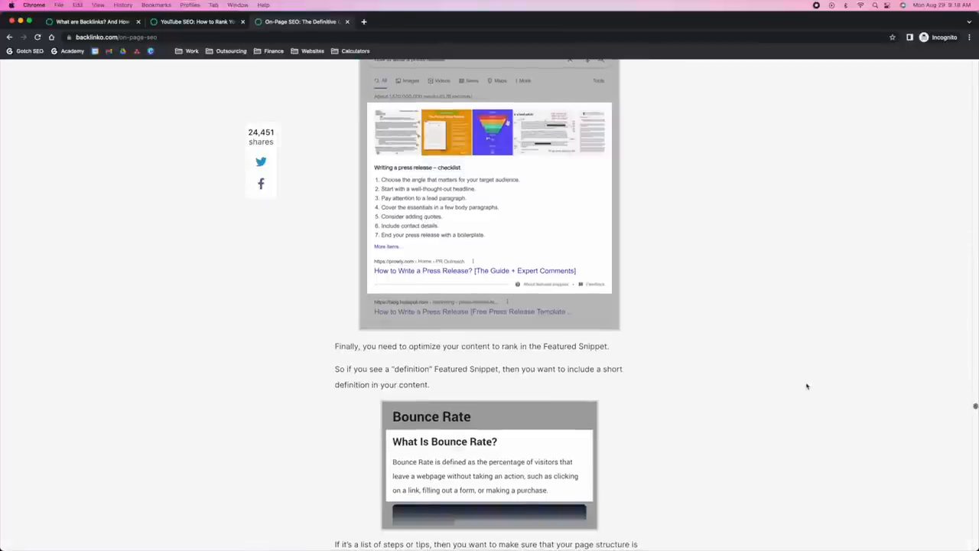
scroll(down, 3)
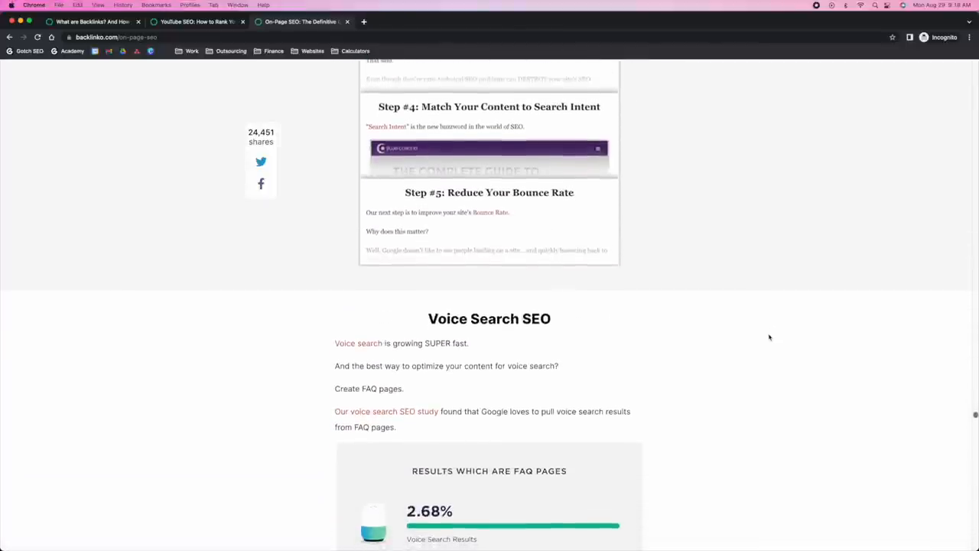
scroll(up, 3)
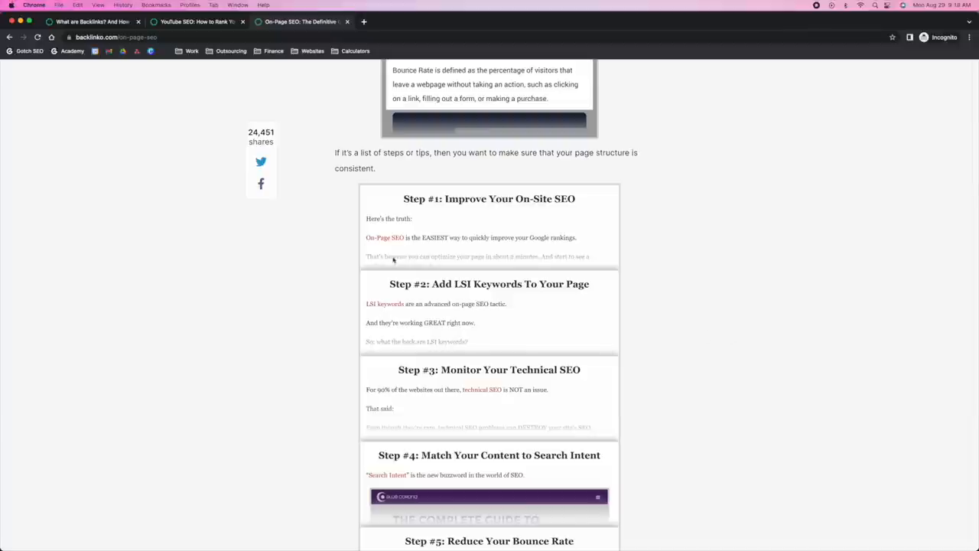
scroll(down, 3)
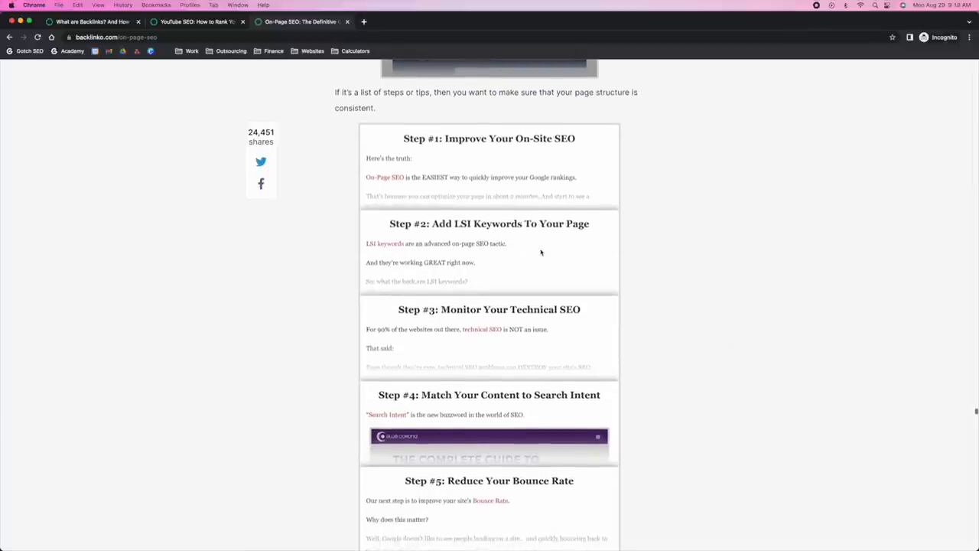
scroll(down, 3)
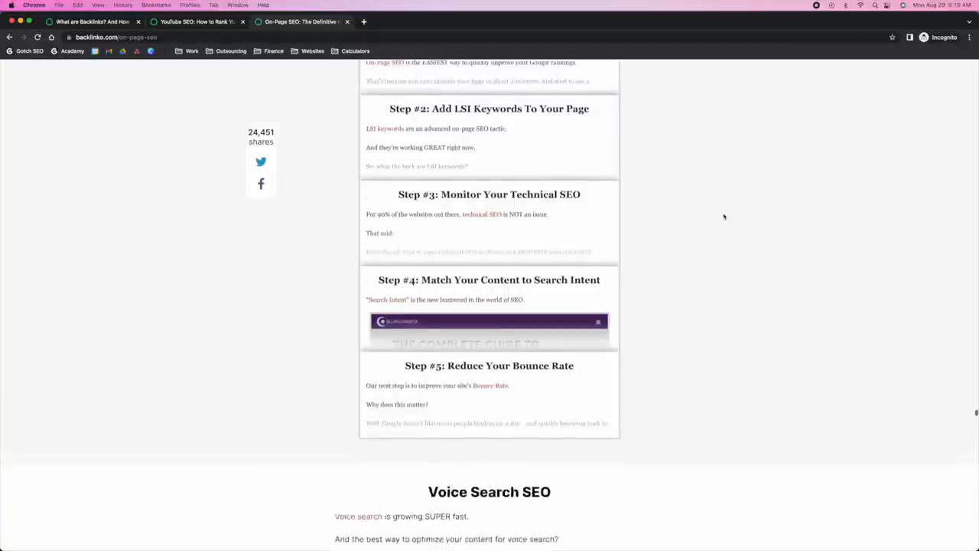
scroll(down, 3)
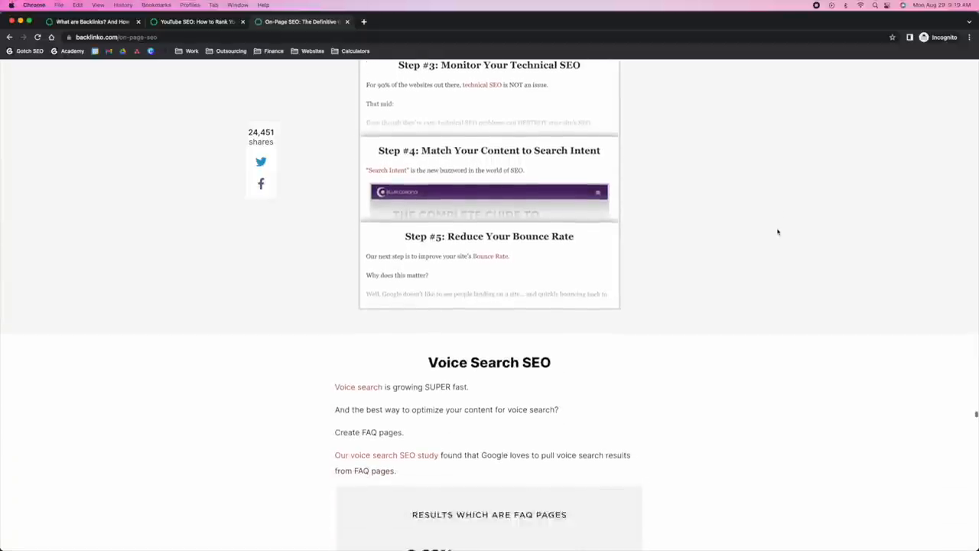
scroll(down, 3)
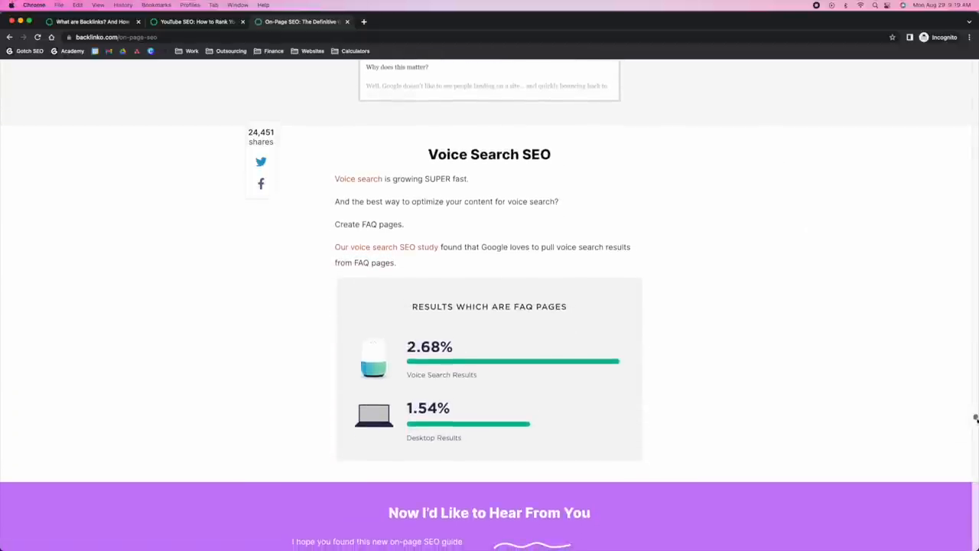
scroll(down, 3)
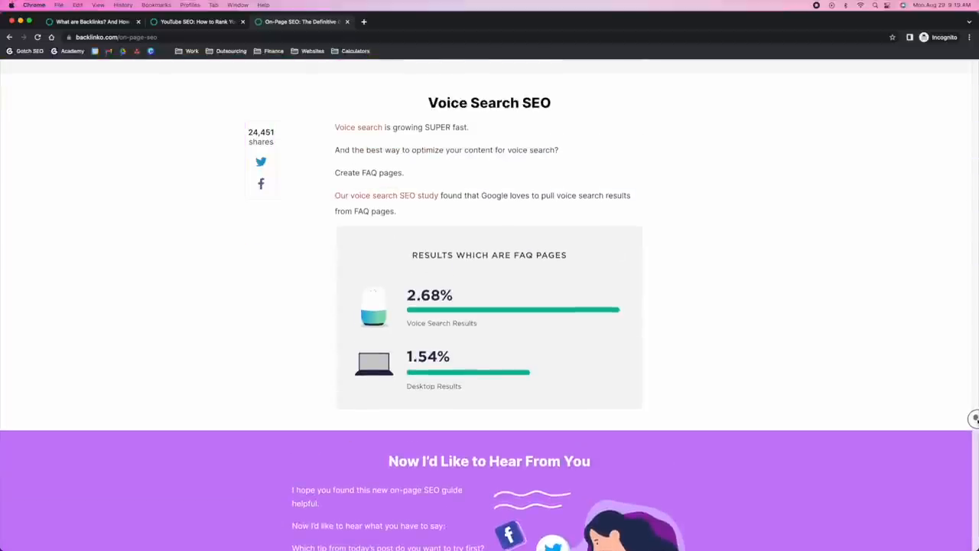
scroll(up, 3)
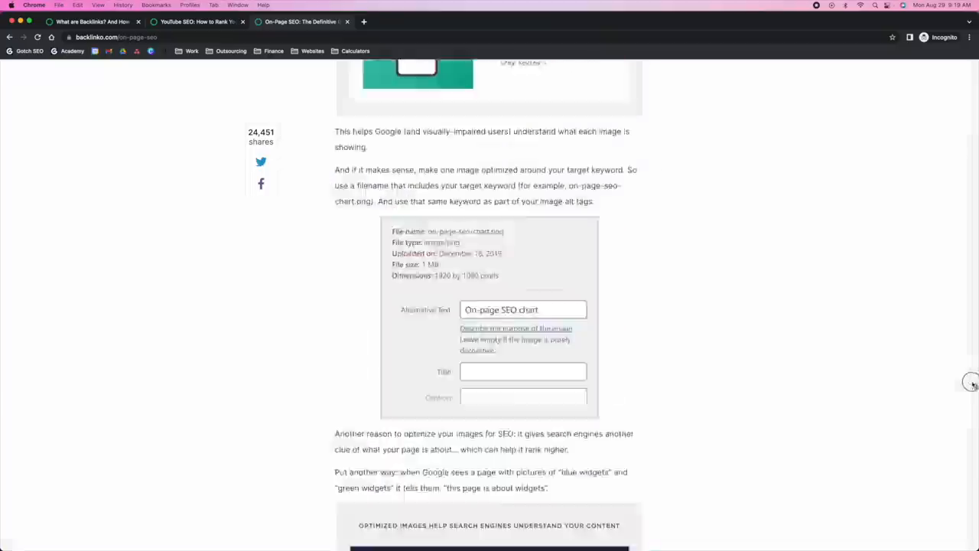
scroll(down, 3)
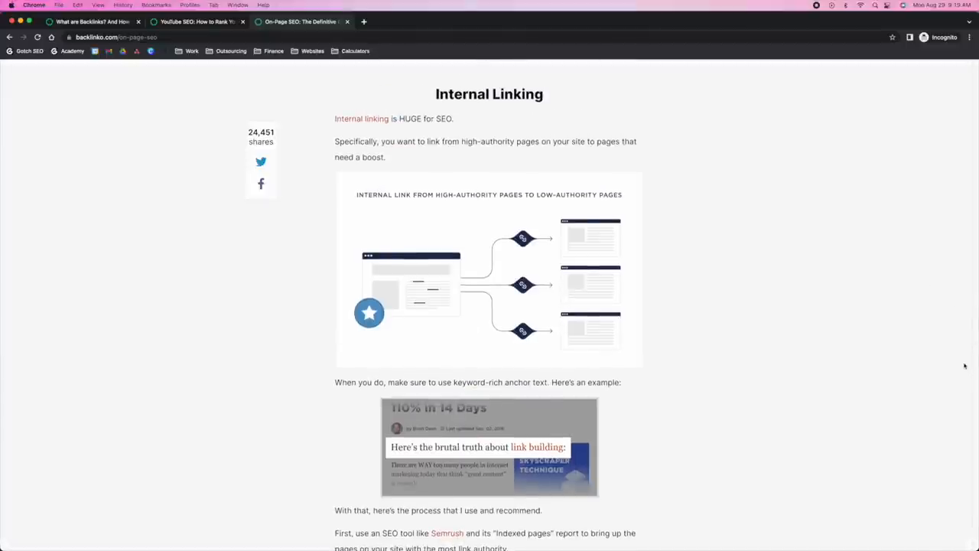
scroll(down, 3)
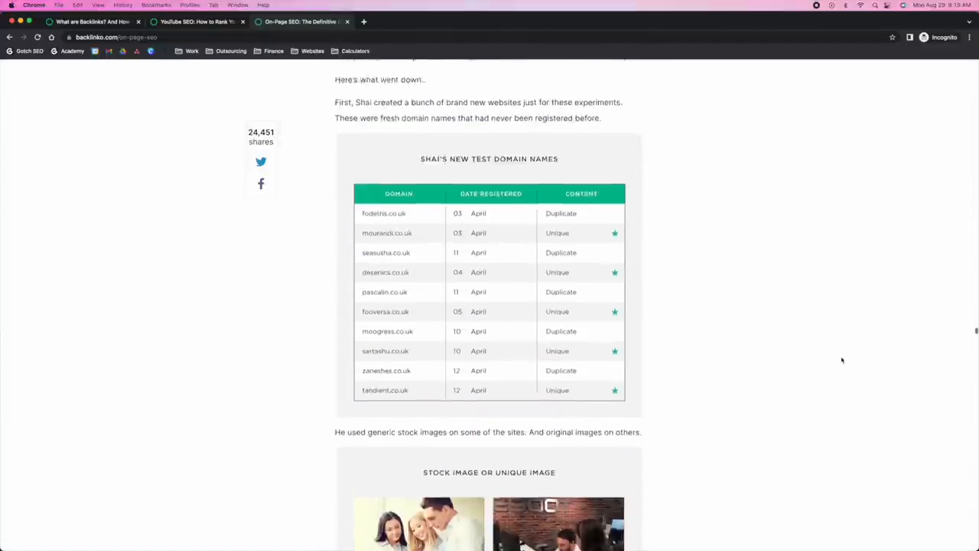
scroll(down, 3)
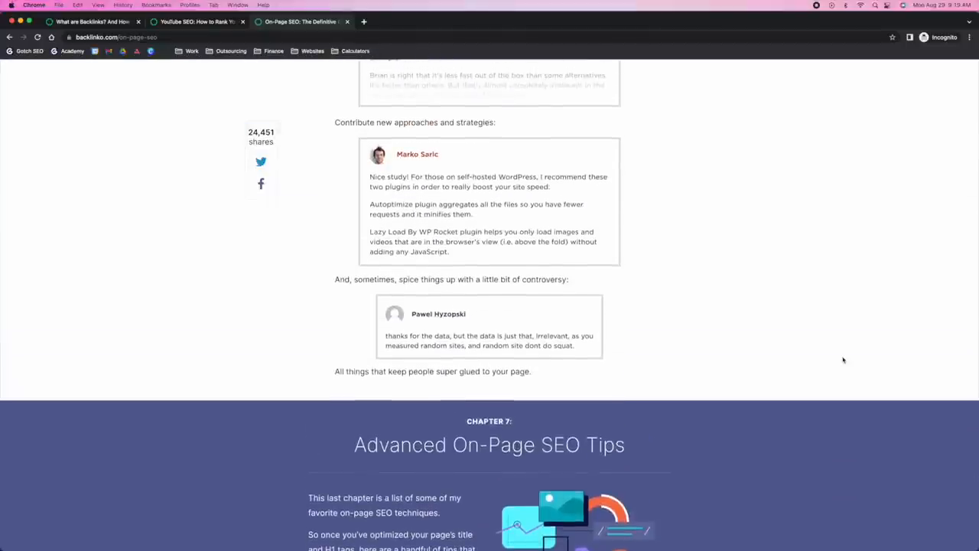
scroll(up, 3)
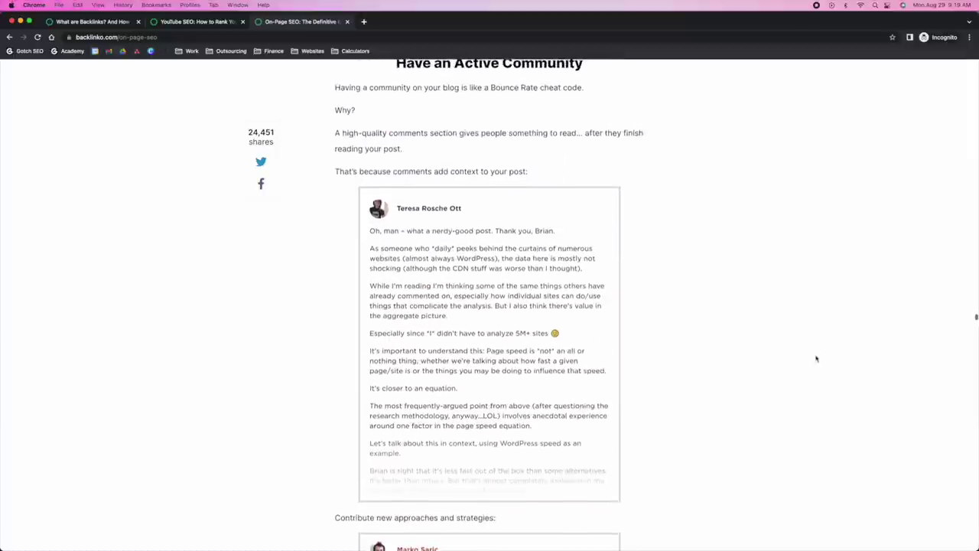
scroll(up, 3)
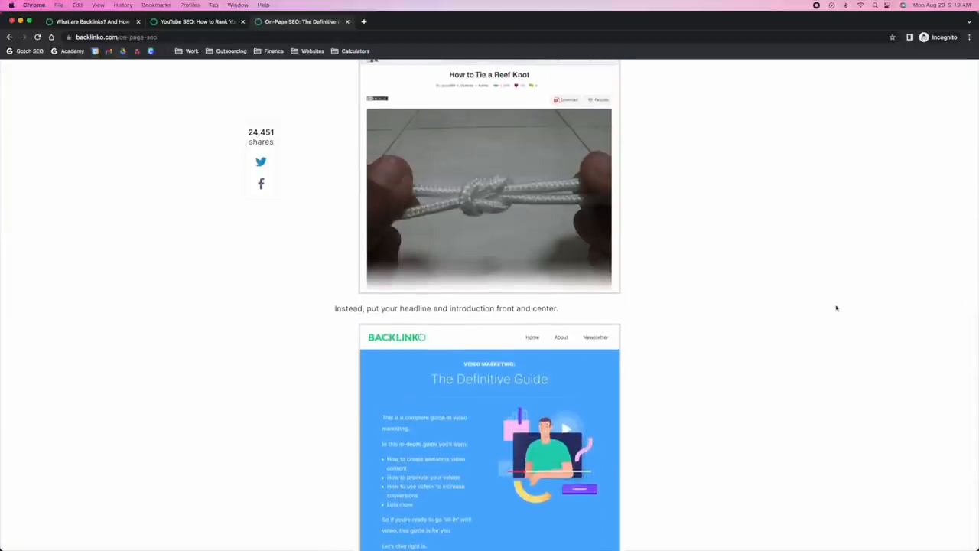
scroll(down, 3)
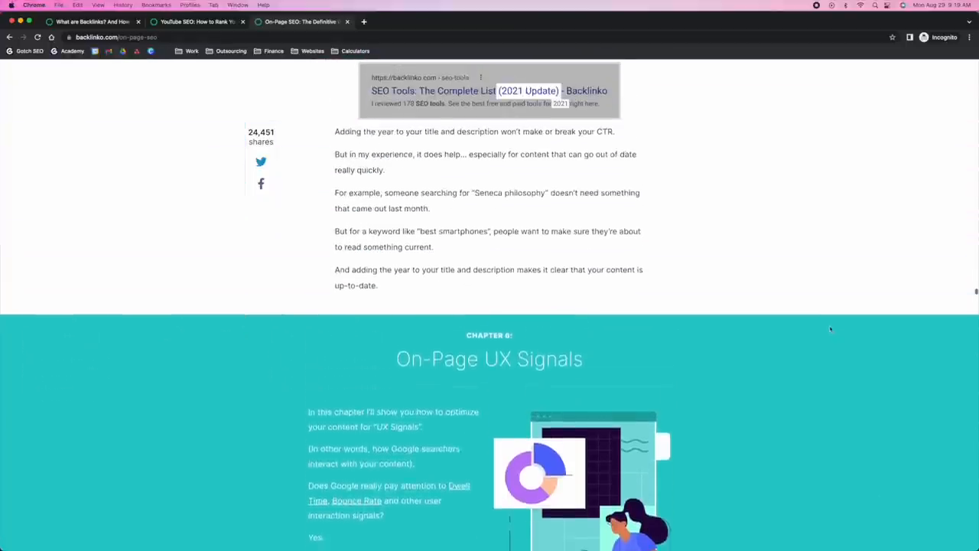
scroll(up, 3)
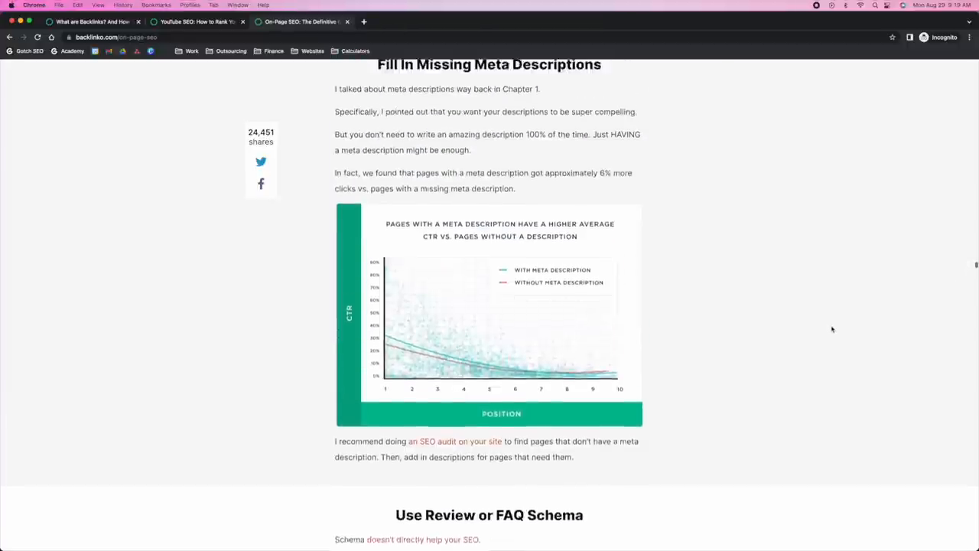
scroll(up, 3)
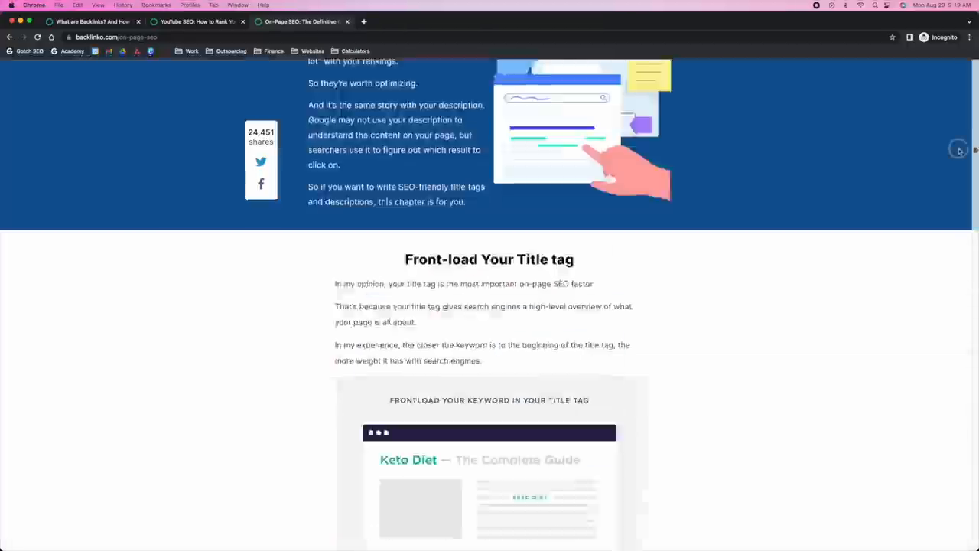
scroll(down, 3)
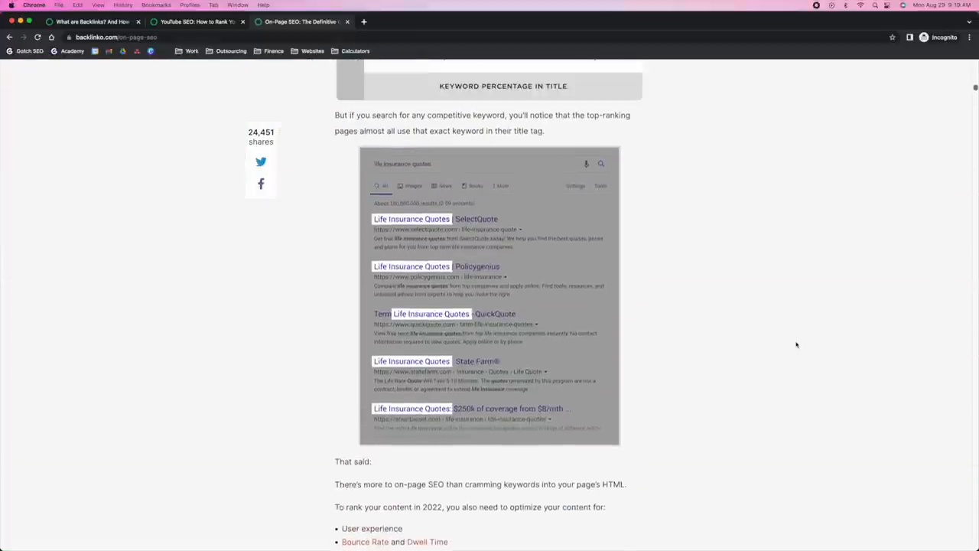
scroll(up, 3)
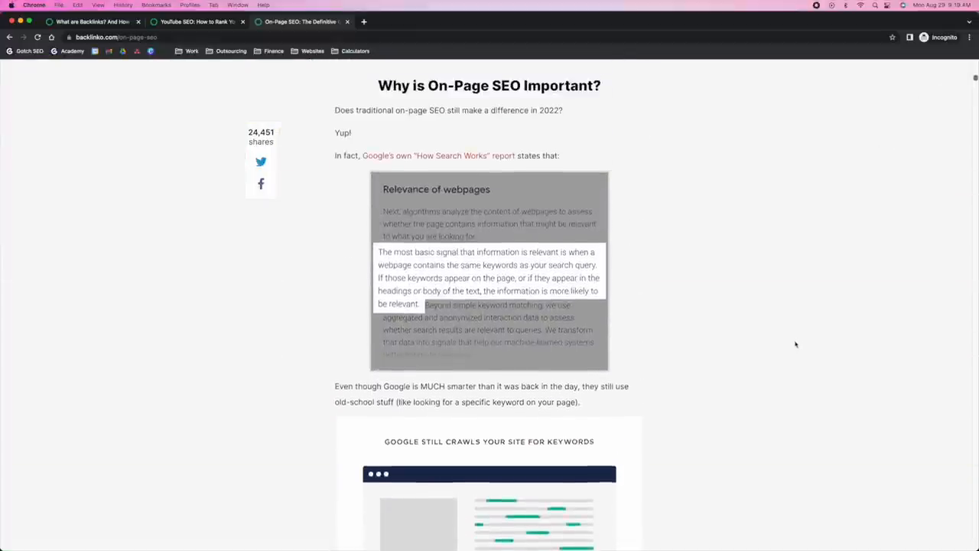
scroll(up, 3)
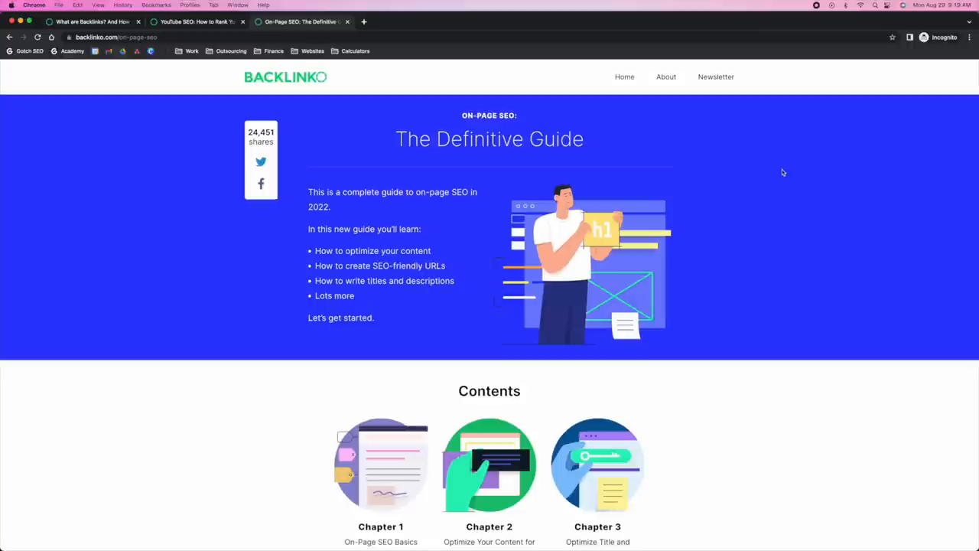
mouse_move(792, 166)
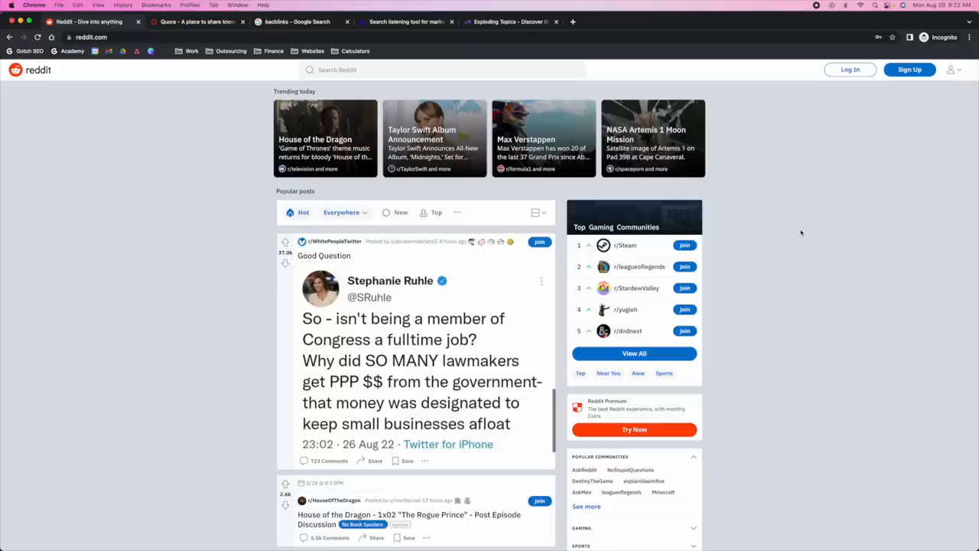
mouse_move(260, 233)
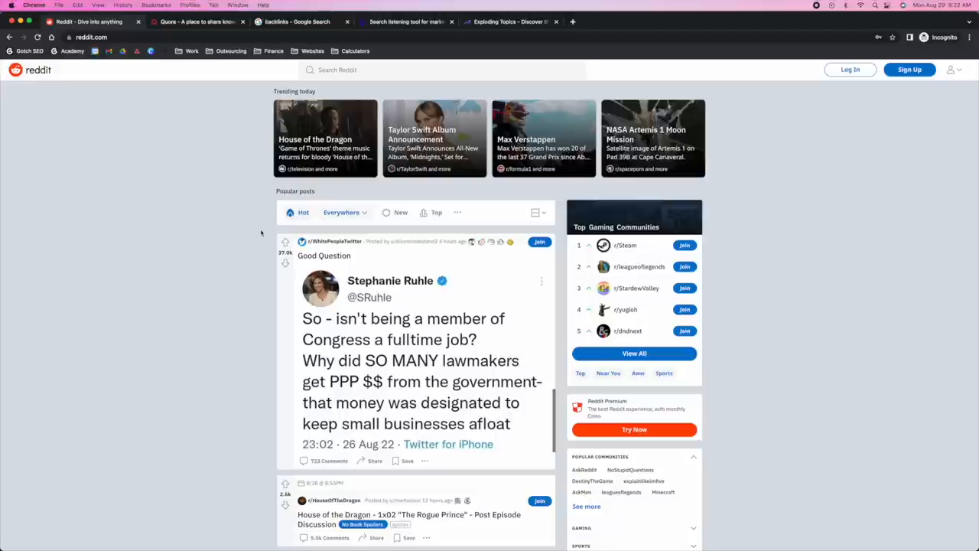
Search Reddit for 'backlinks'.
click(443, 70)
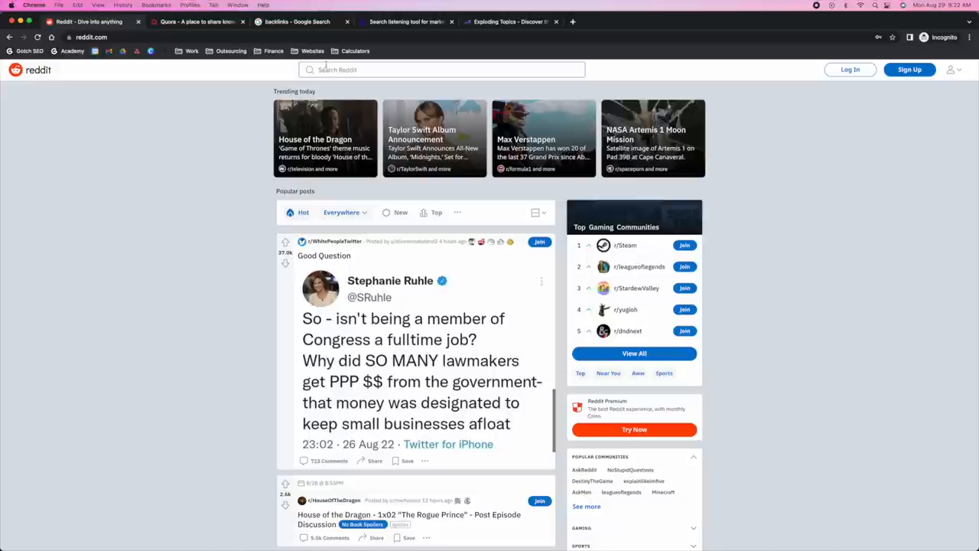
text(backlinks)
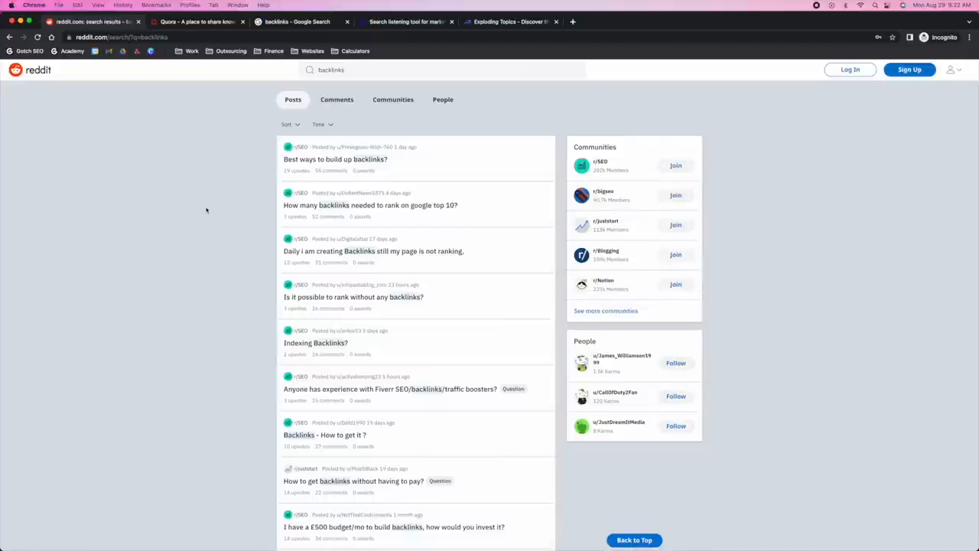
mouse_move(312, 194)
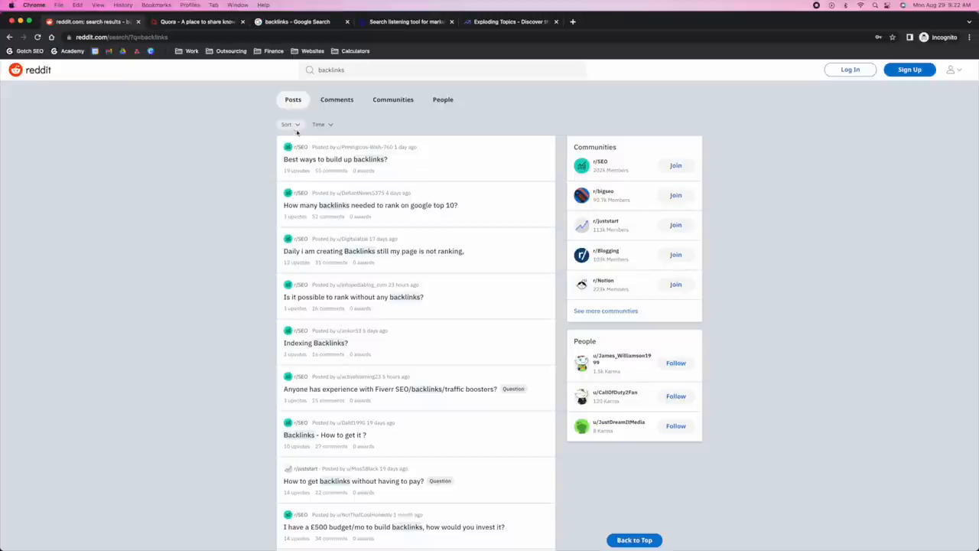
mouse_move(226, 221)
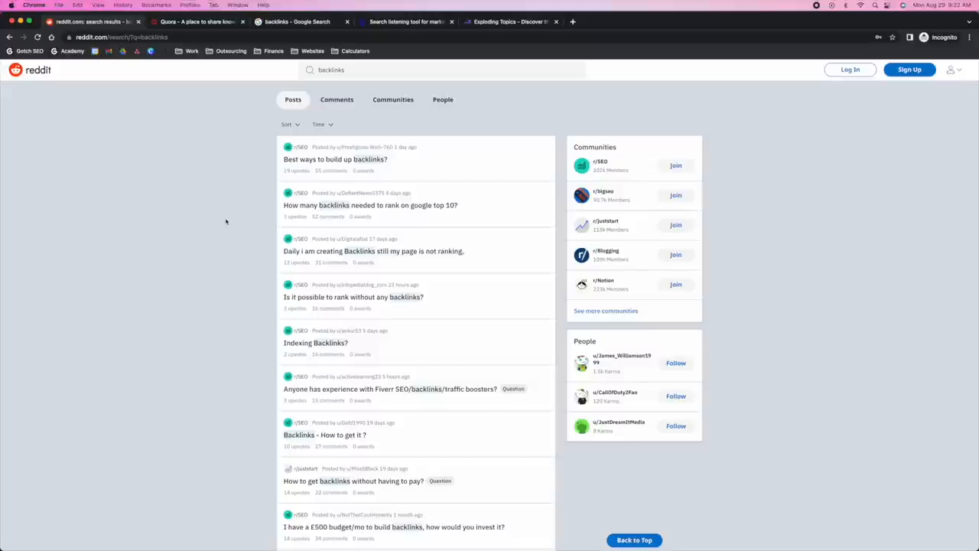
mouse_move(322, 165)
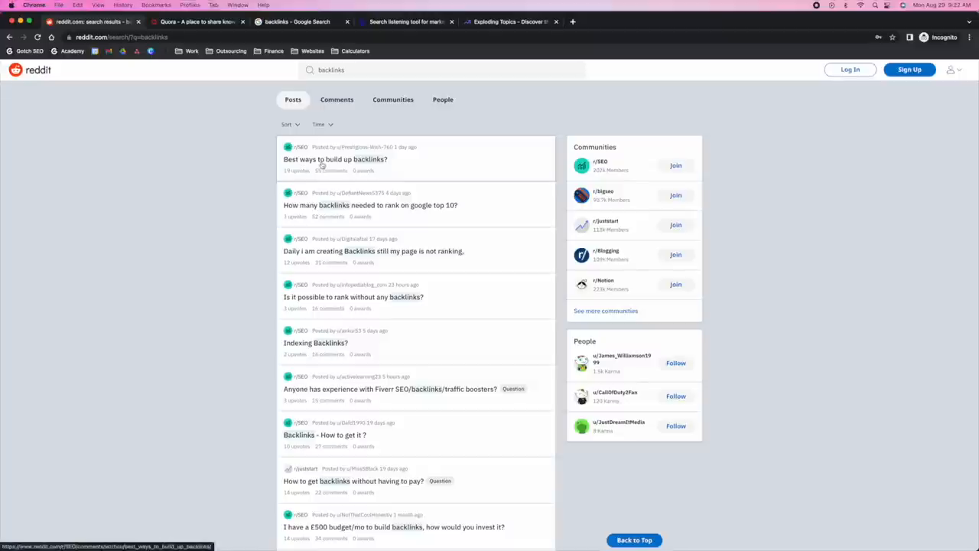
mouse_move(366, 164)
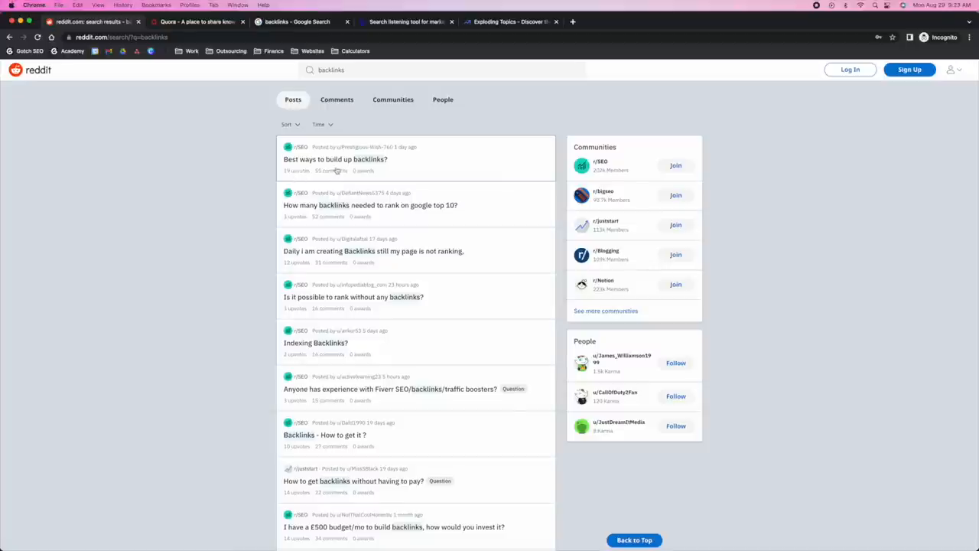
mouse_move(337, 167)
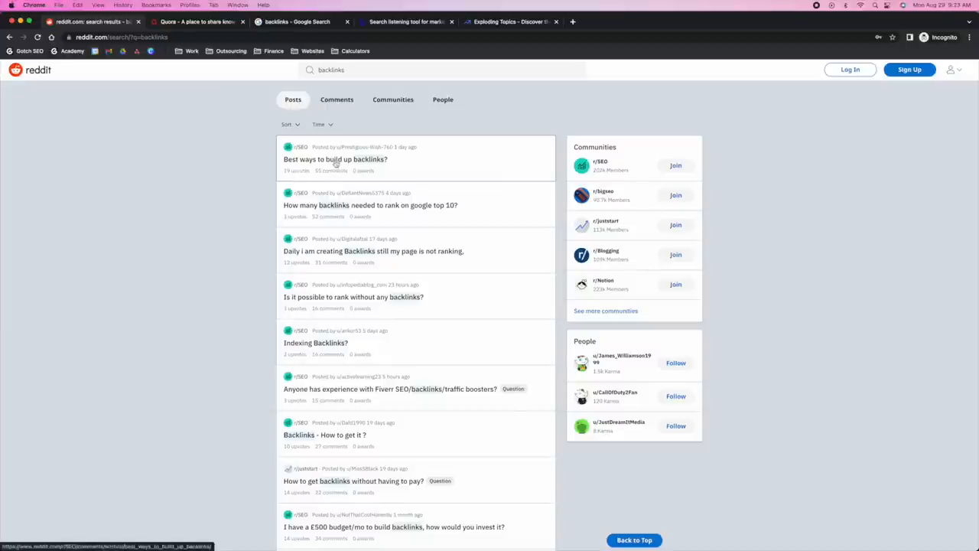
Open the 'Best ways to build up backlinks?' thread in a new background tab.
click(335, 159)
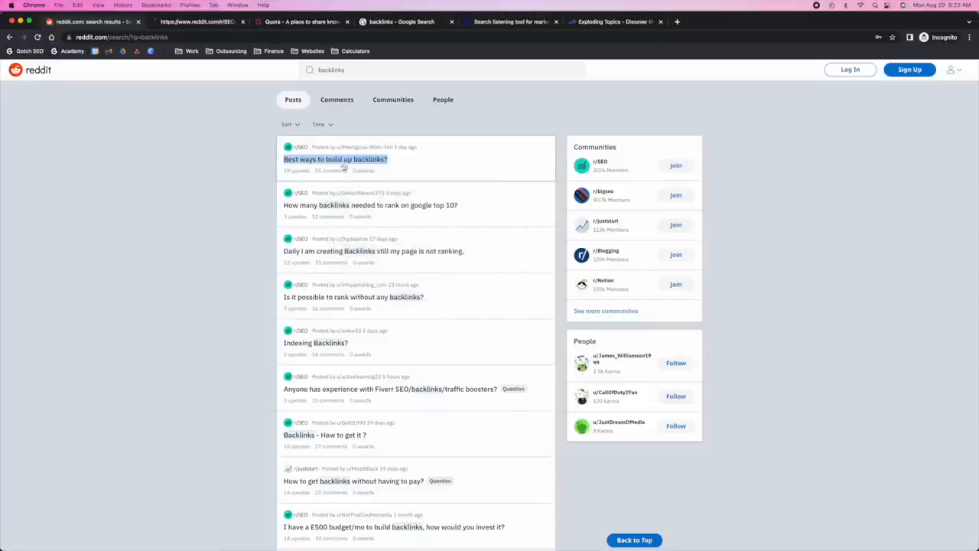
click(335, 159)
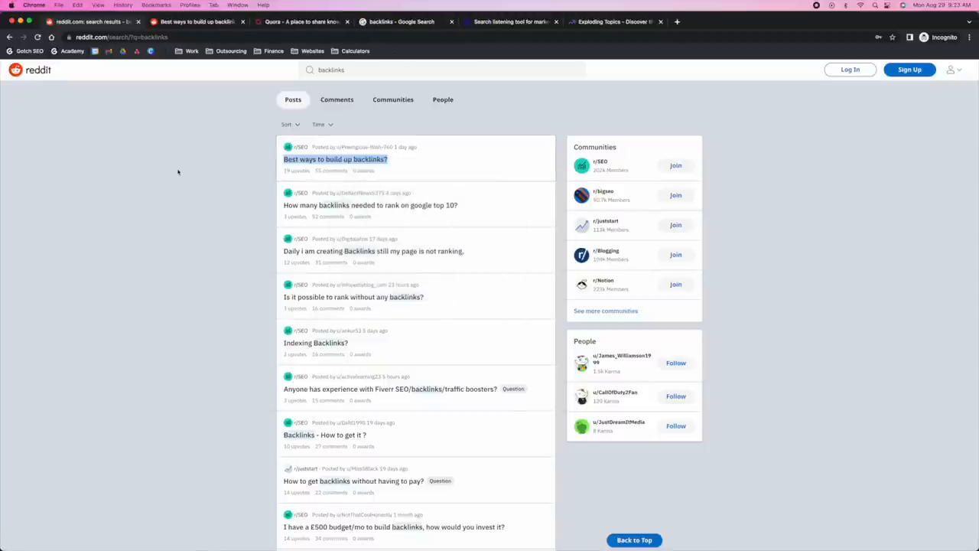
click(335, 159)
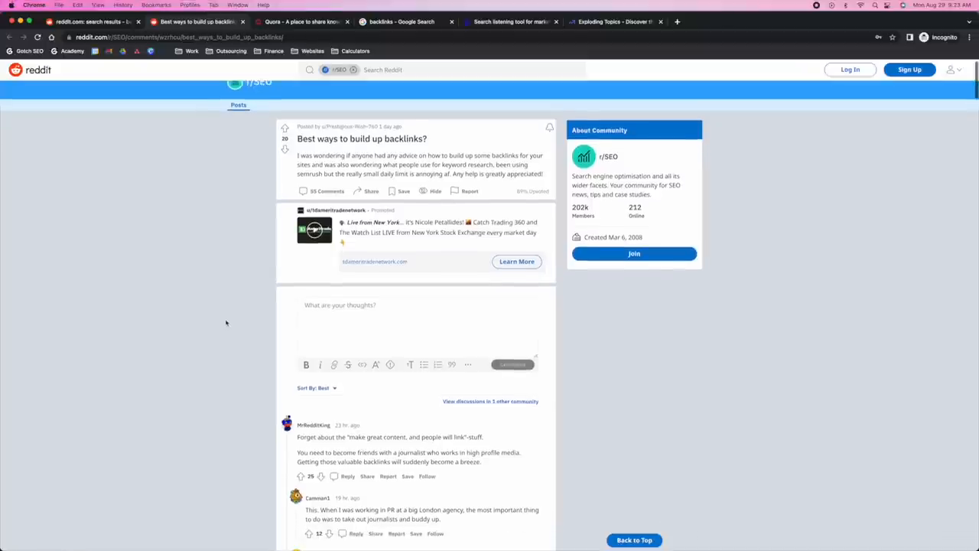
scroll(down, 3)
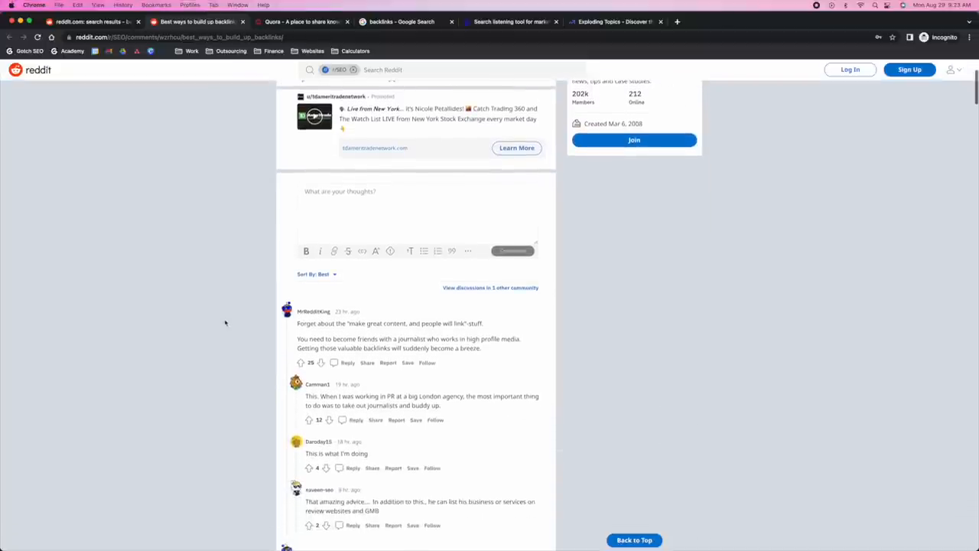
scroll(down, 3)
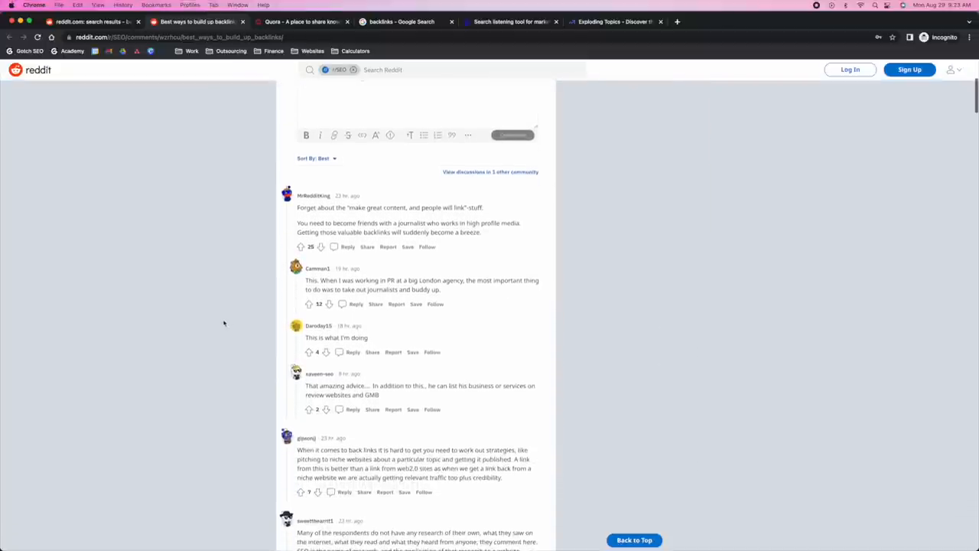
scroll(down, 3)
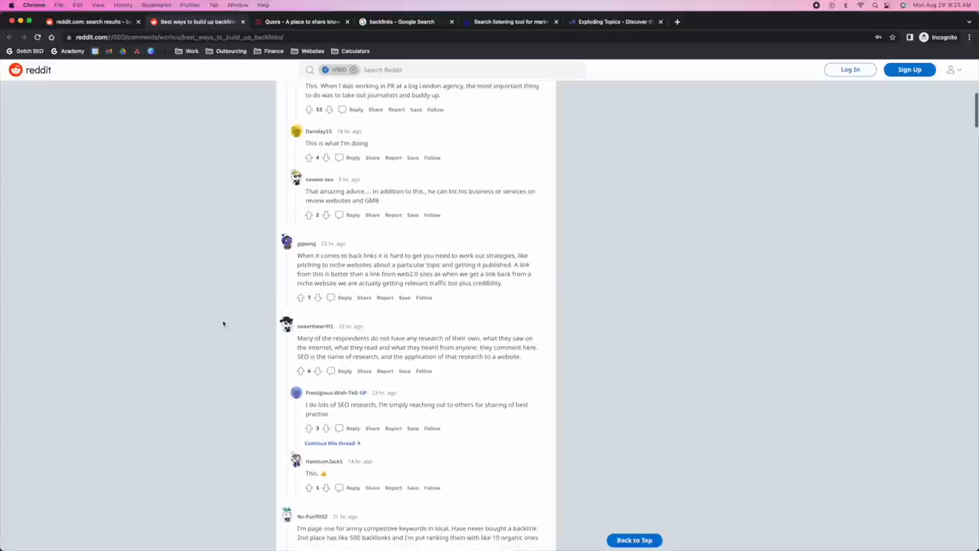
scroll(down, 3)
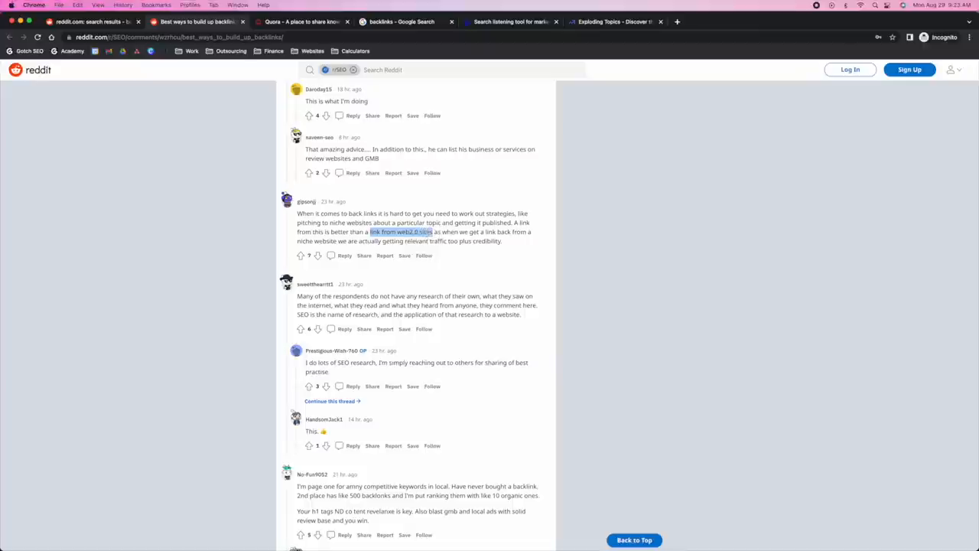
scroll(down, 3)
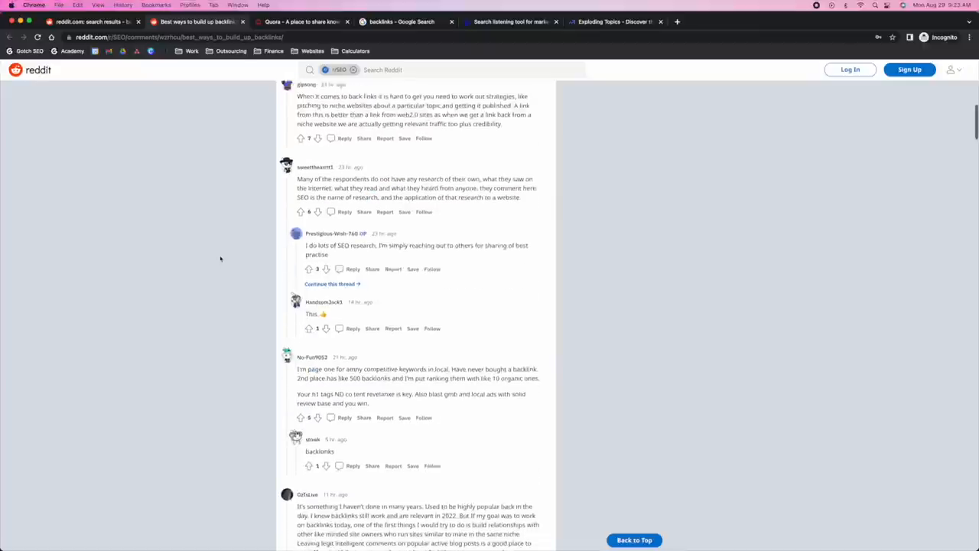
scroll(down, 3)
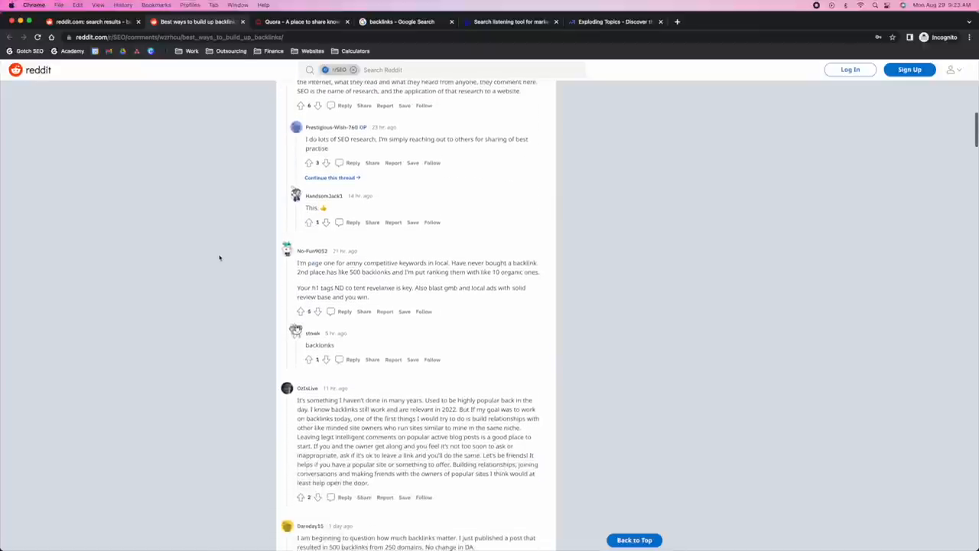
scroll(down, 3)
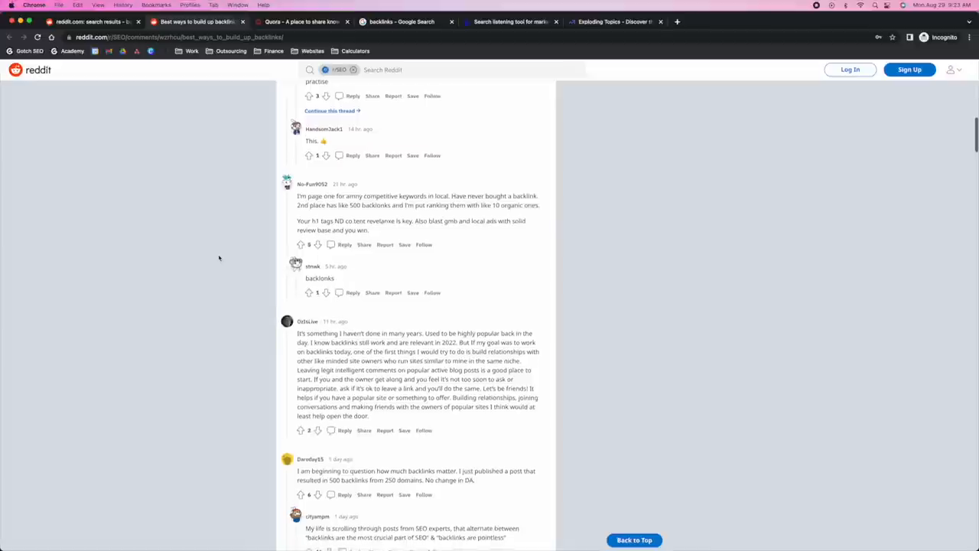
scroll(down, 3)
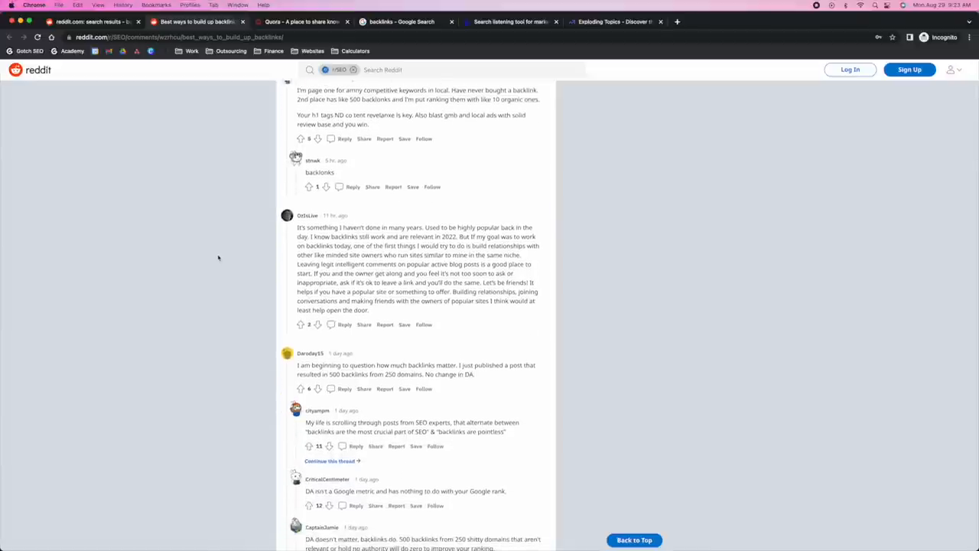
scroll(down, 3)
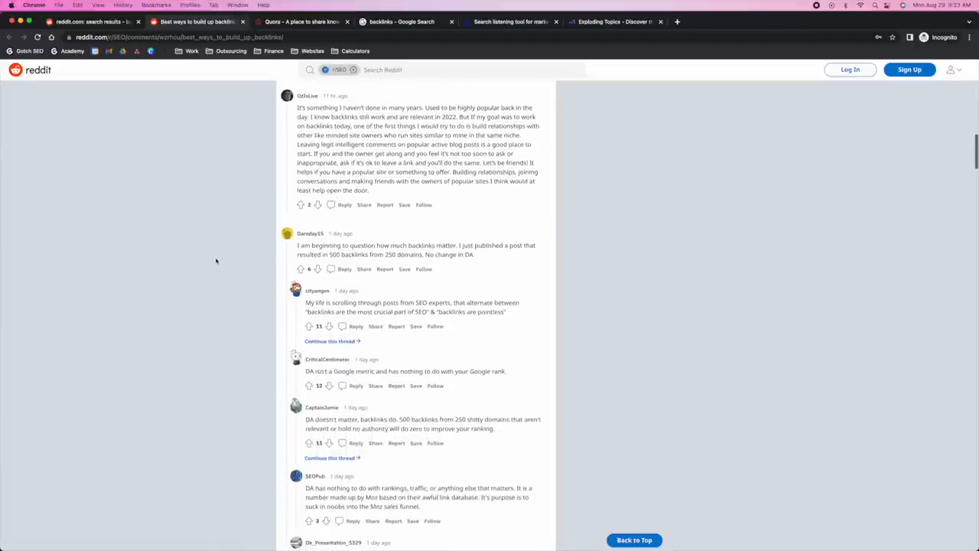
scroll(down, 3)
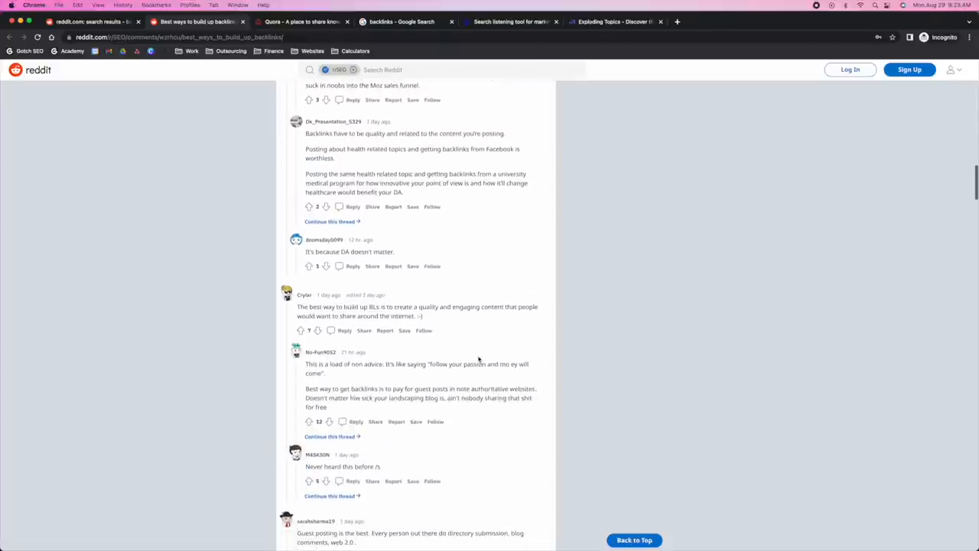
scroll(down, 3)
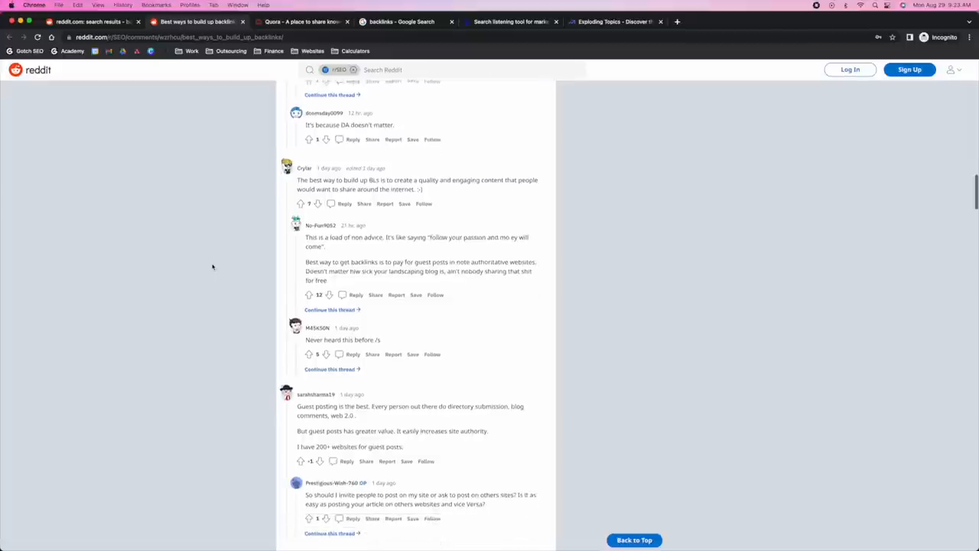
scroll(up, 3)
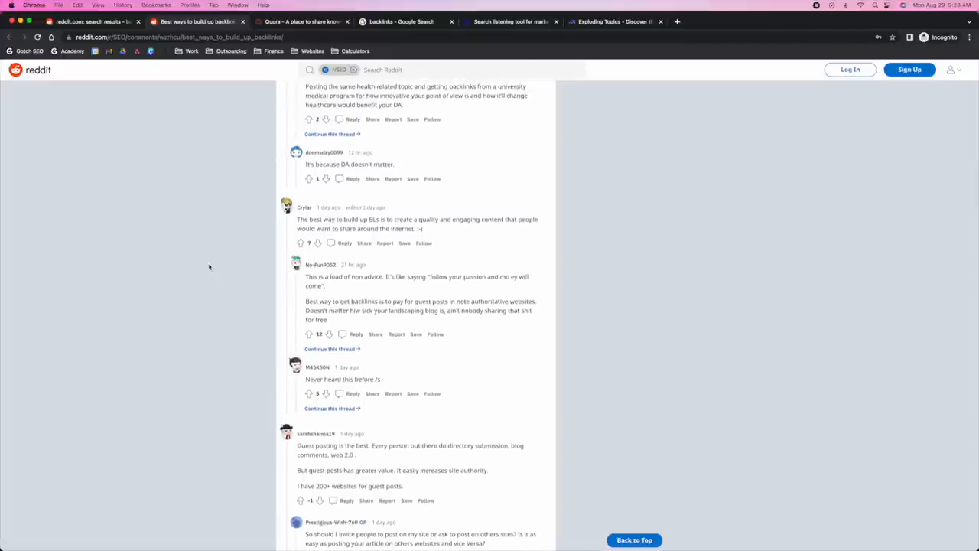
scroll(down, 3)
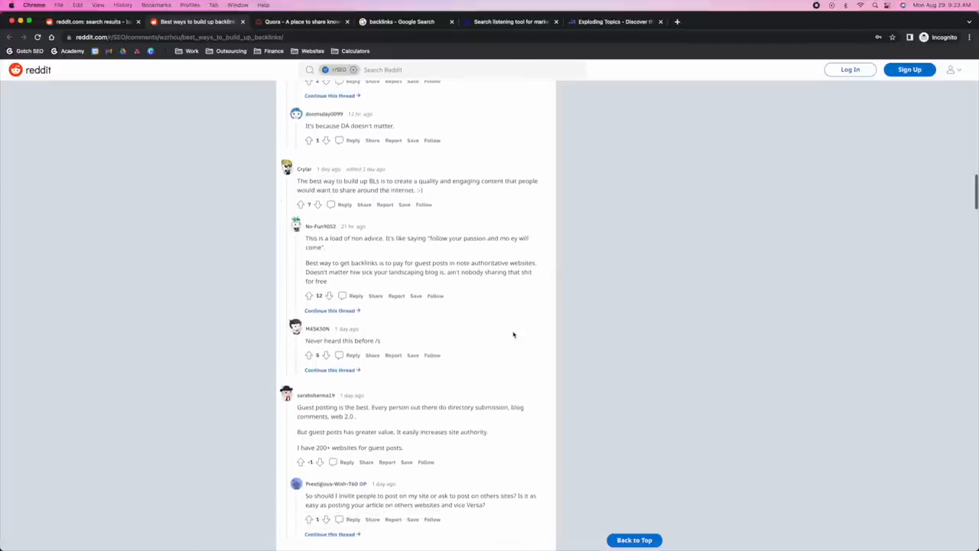
scroll(down, 3)
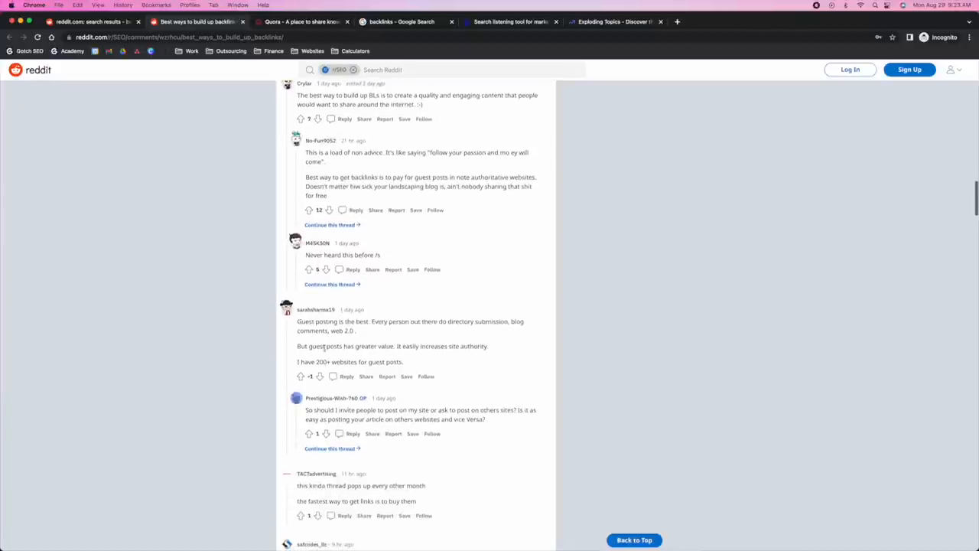
double_click(326, 322)
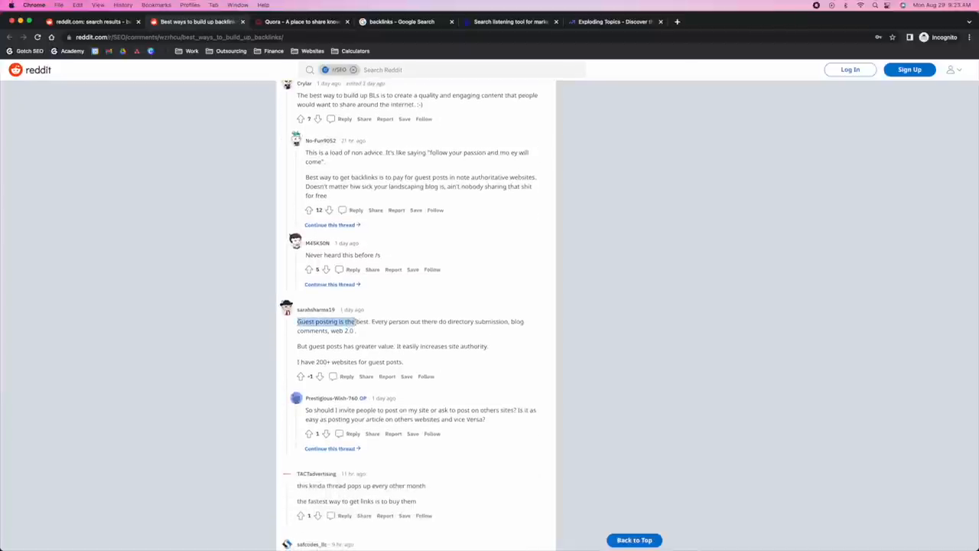
double_click(458, 321)
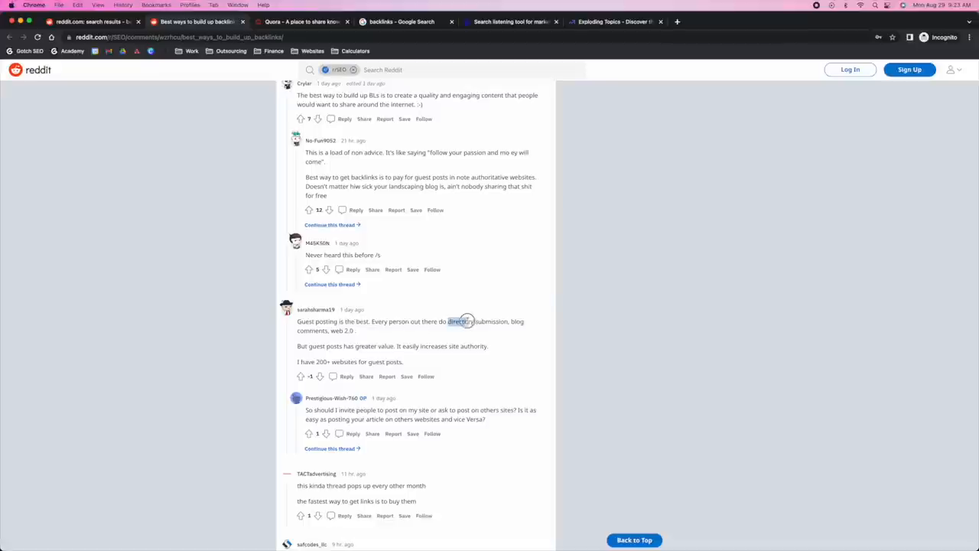
double_click(478, 321)
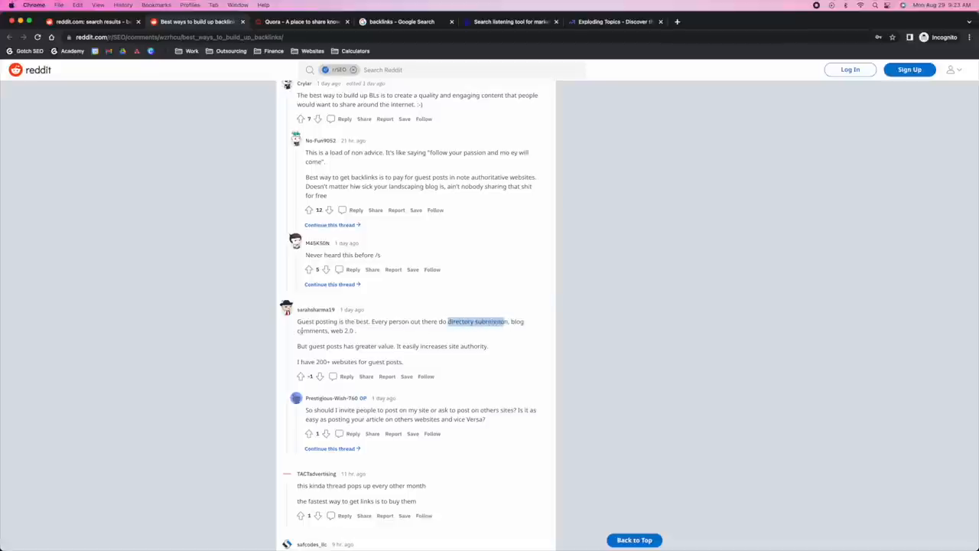
mouse_move(232, 315)
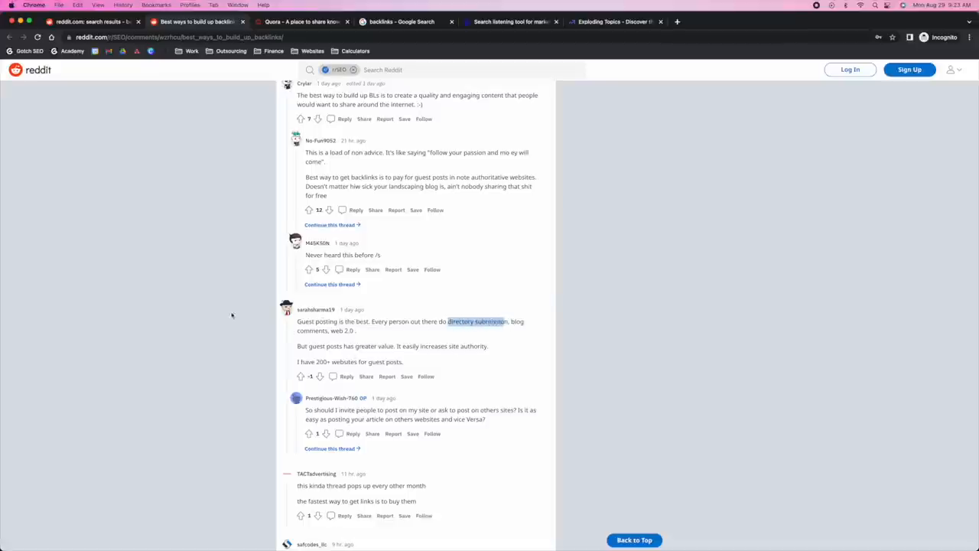
scroll(down, 3)
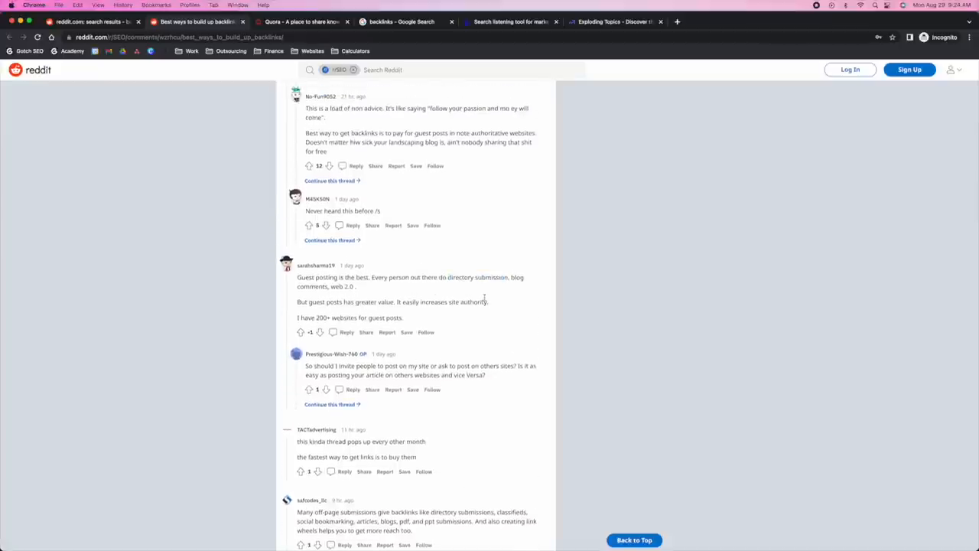
scroll(down, 3)
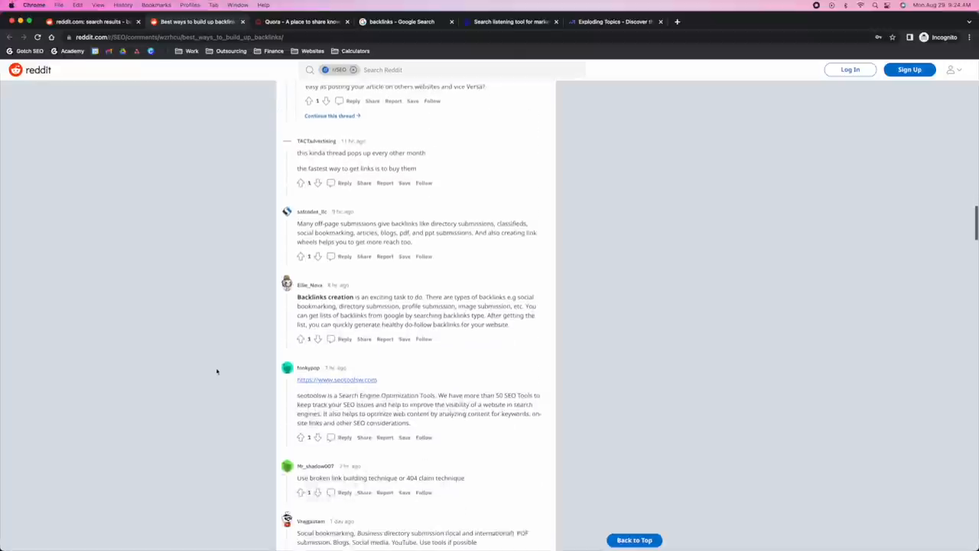
scroll(down, 3)
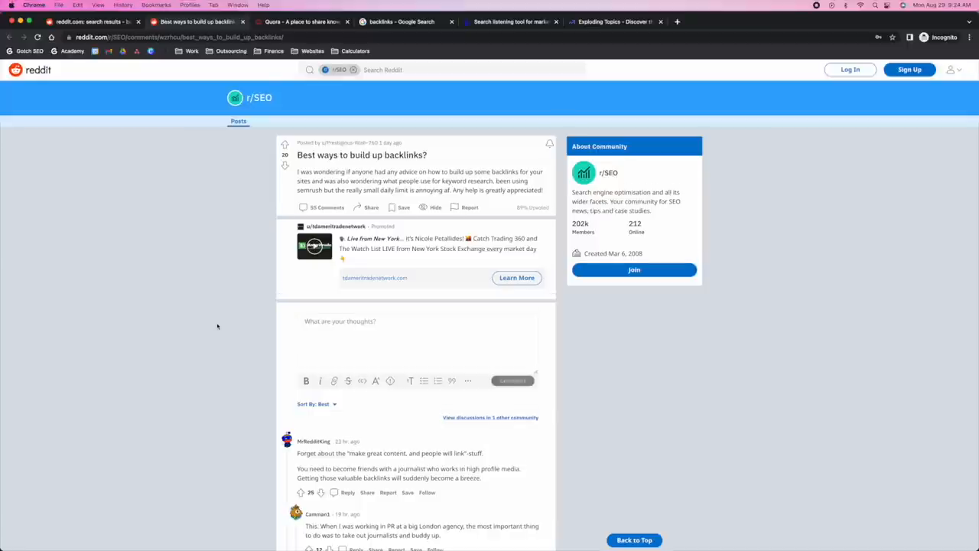
Scroll the backlinks thread into its top comments and back to the post's top.
scroll(down, 3)
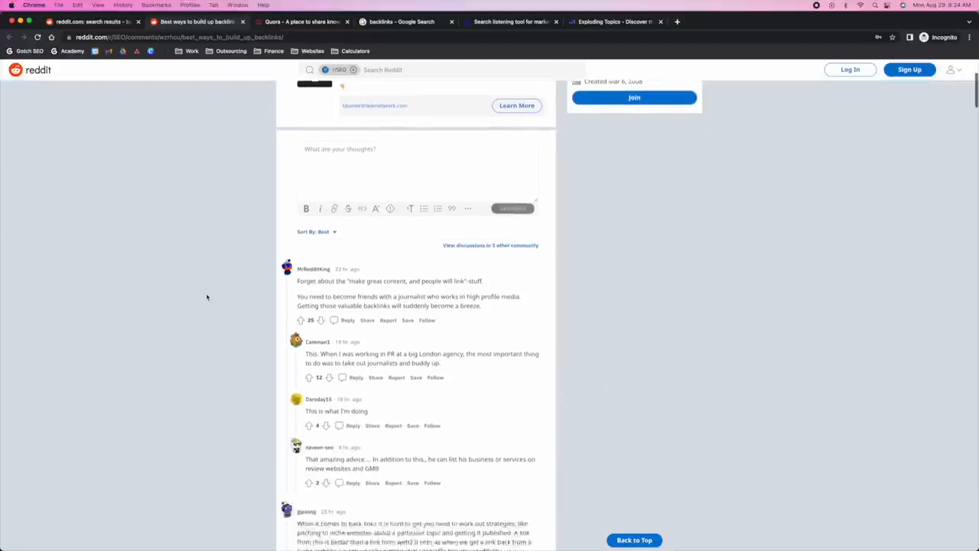
scroll(down, 3)
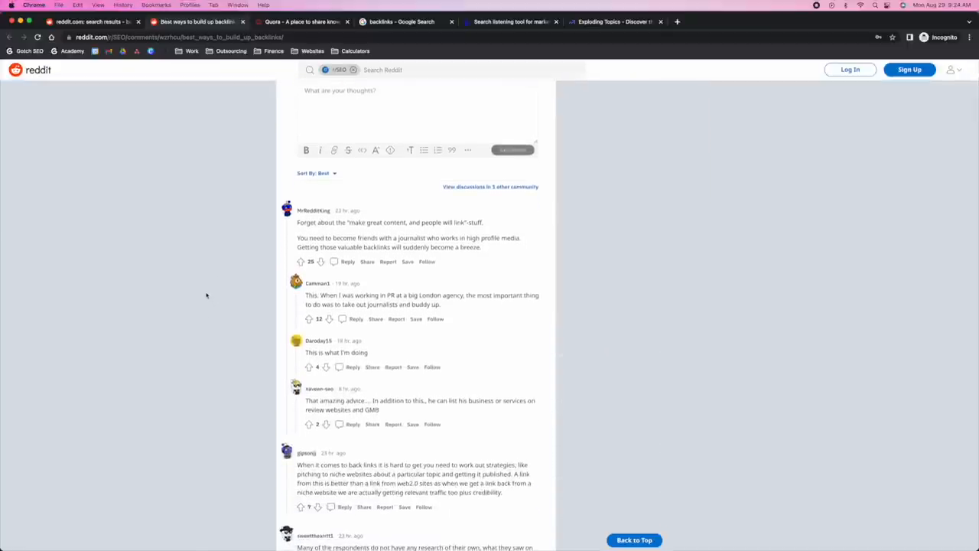
scroll(up, 3)
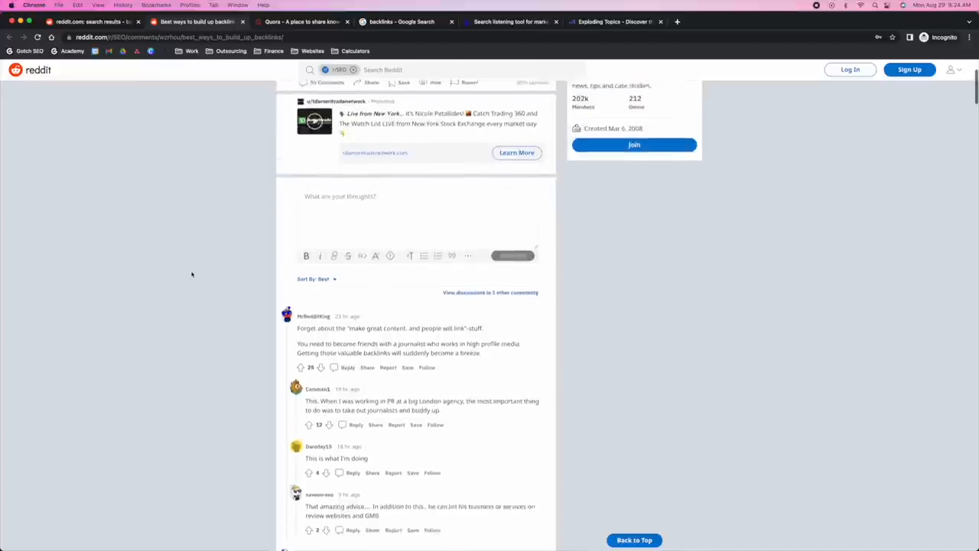
scroll(up, 3)
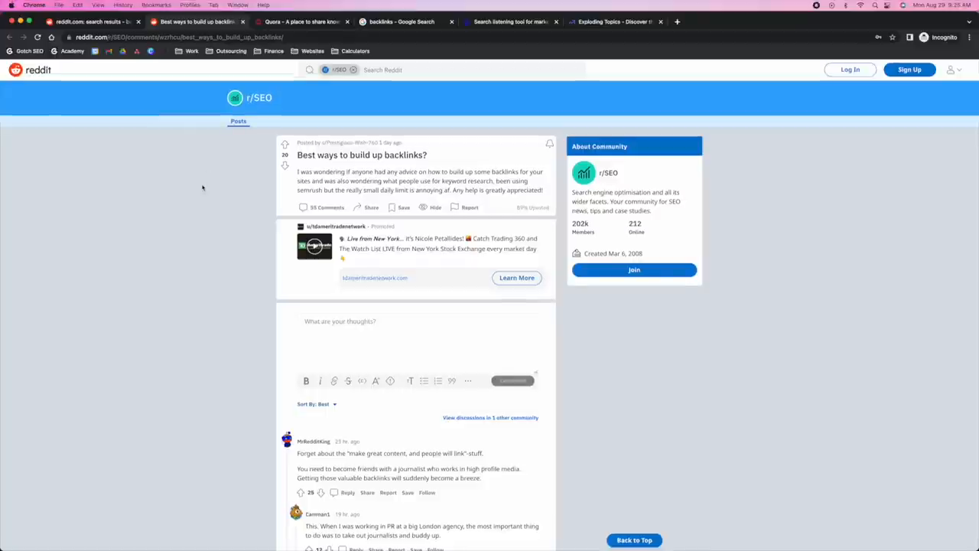
mouse_move(201, 183)
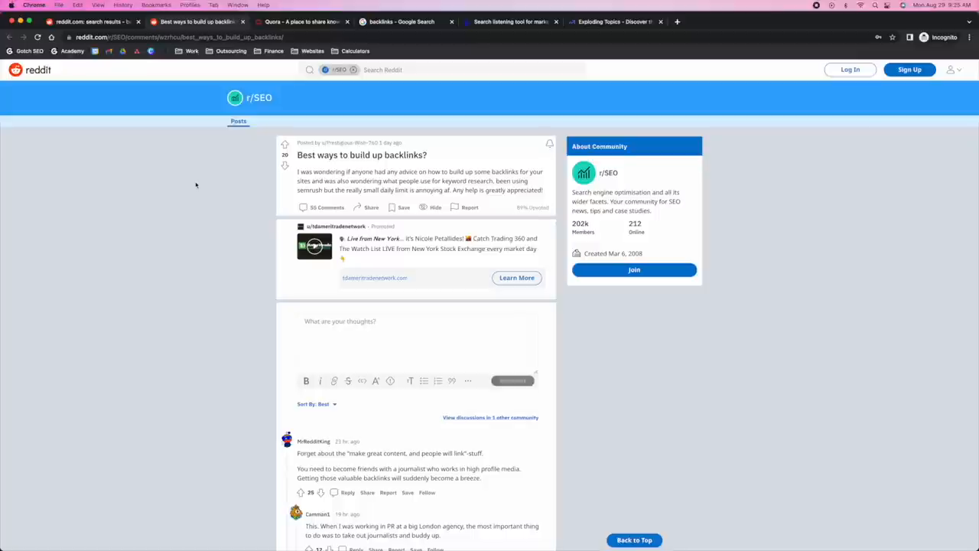
mouse_move(191, 184)
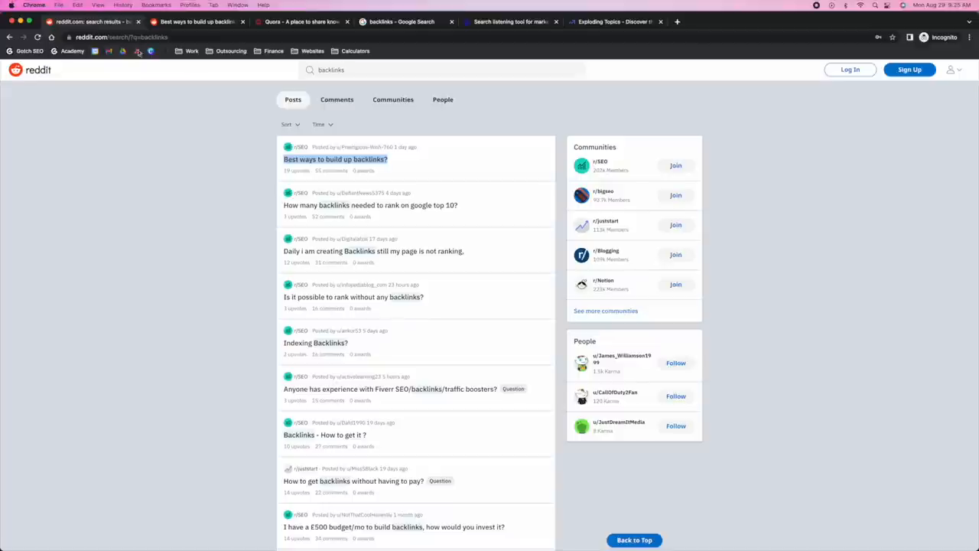
mouse_move(192, 296)
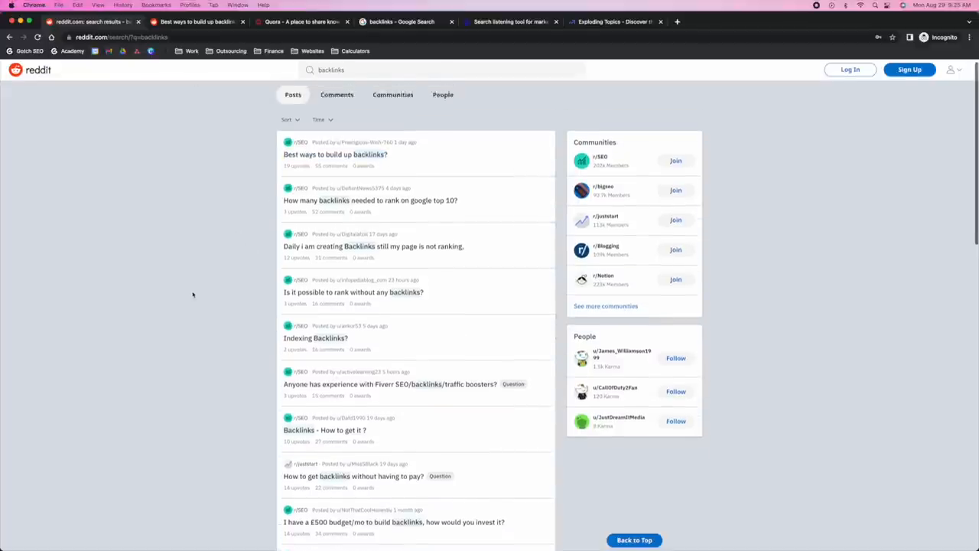
scroll(down, 3)
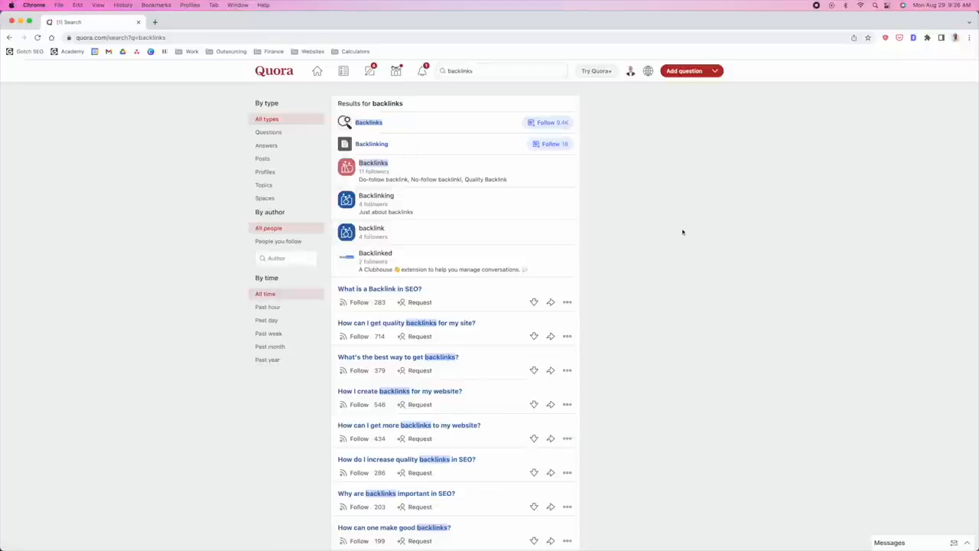
Scroll through Quora's backlinks questions, then back up to the time filters.
scroll(down, 3)
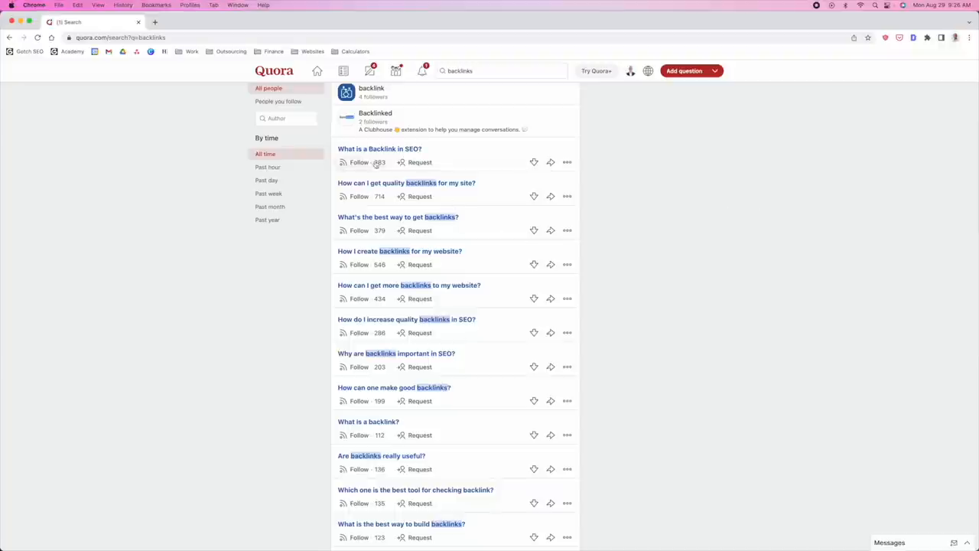
mouse_move(302, 337)
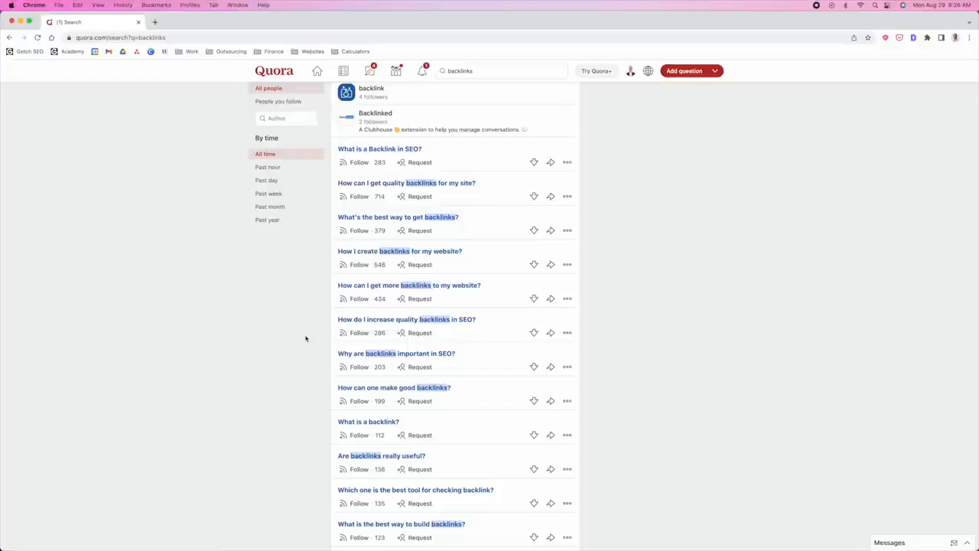
scroll(down, 3)
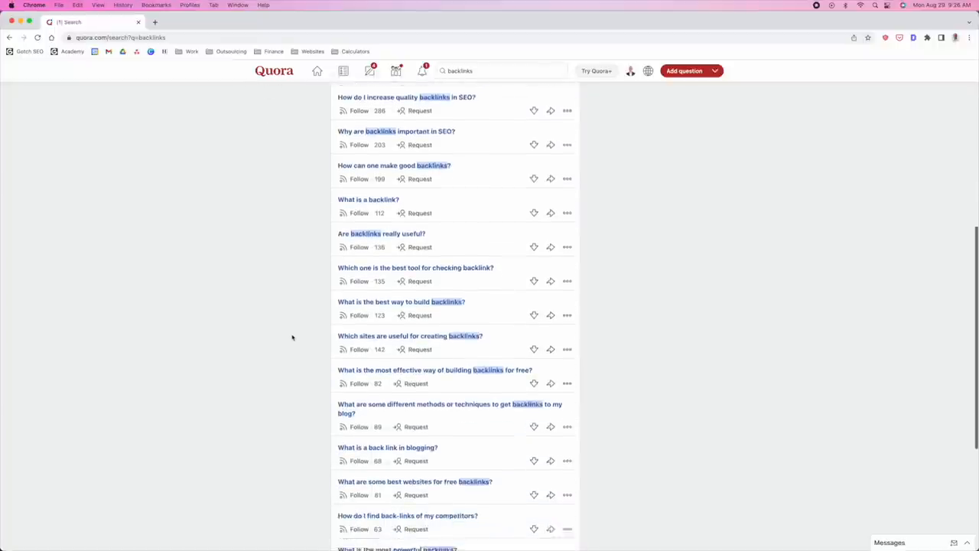
scroll(down, 3)
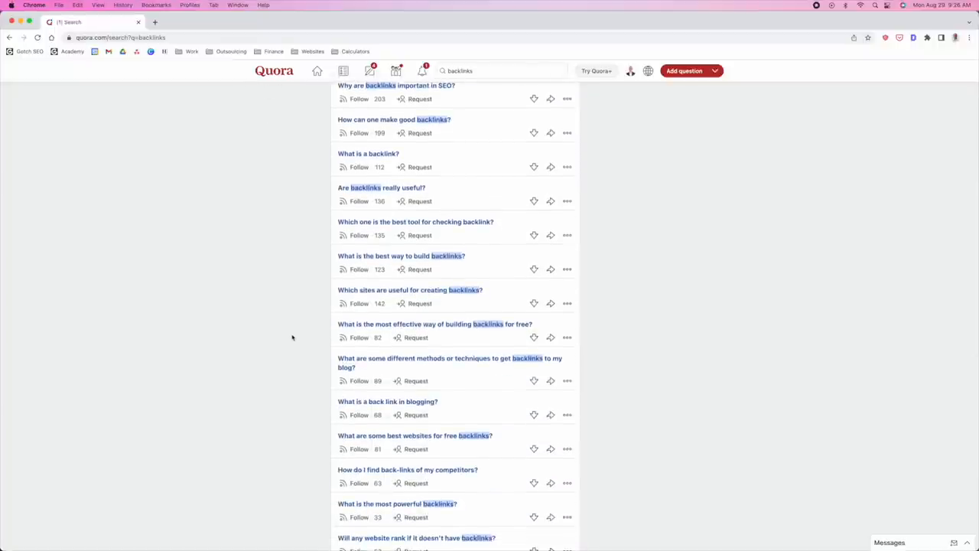
mouse_move(322, 337)
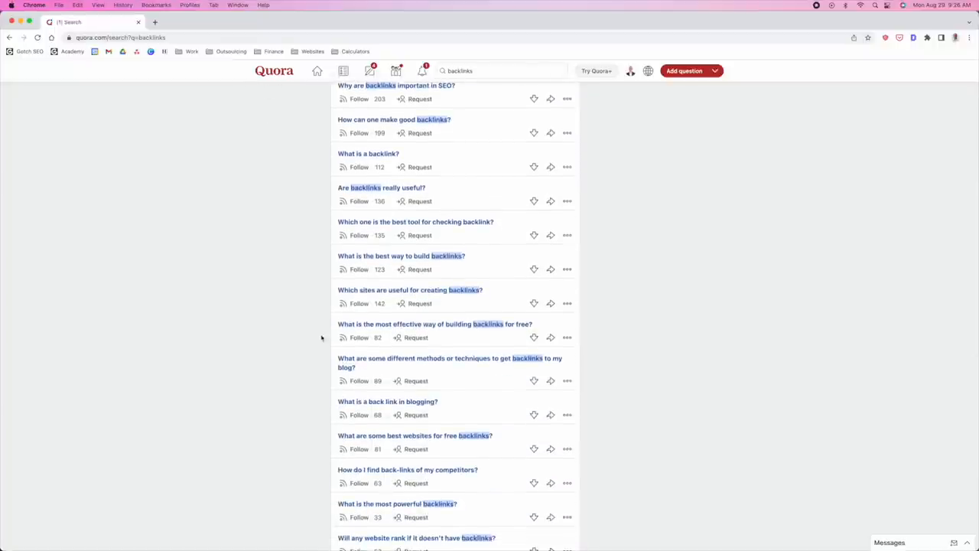
scroll(up, 3)
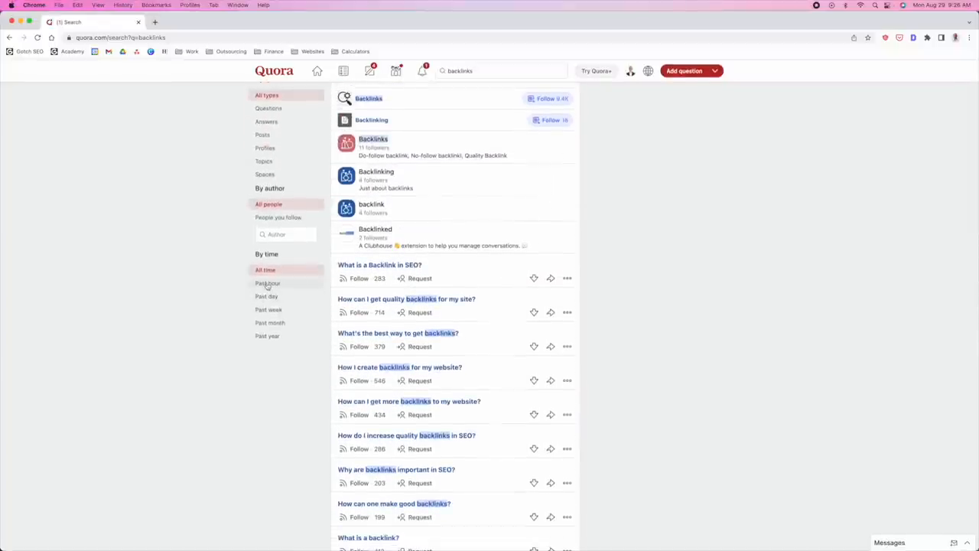
Filter Quora's backlinks results by time, trying Past hour then choosing Past month.
click(267, 283)
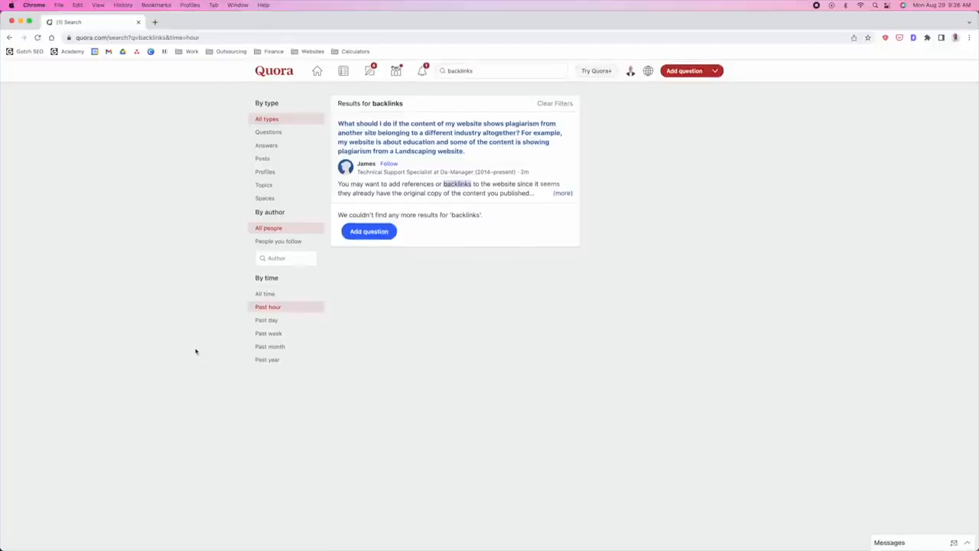
click(270, 346)
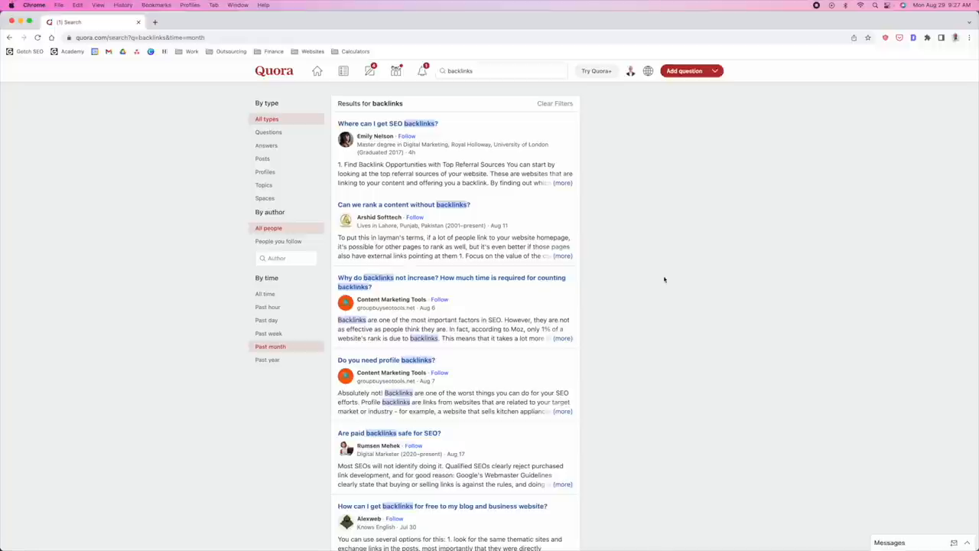
scroll(up, 3)
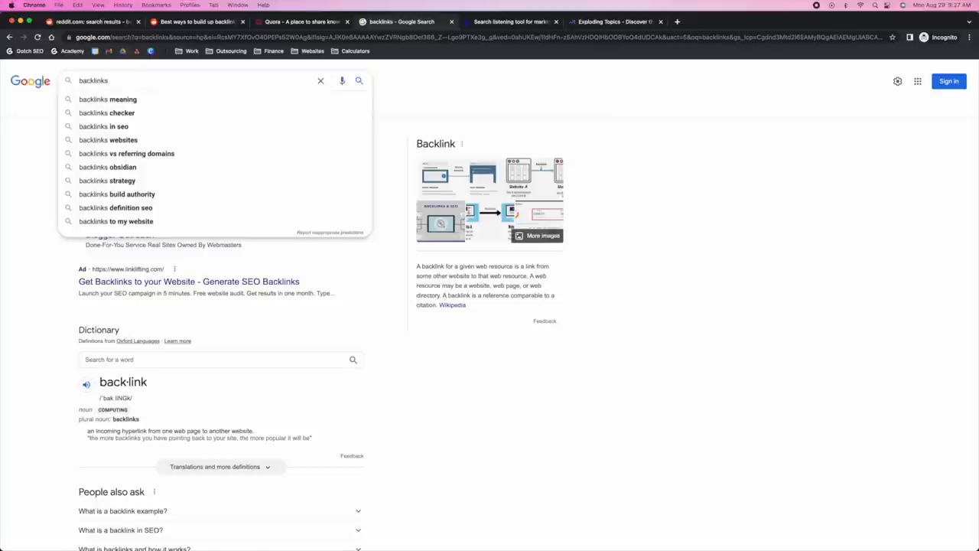
mouse_move(185, 153)
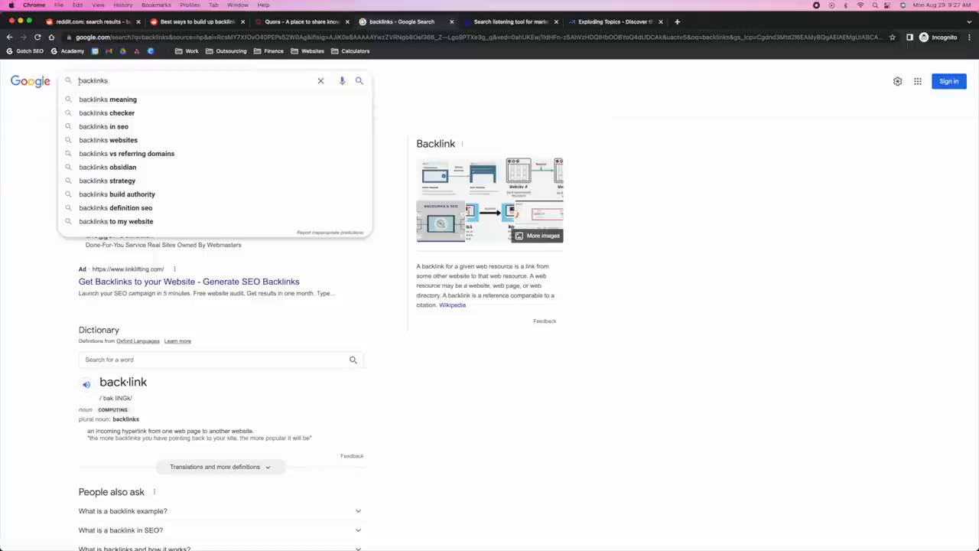
Try letter prefixes 'a' and 'u' for backlinks autocomplete, then view Related searches.
text(a)
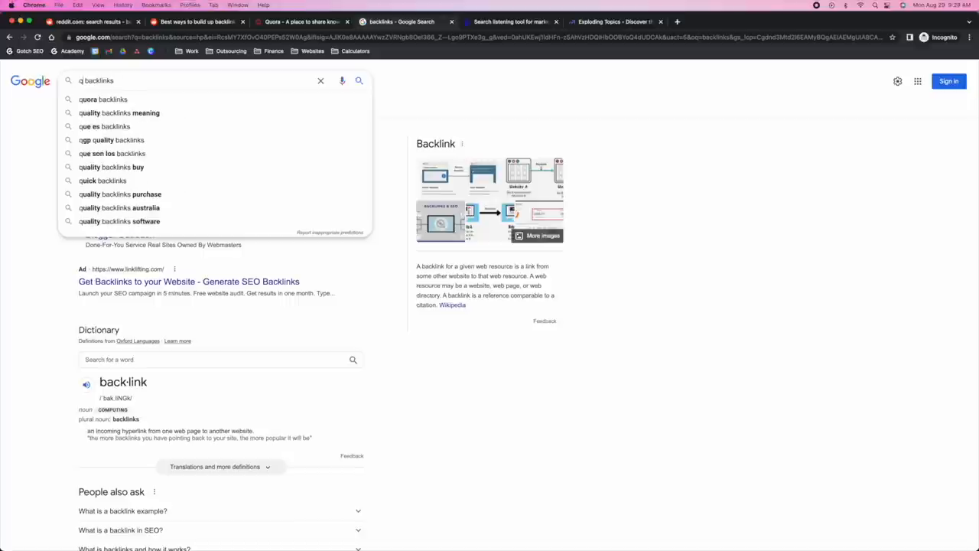
text(u)
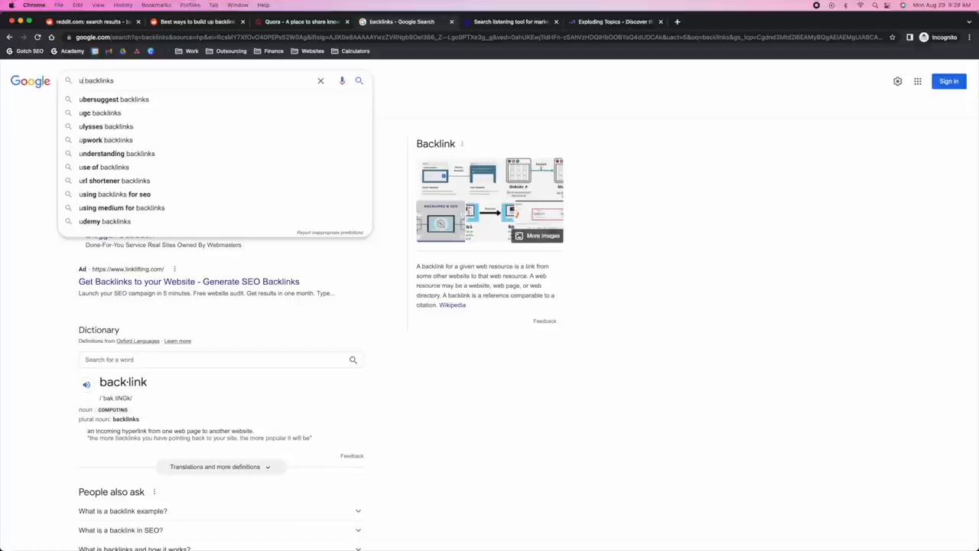
scroll(down, 3)
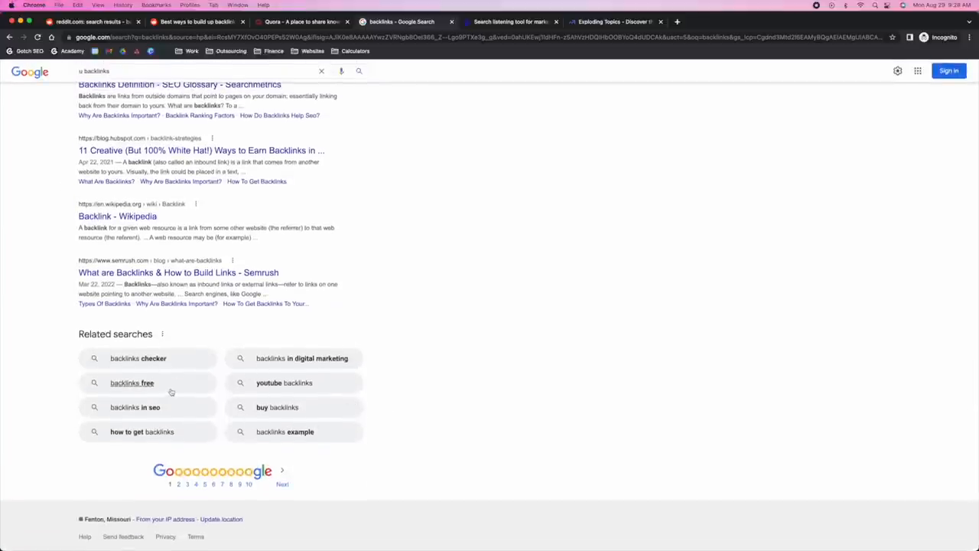
mouse_move(284, 383)
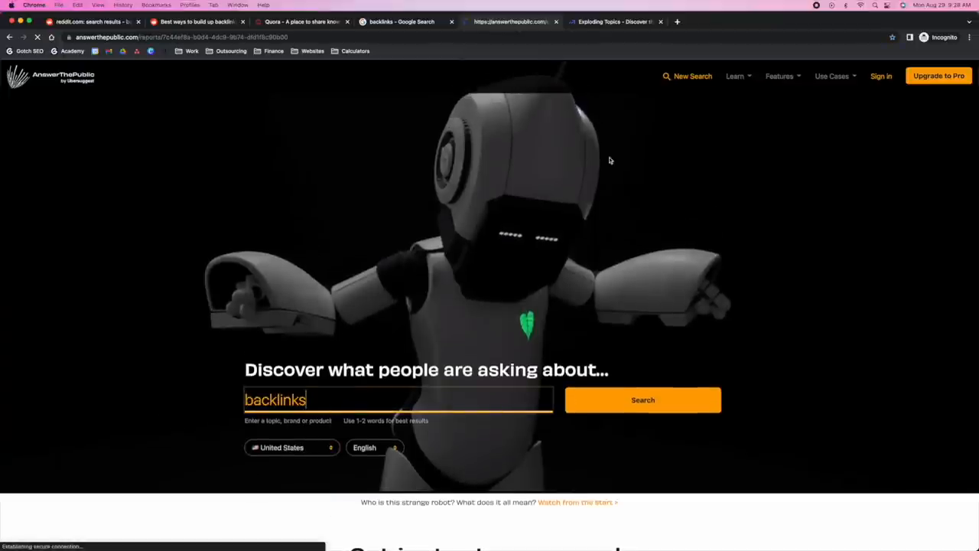
Switch the 68 backlinks questions to Data view and browse the are/can/how/what/where/why groups.
click(643, 400)
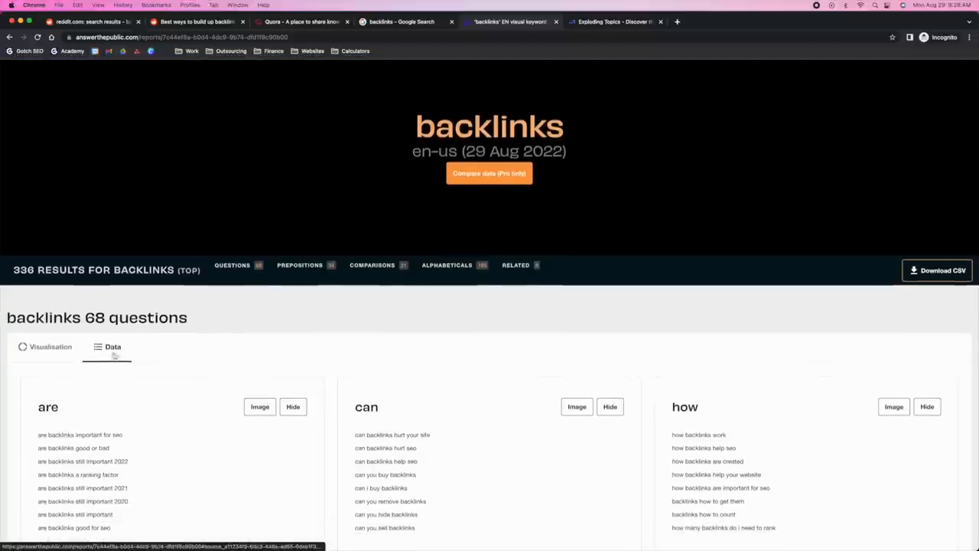
scroll(down, 3)
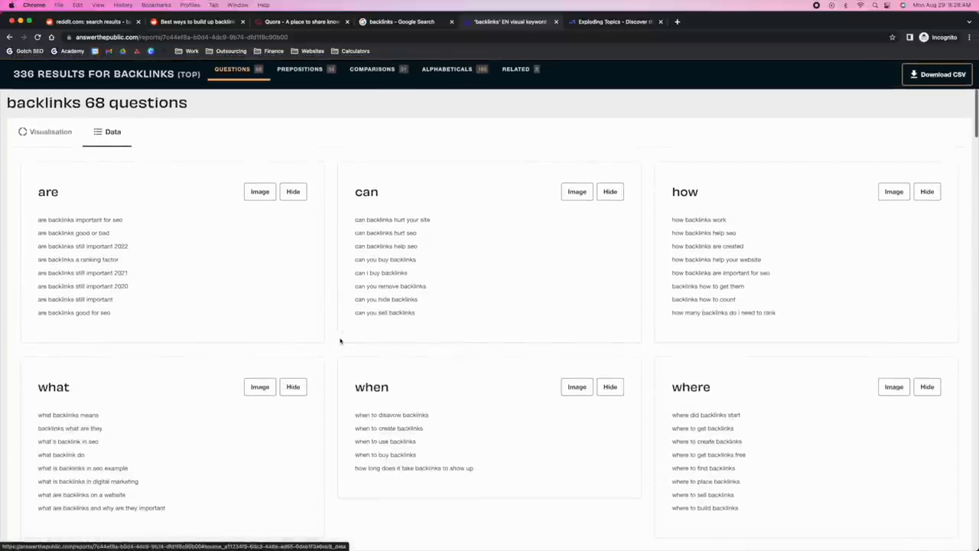
scroll(down, 3)
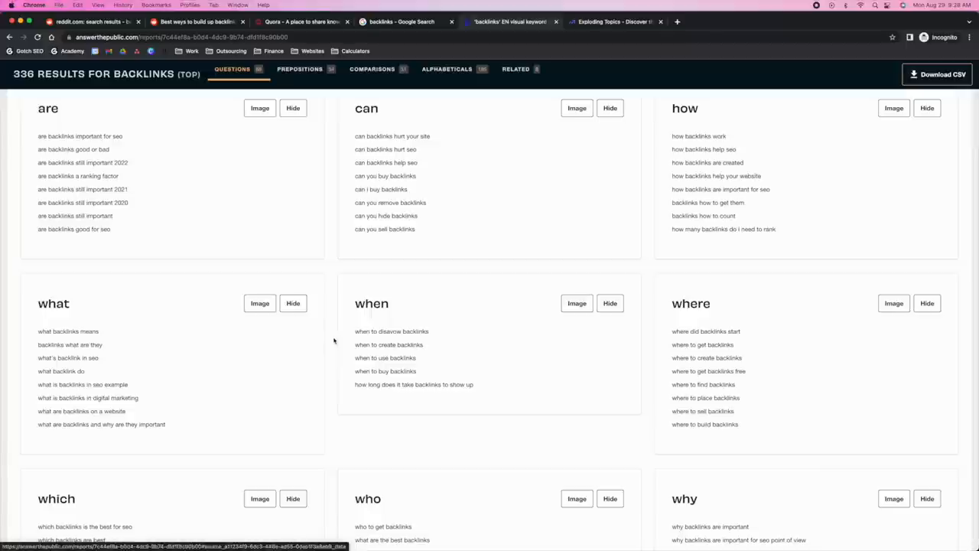
scroll(down, 3)
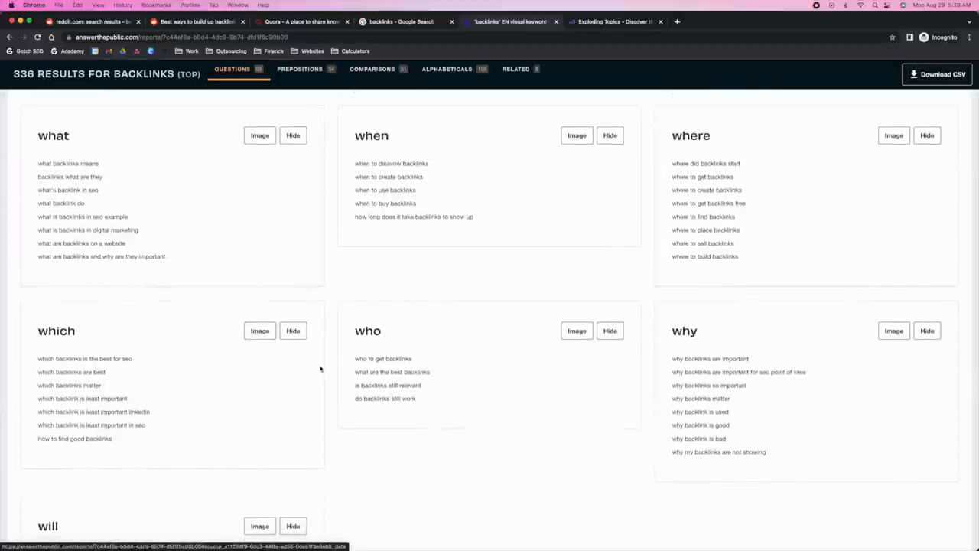
scroll(down, 3)
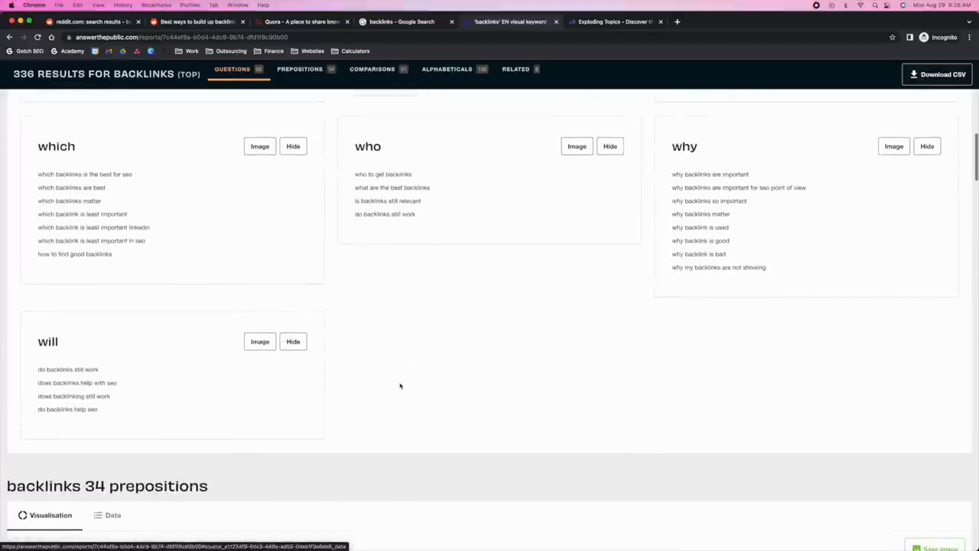
scroll(up, 3)
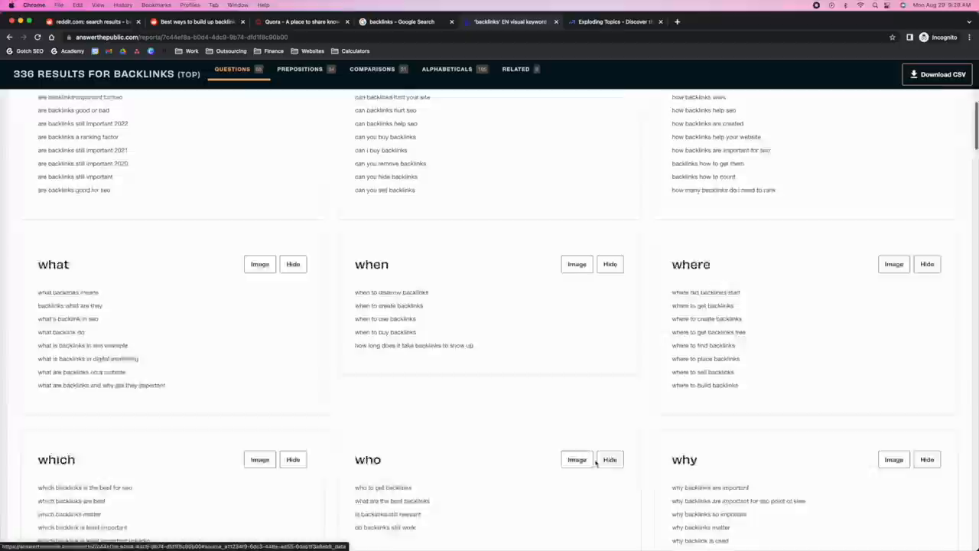
scroll(up, 3)
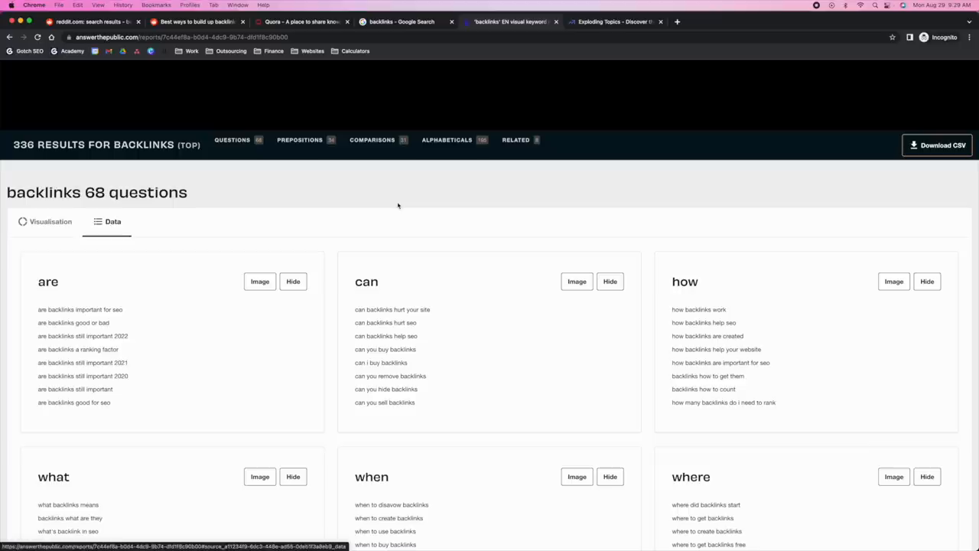
scroll(down, 3)
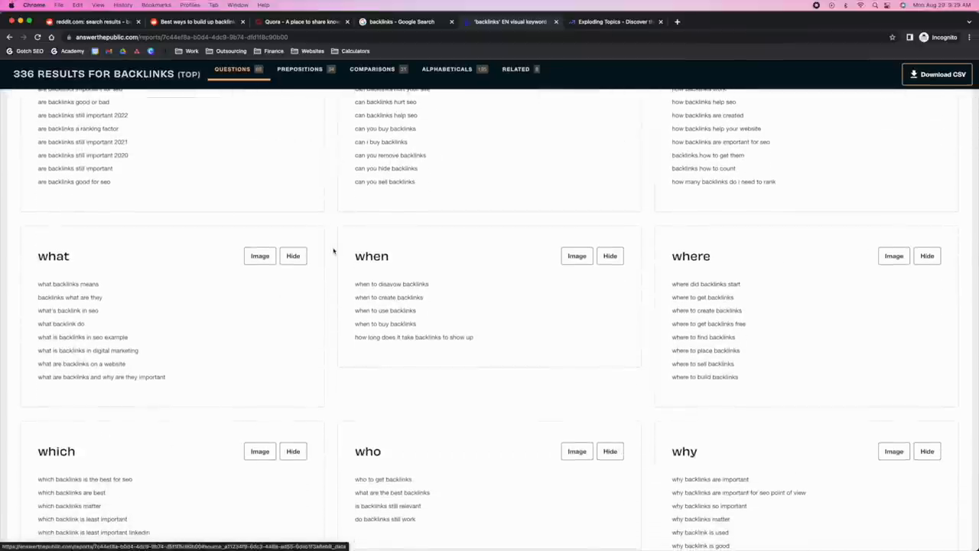
scroll(up, 3)
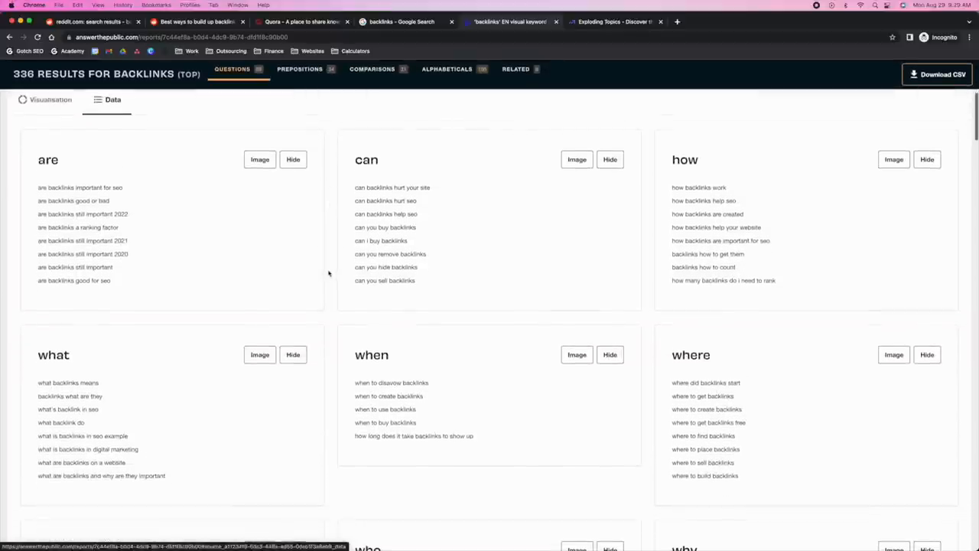
scroll(down, 3)
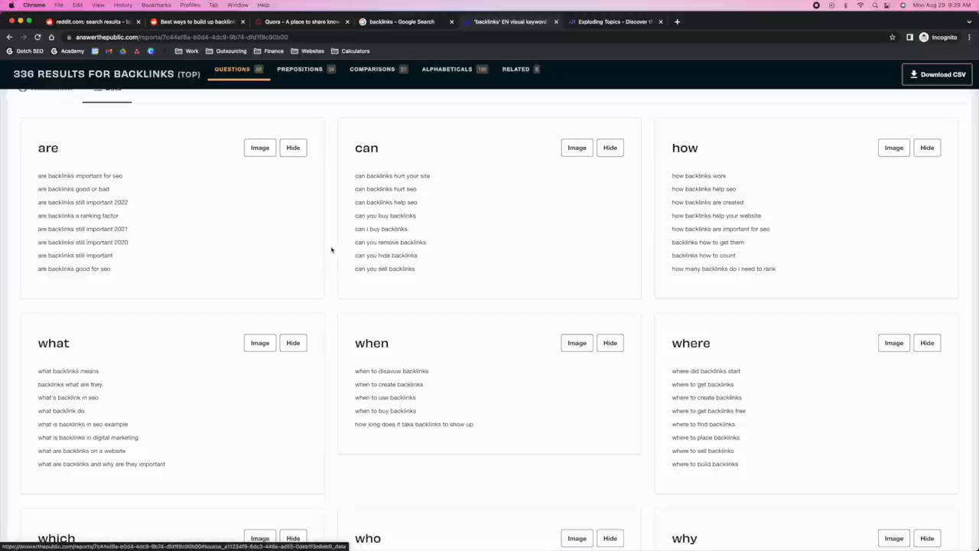
Switch to the Exploding Topics page and look over it.
click(612, 21)
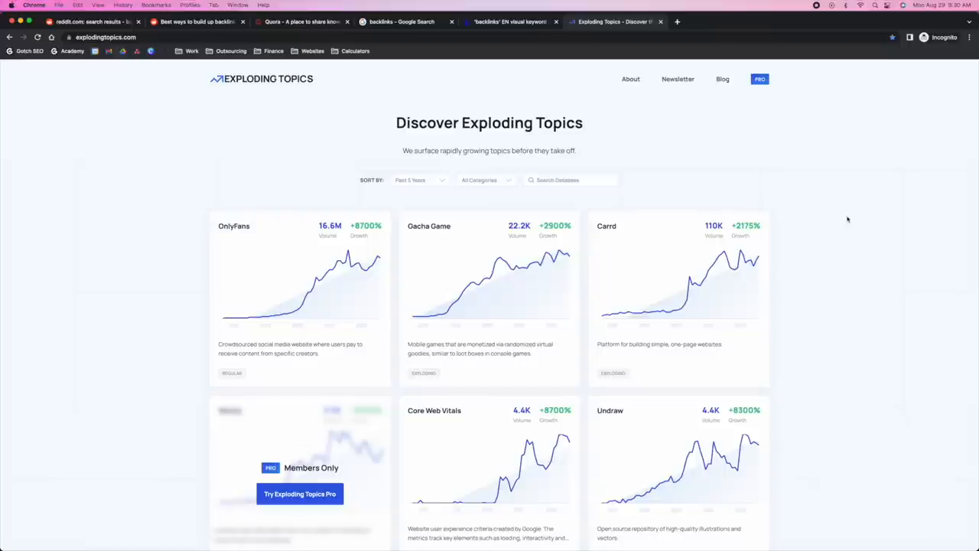
mouse_move(845, 228)
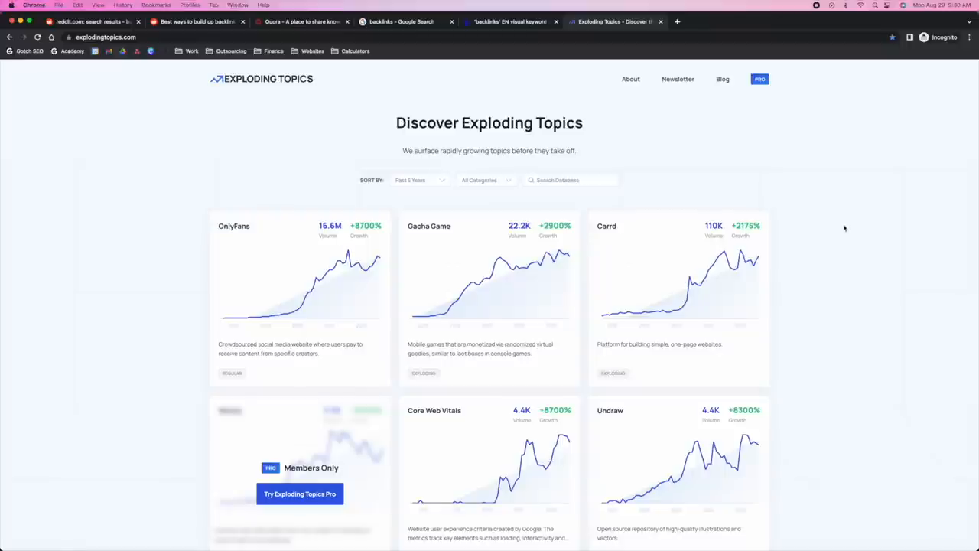
scroll(down, 3)
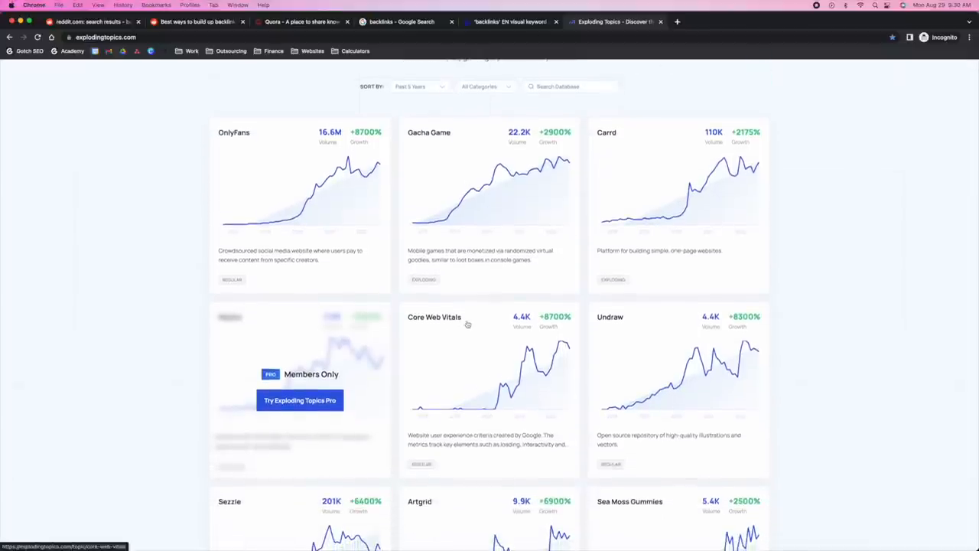
scroll(up, 3)
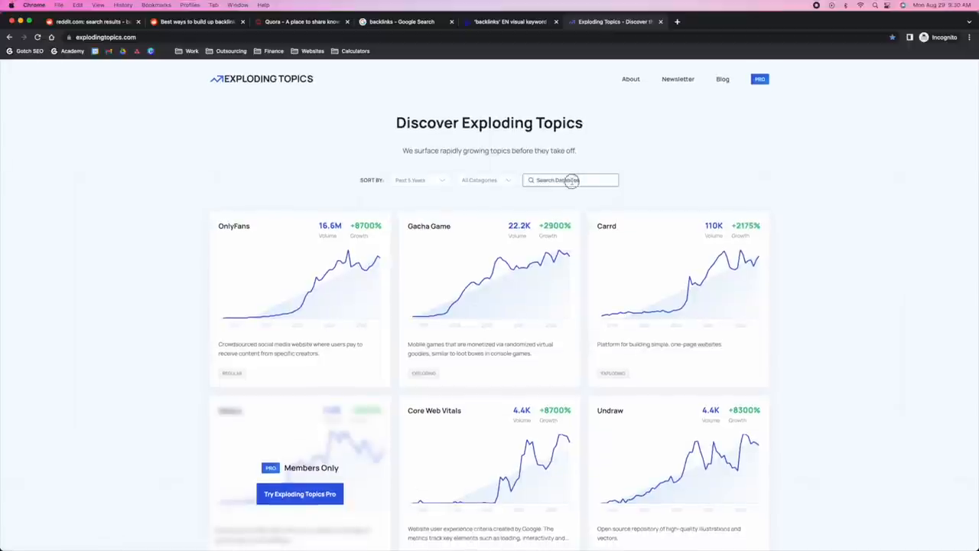
Search 'Backlinks', open the Backlink topic and scroll past its +80% trend to Categories.
text(Backlinks)
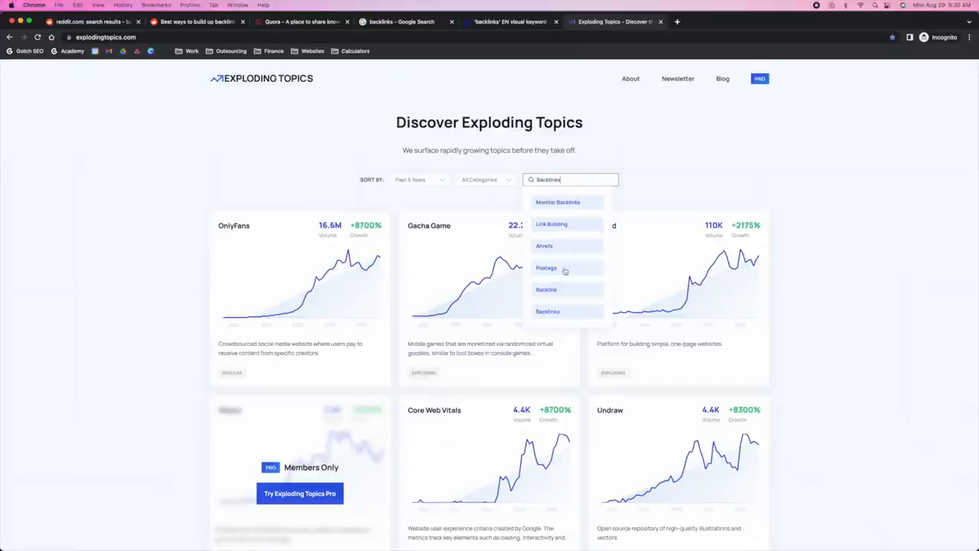
mouse_move(547, 290)
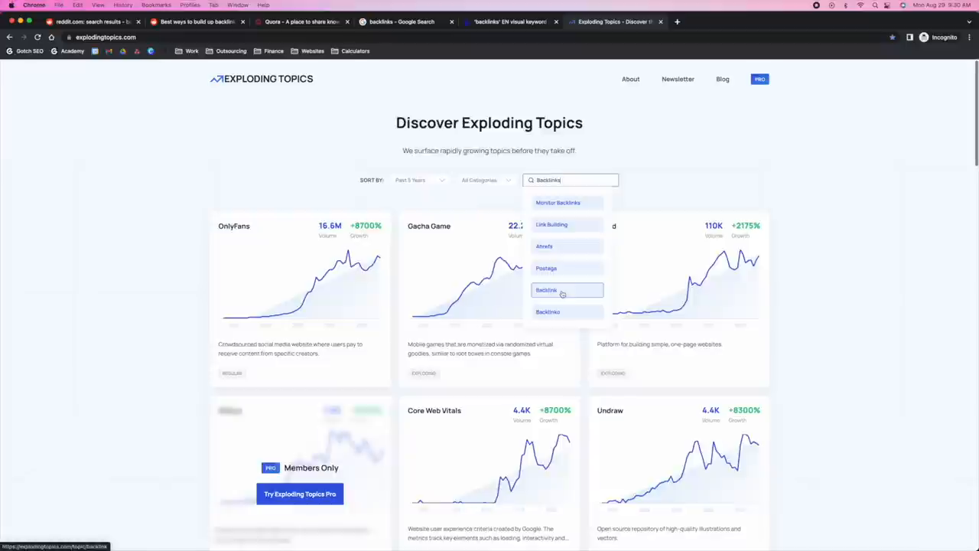
click(547, 290)
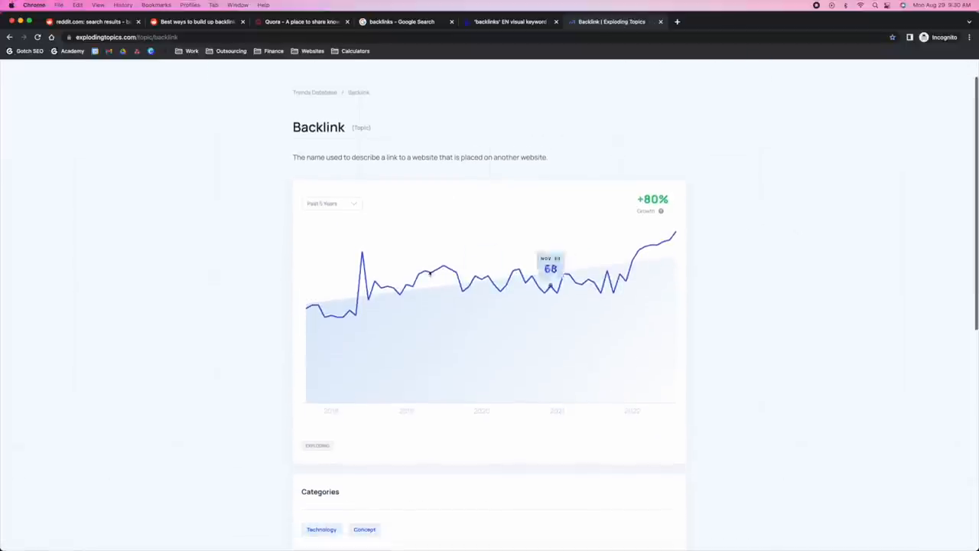
scroll(down, 3)
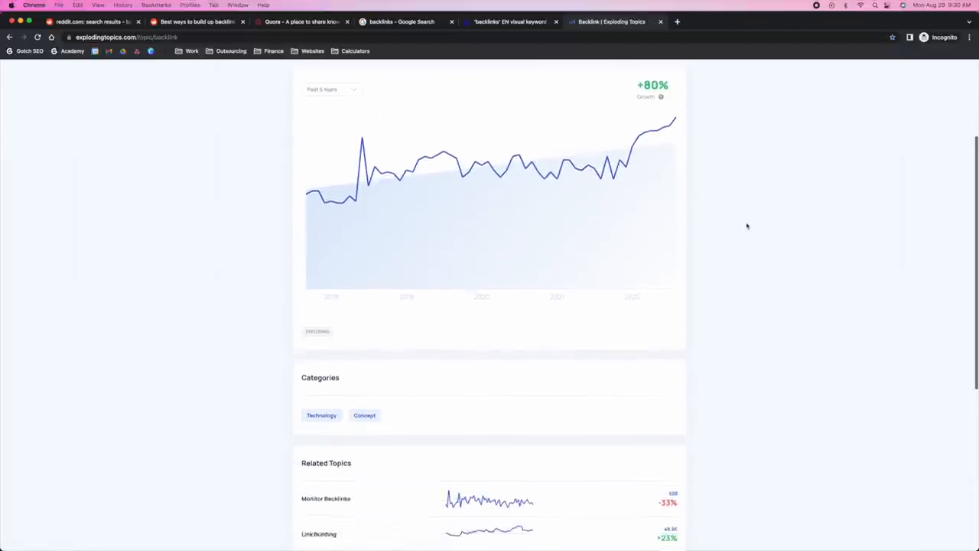
scroll(down, 3)
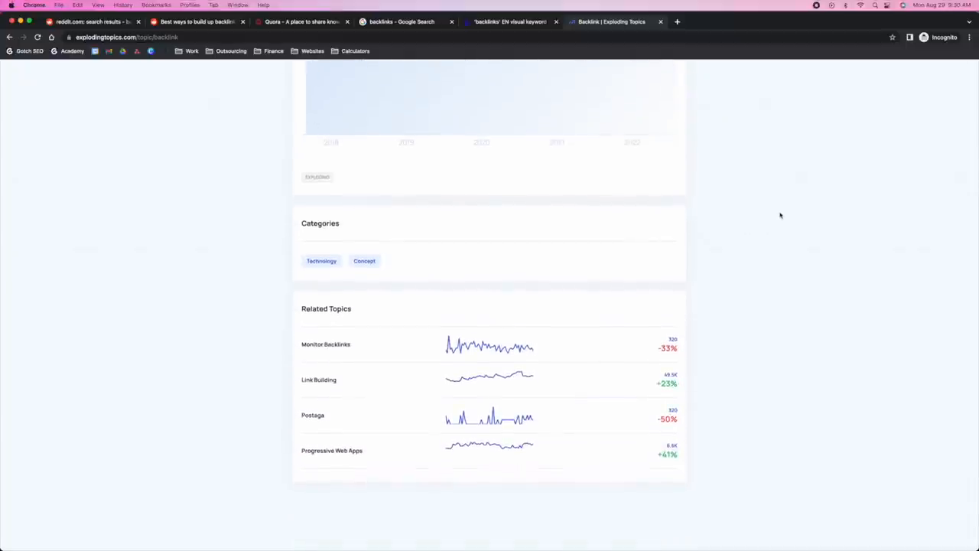
scroll(up, 3)
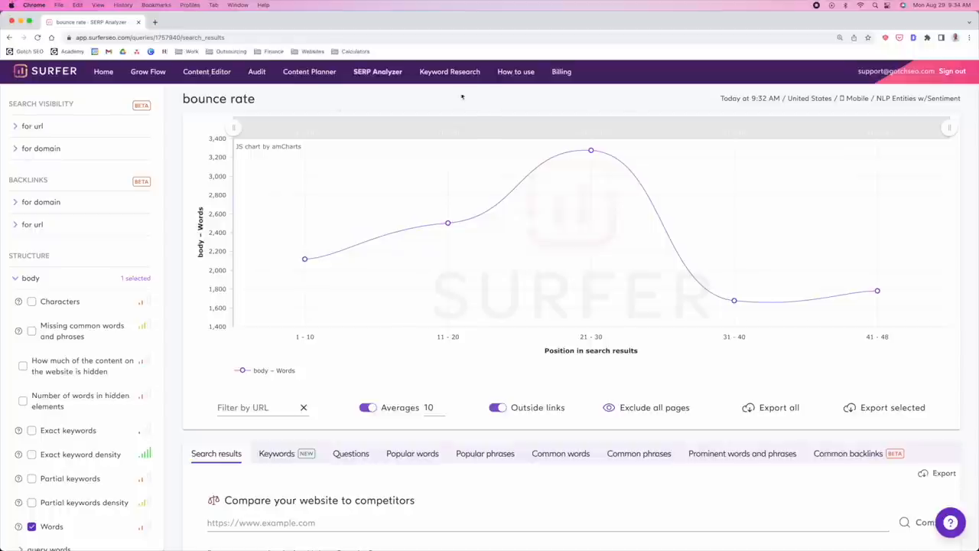
mouse_move(167, 208)
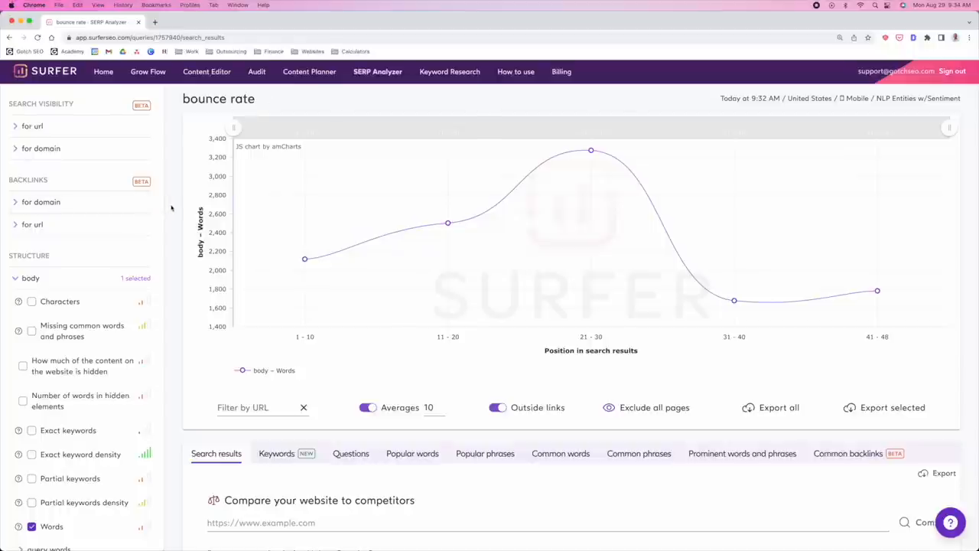
scroll(down, 3)
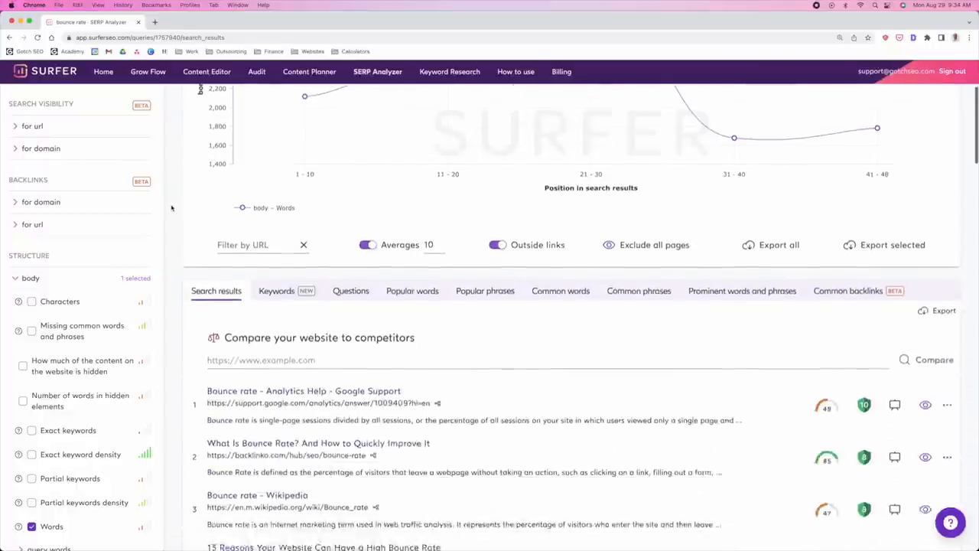
scroll(down, 3)
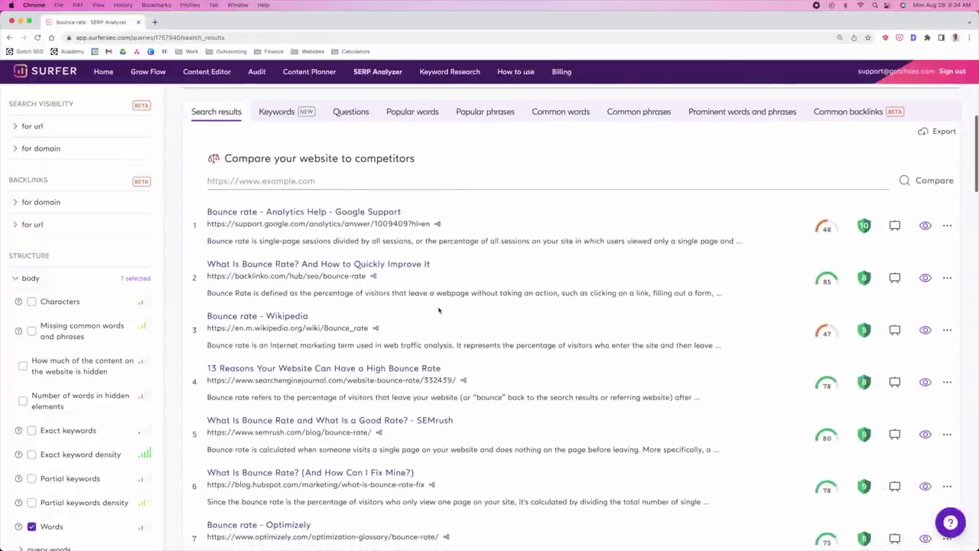
scroll(down, 3)
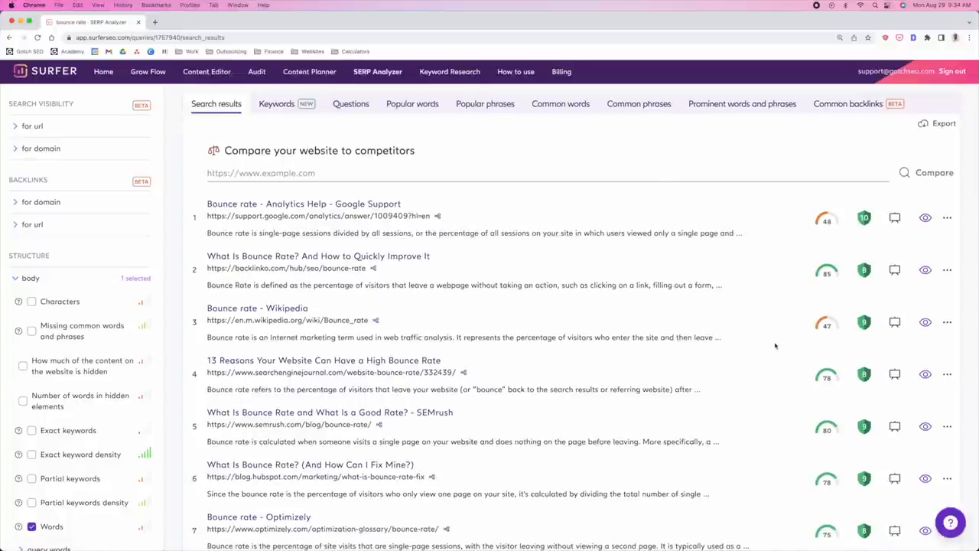
scroll(down, 3)
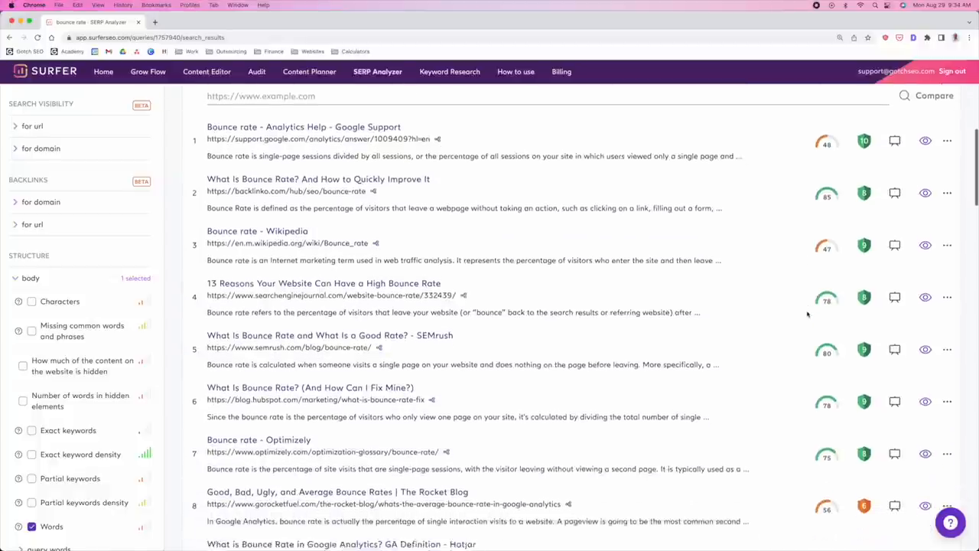
scroll(down, 3)
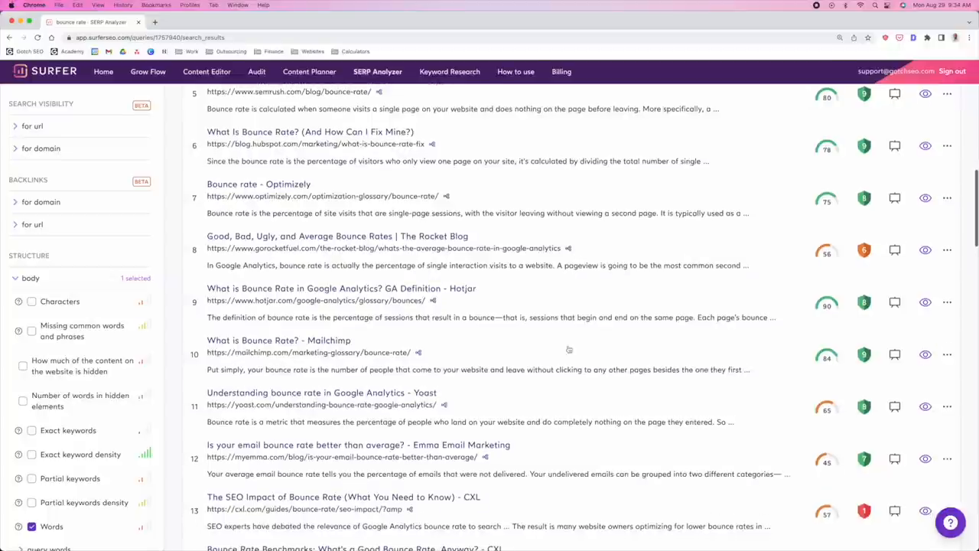
mouse_move(827, 305)
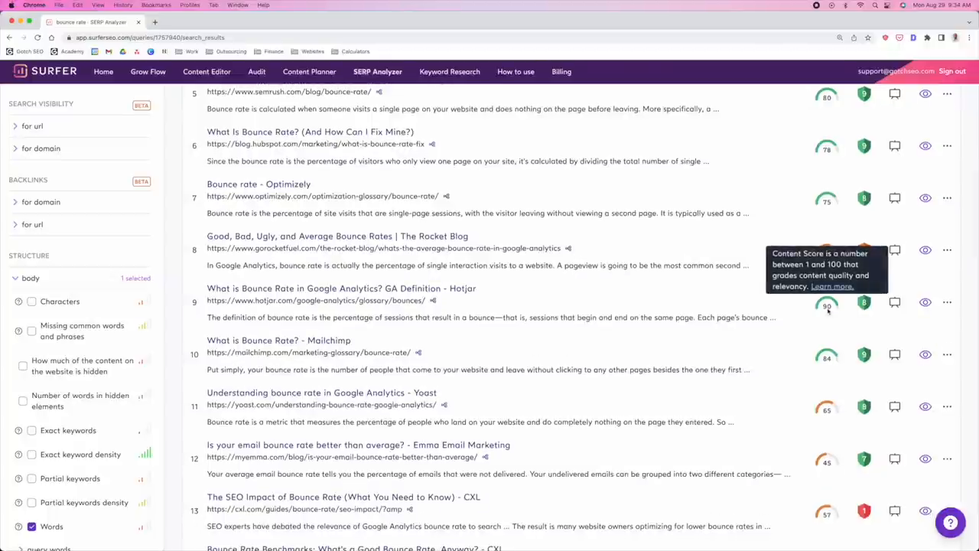
scroll(down, 3)
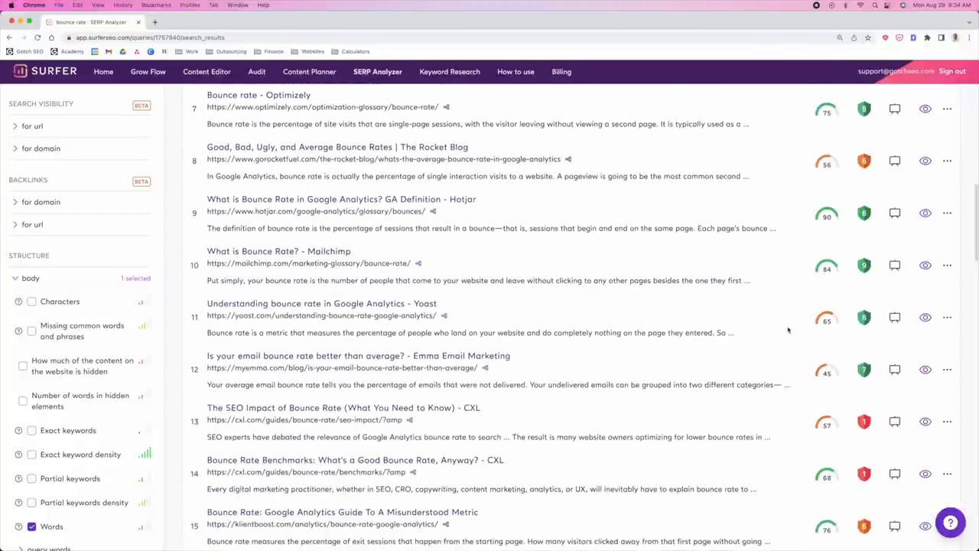
scroll(down, 3)
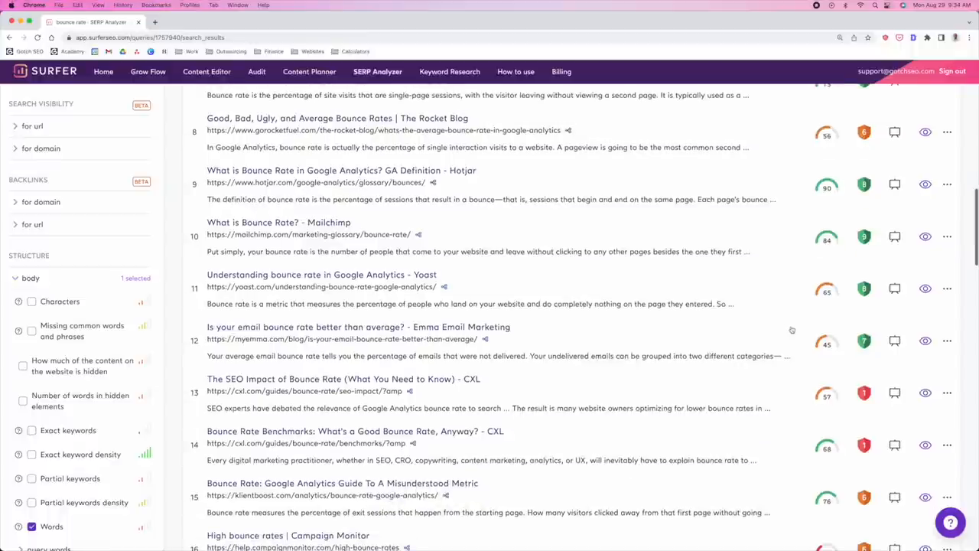
scroll(up, 3)
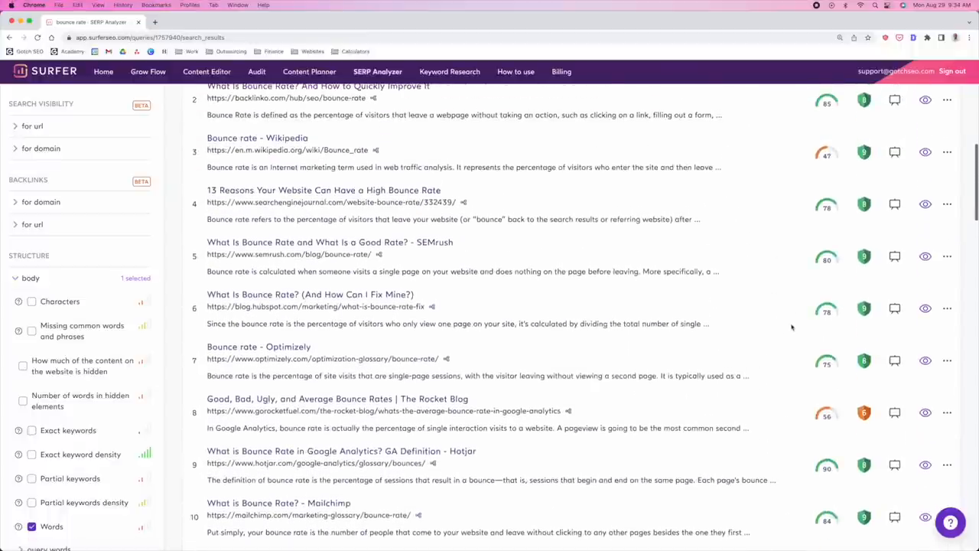
scroll(up, 3)
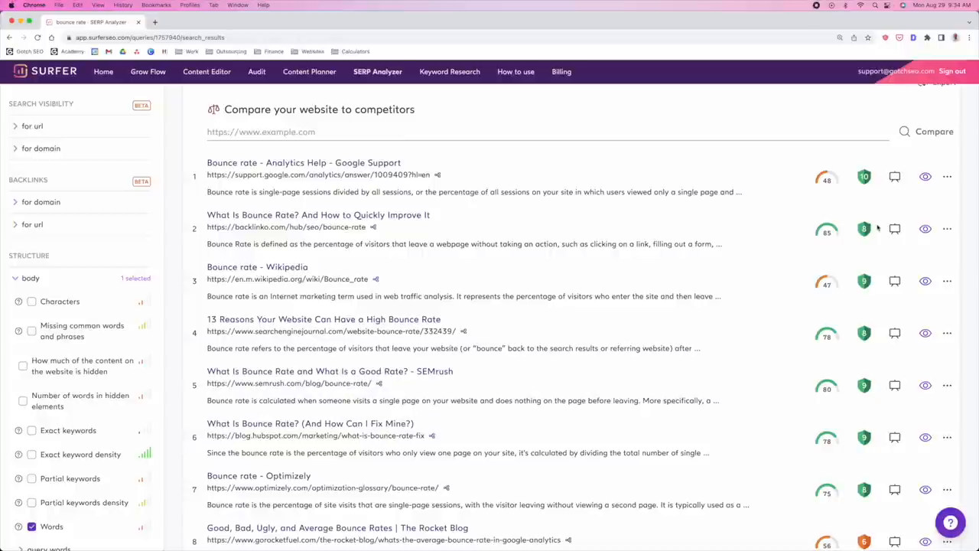
mouse_move(738, 223)
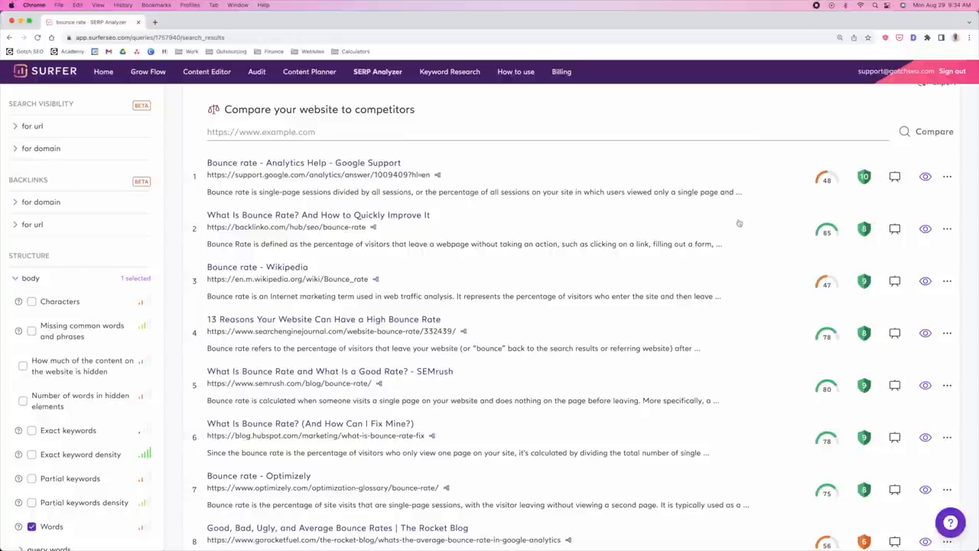
mouse_move(725, 223)
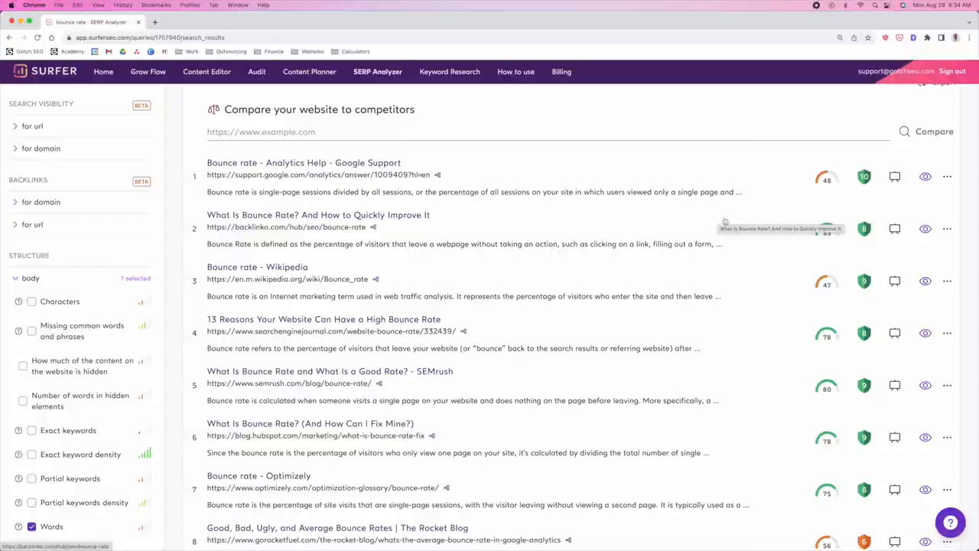
mouse_move(765, 232)
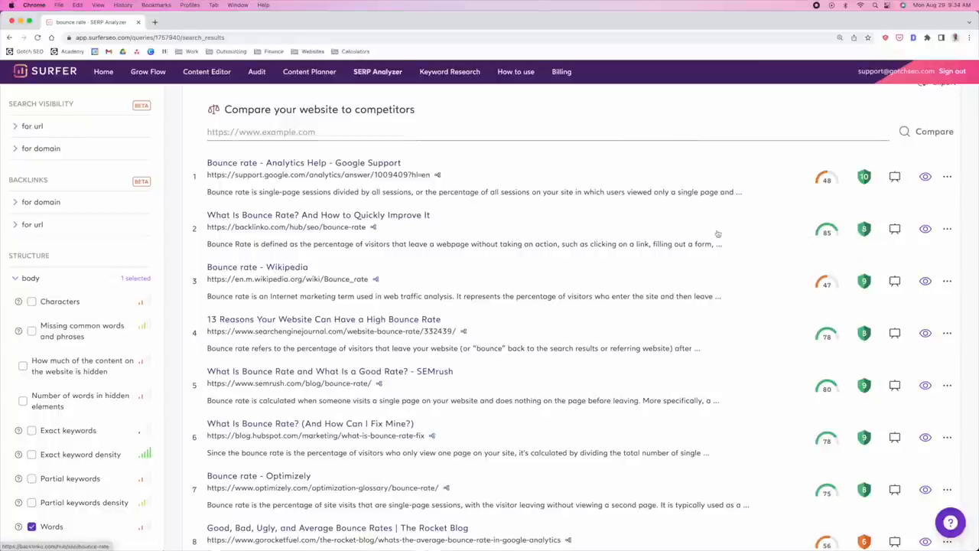
mouse_move(763, 252)
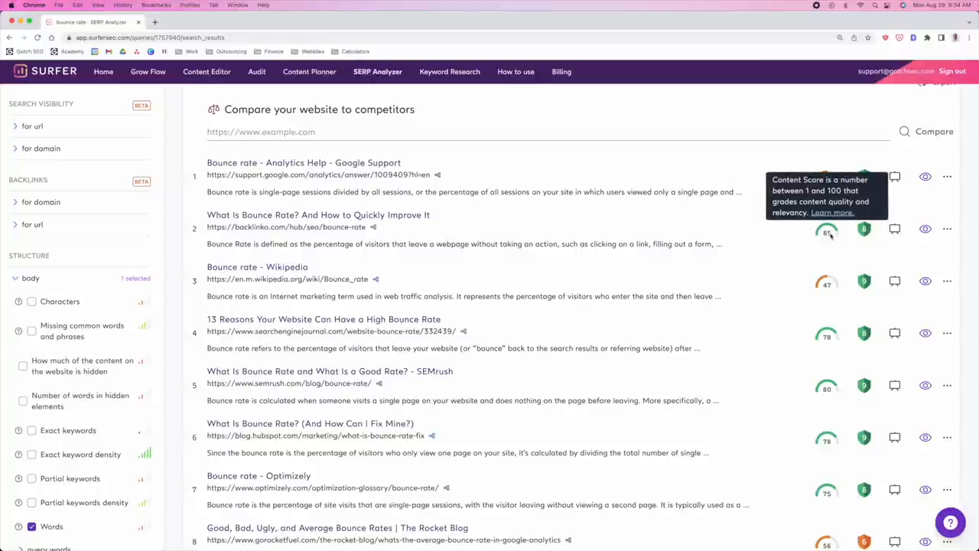
Run a Surfer audit of the Backlinko bounce rate page and scroll through it.
click(947, 176)
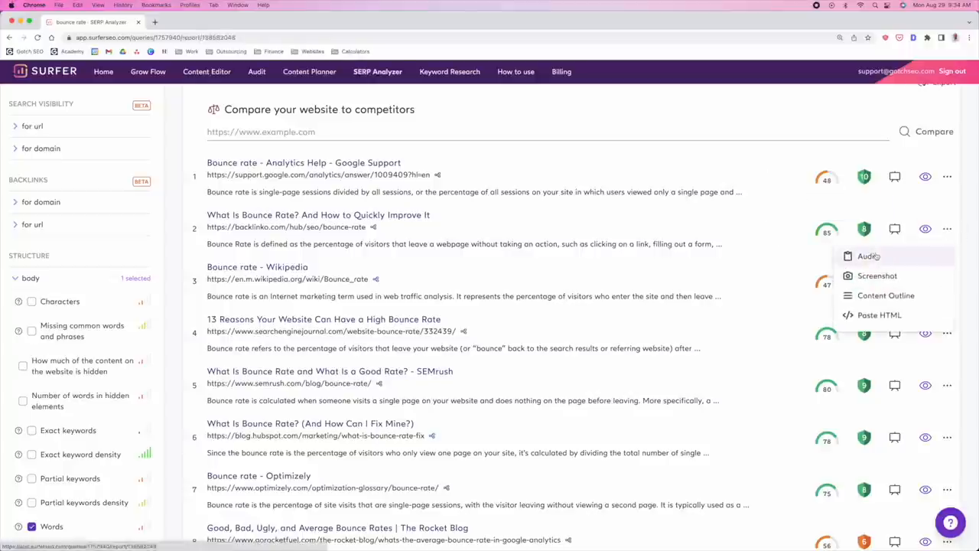
click(869, 256)
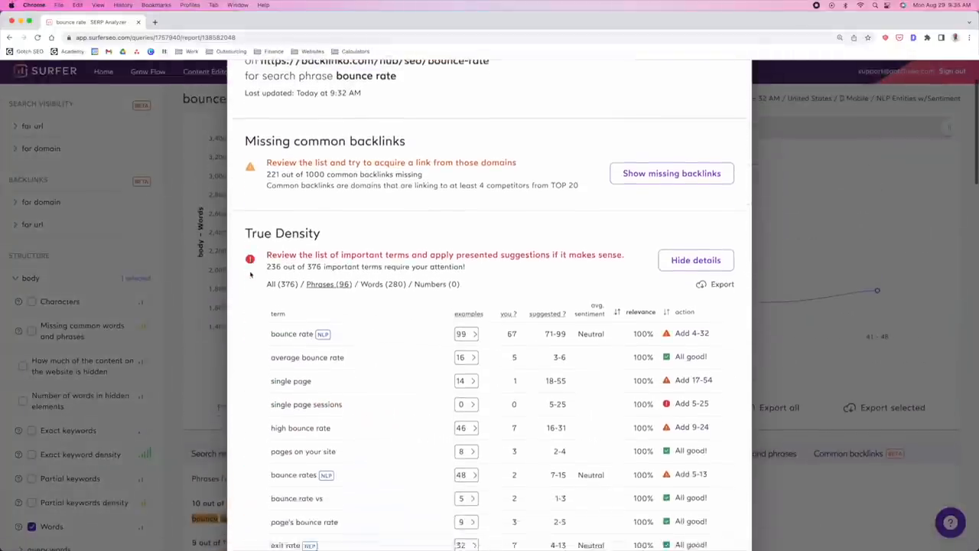
scroll(down, 3)
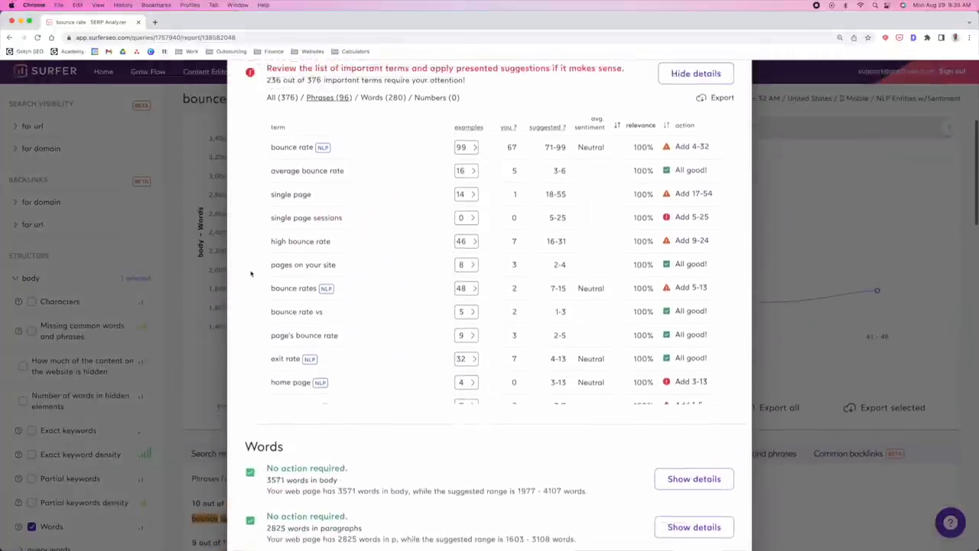
scroll(up, 3)
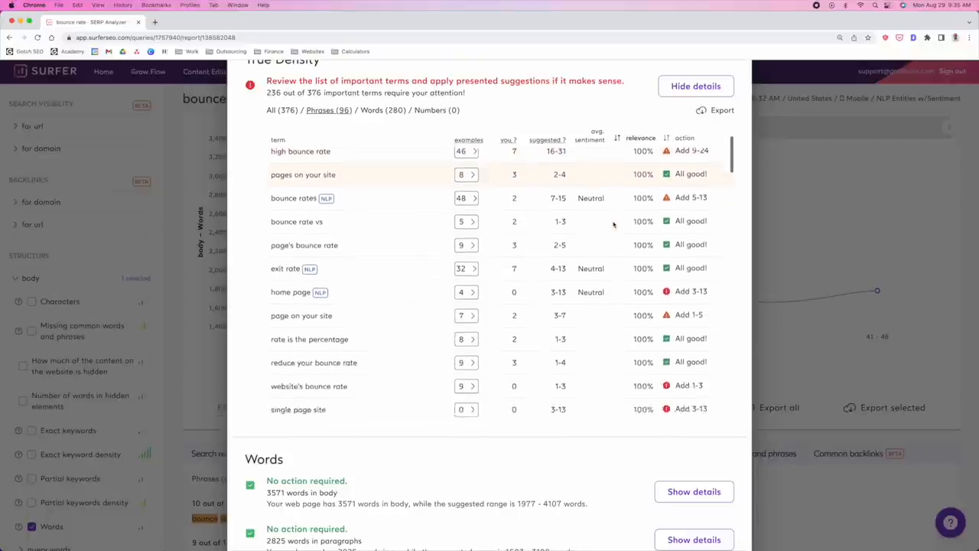
scroll(down, 3)
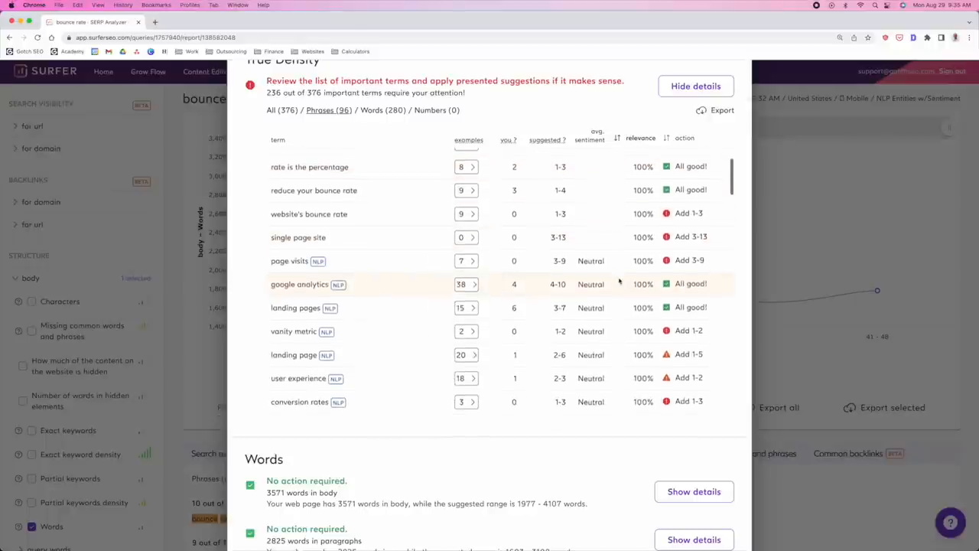
scroll(up, 3)
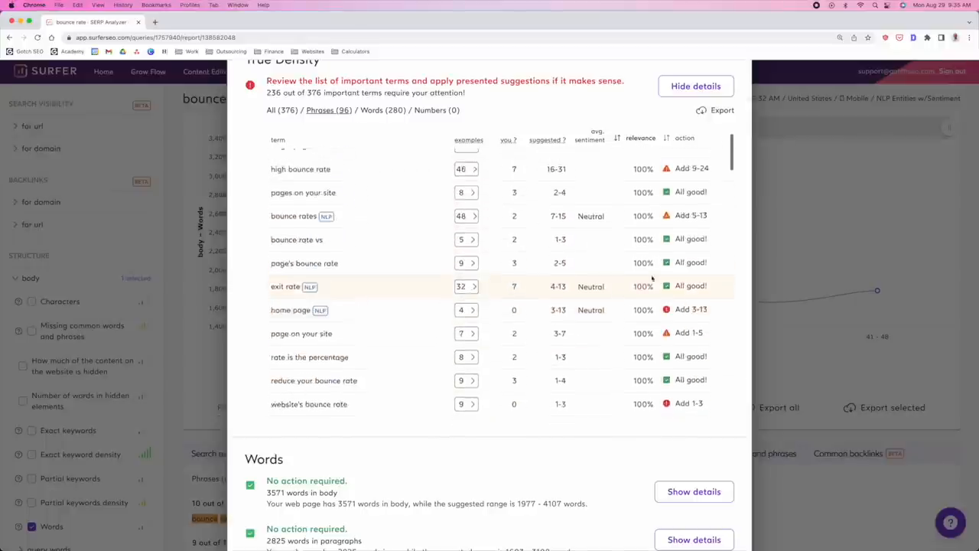
scroll(up, 3)
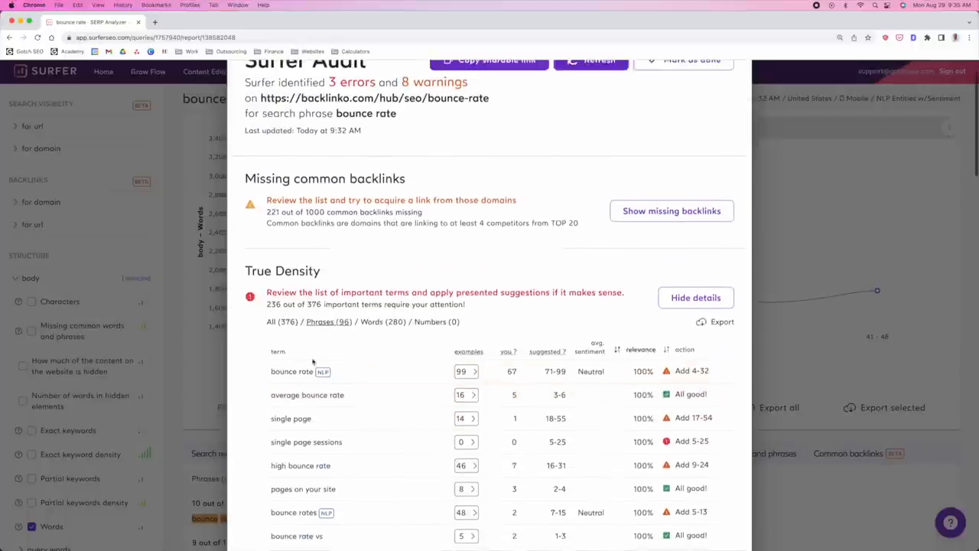
scroll(down, 3)
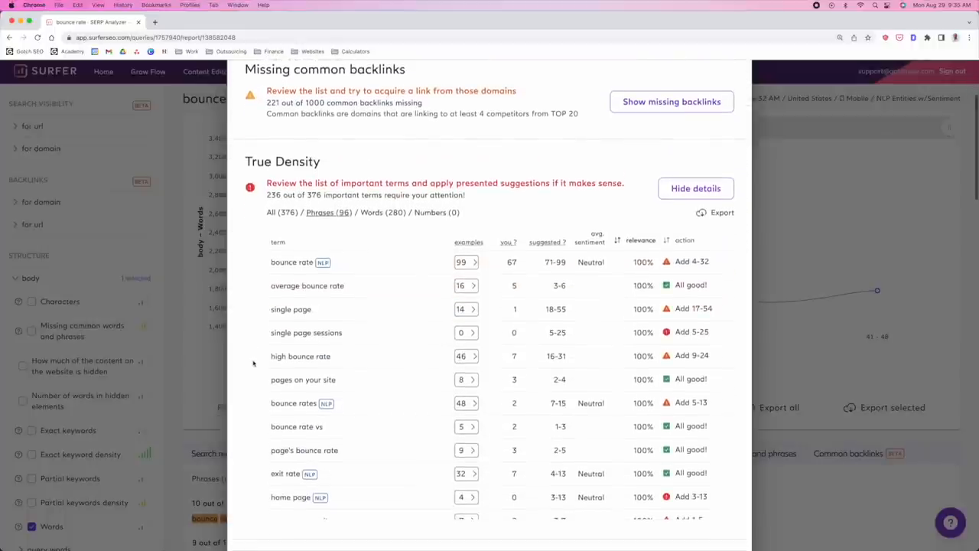
Sort True Density terms by suggested action to reach Add suggestions like 'high bounce rate'.
click(665, 240)
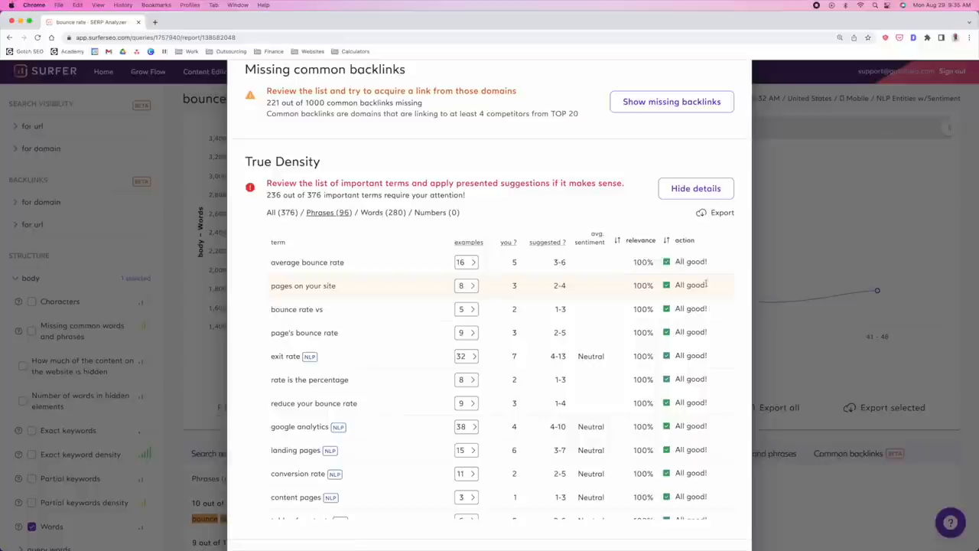
scroll(down, 3)
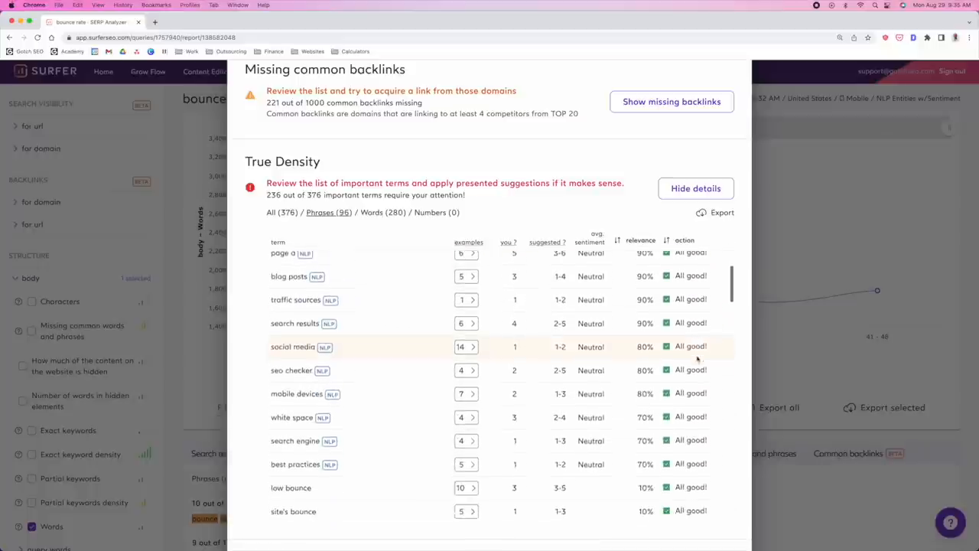
scroll(down, 3)
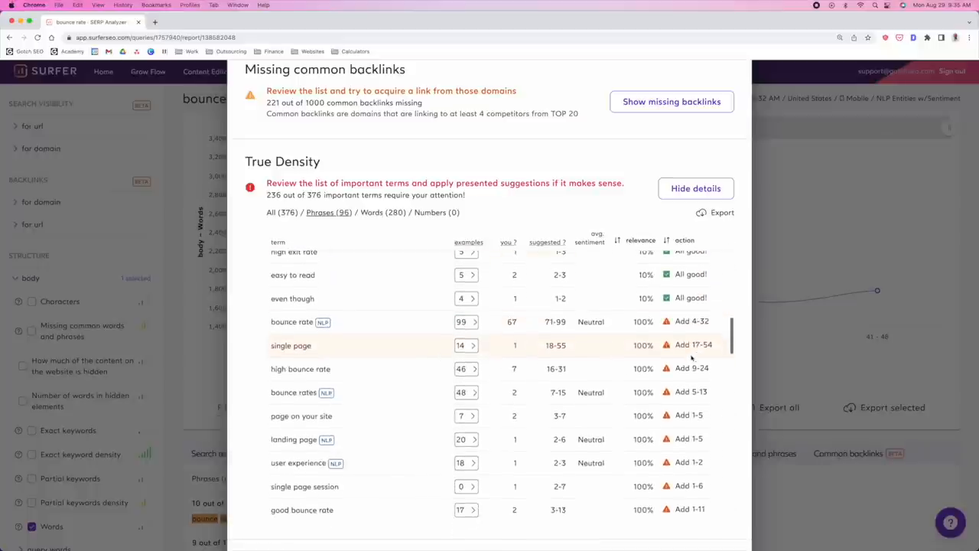
scroll(down, 3)
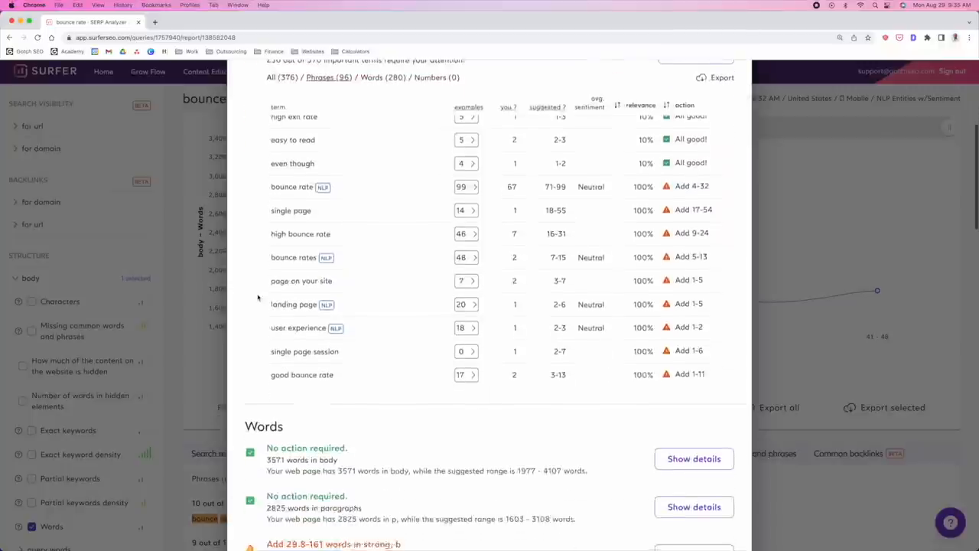
Expand the Words comparison chart and scroll down through Characters and Time to first byte.
click(694, 458)
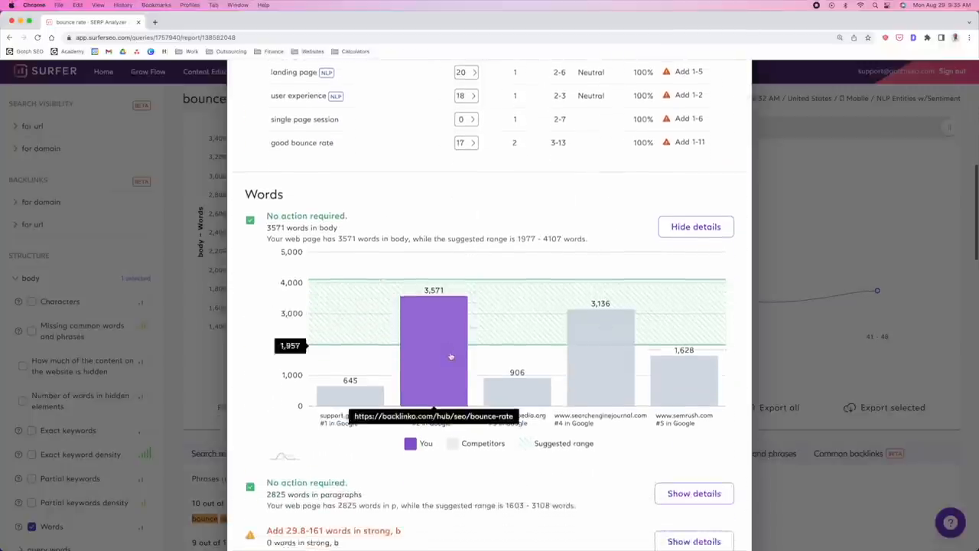
scroll(down, 3)
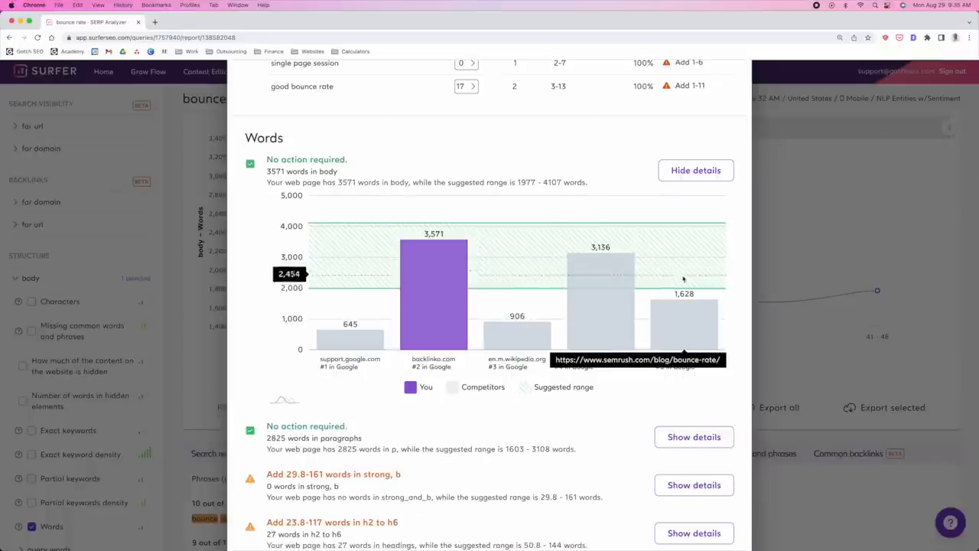
mouse_move(652, 382)
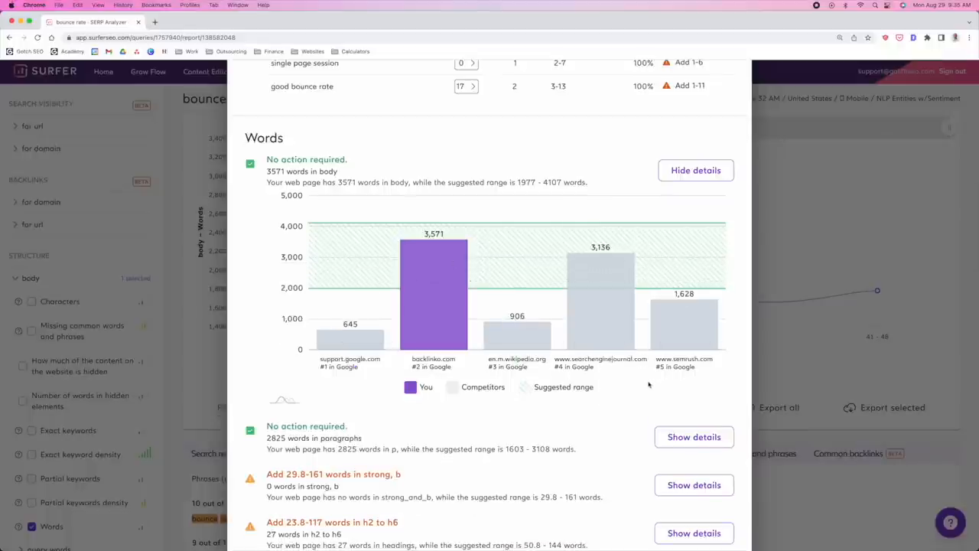
scroll(down, 3)
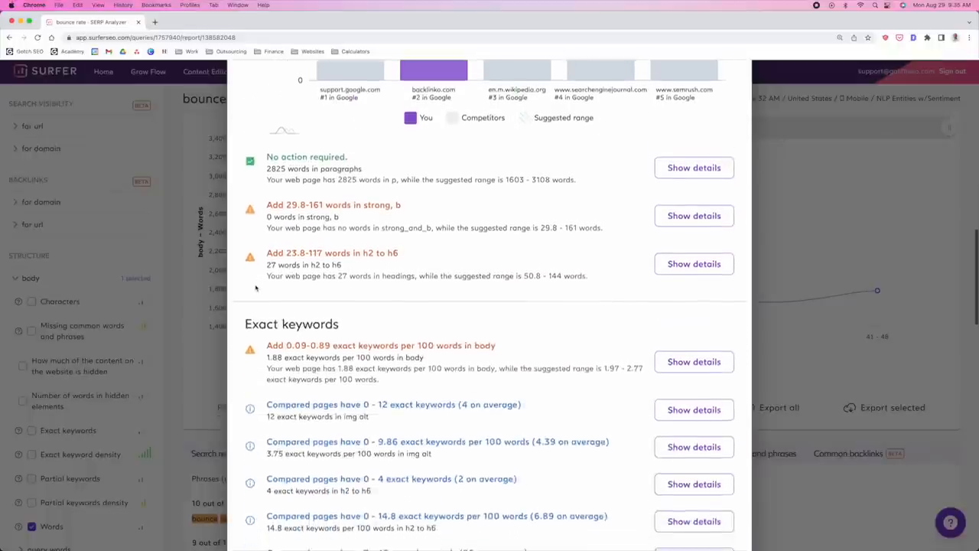
scroll(down, 3)
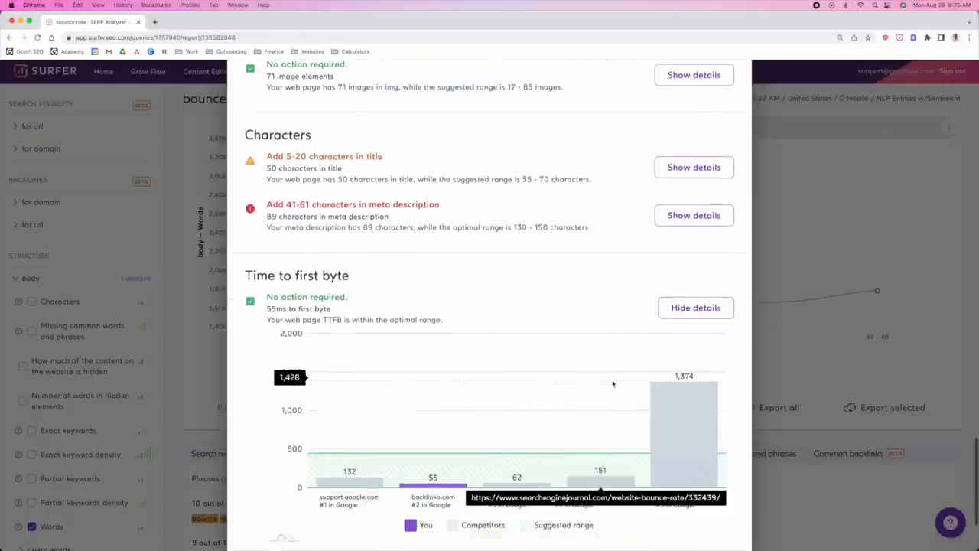
scroll(down, 3)
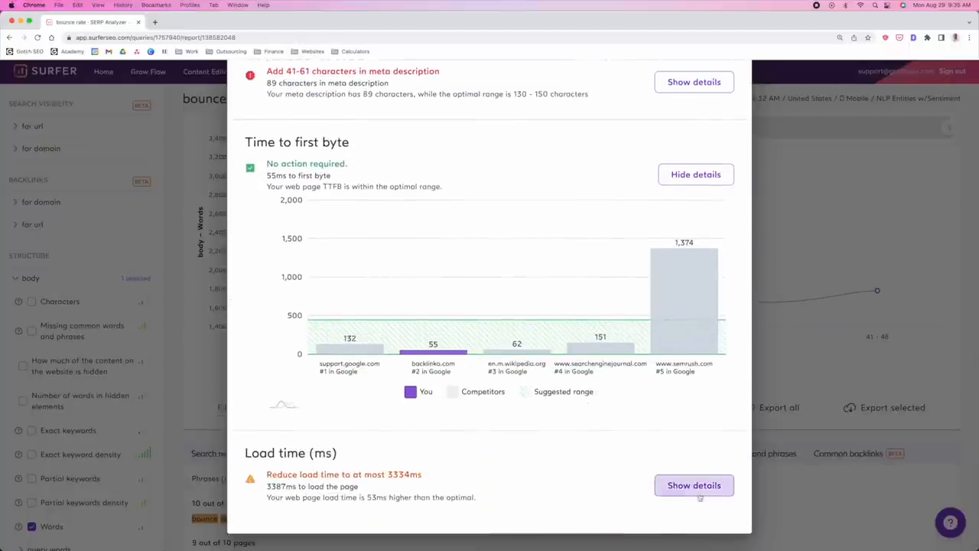
Expand the Load time (ms) chart, then scroll back up toward True Density.
click(693, 485)
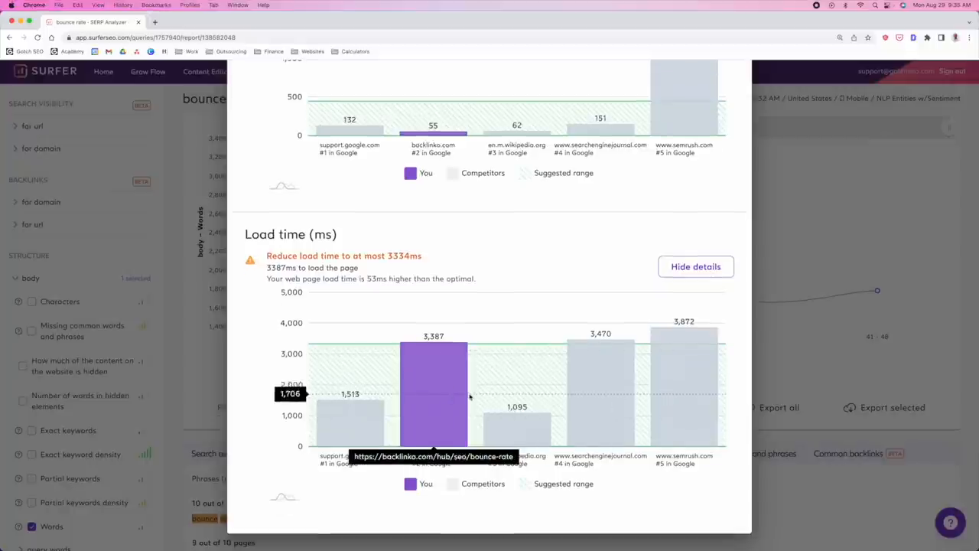
mouse_move(476, 399)
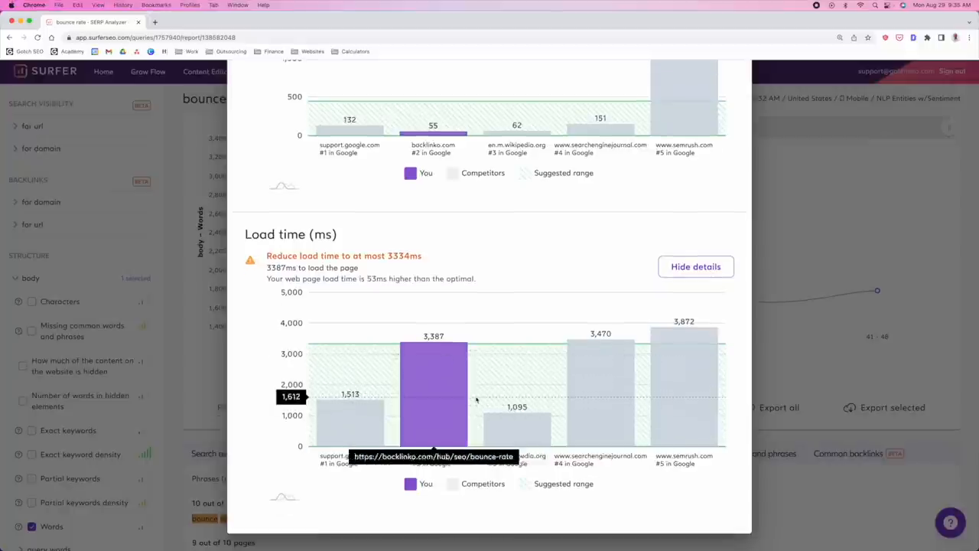
scroll(up, 3)
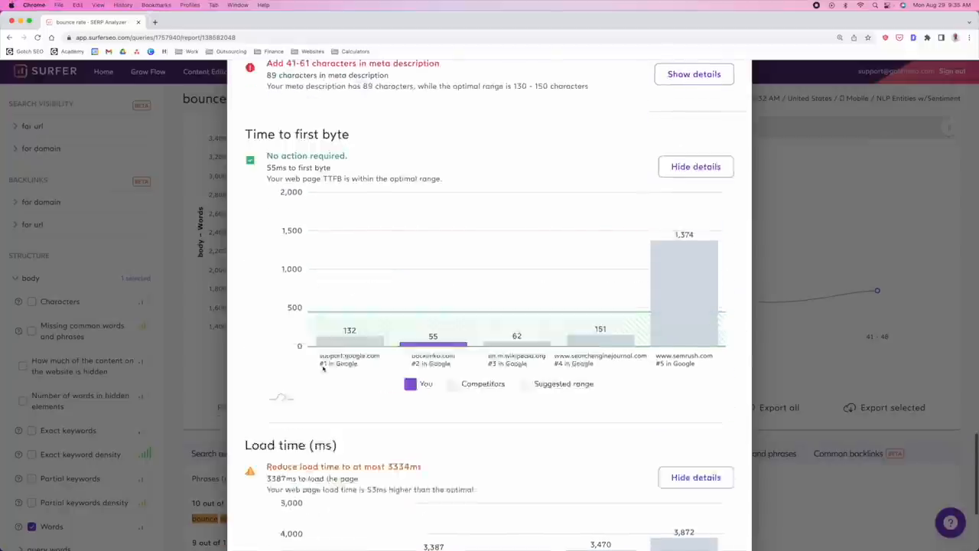
scroll(up, 3)
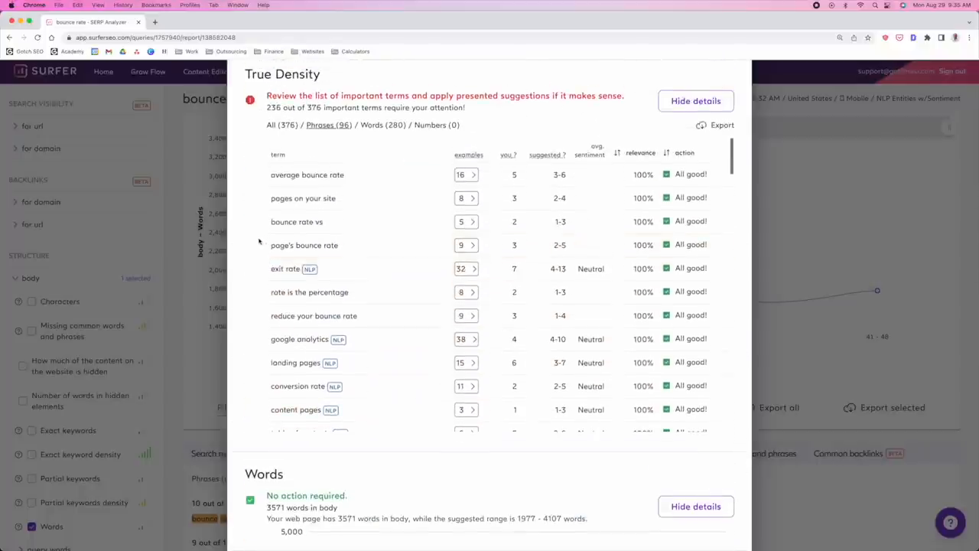
Close the Backlinko audit and scroll the 'bounce rate' results list with content scores.
click(694, 100)
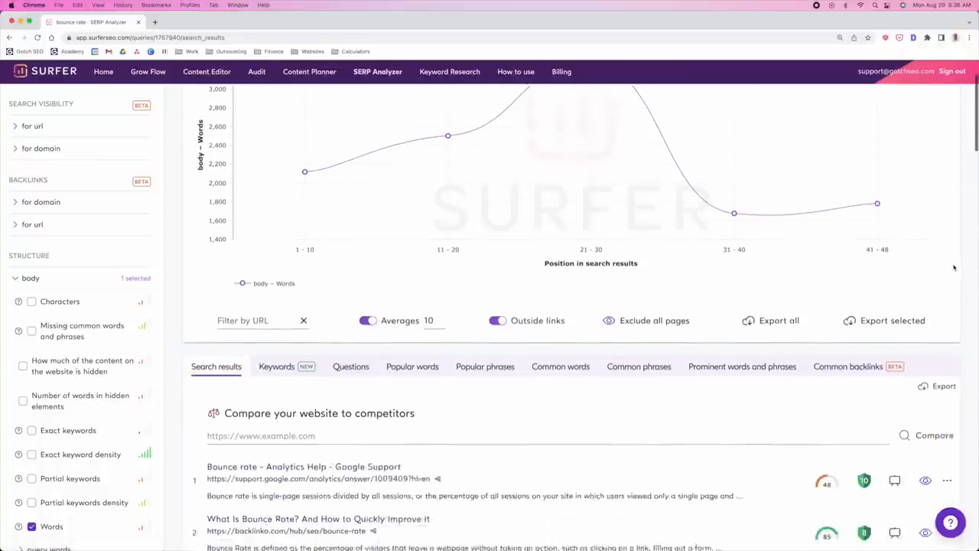
scroll(down, 3)
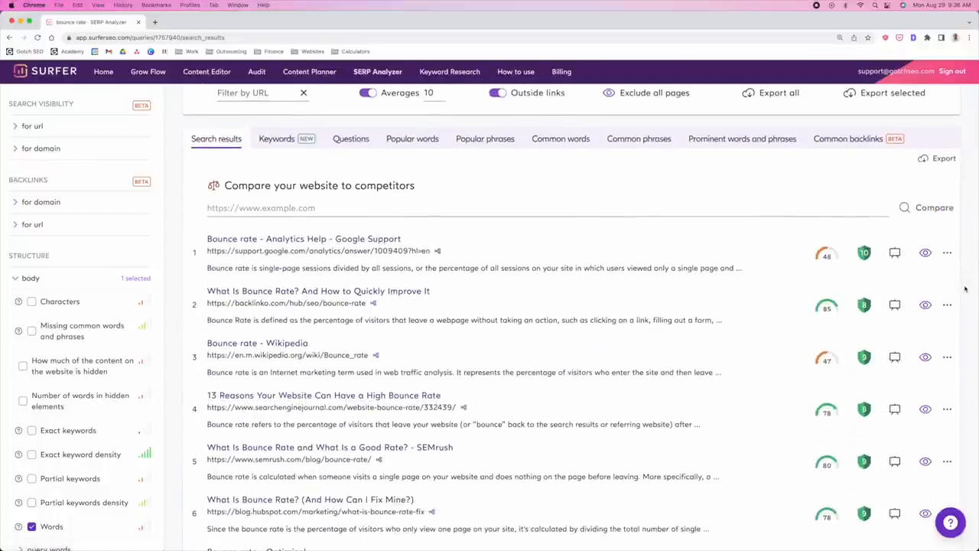
scroll(down, 3)
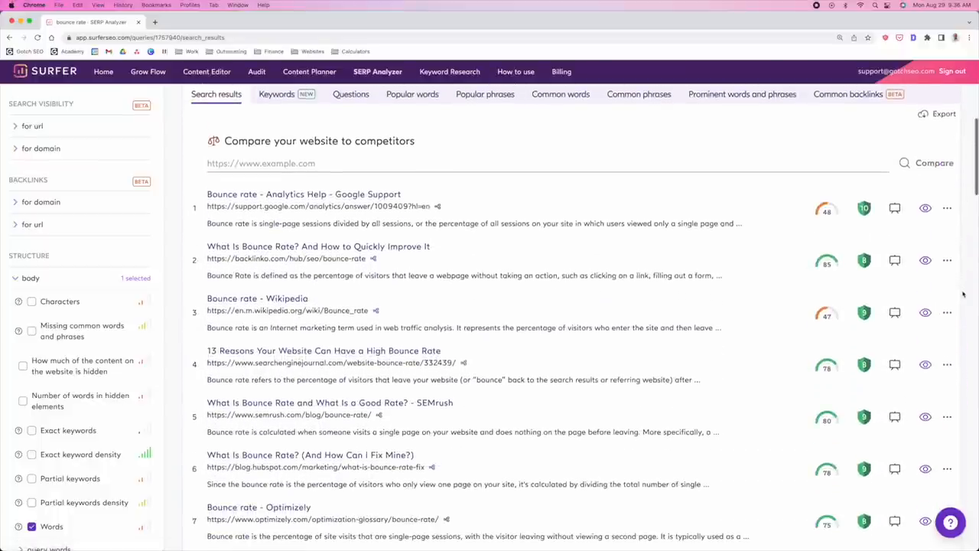
scroll(down, 3)
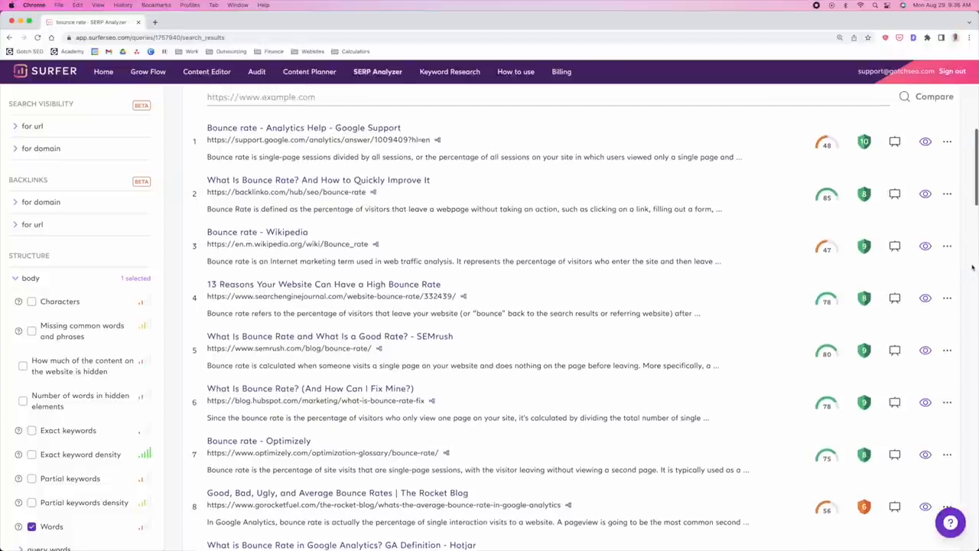
scroll(up, 3)
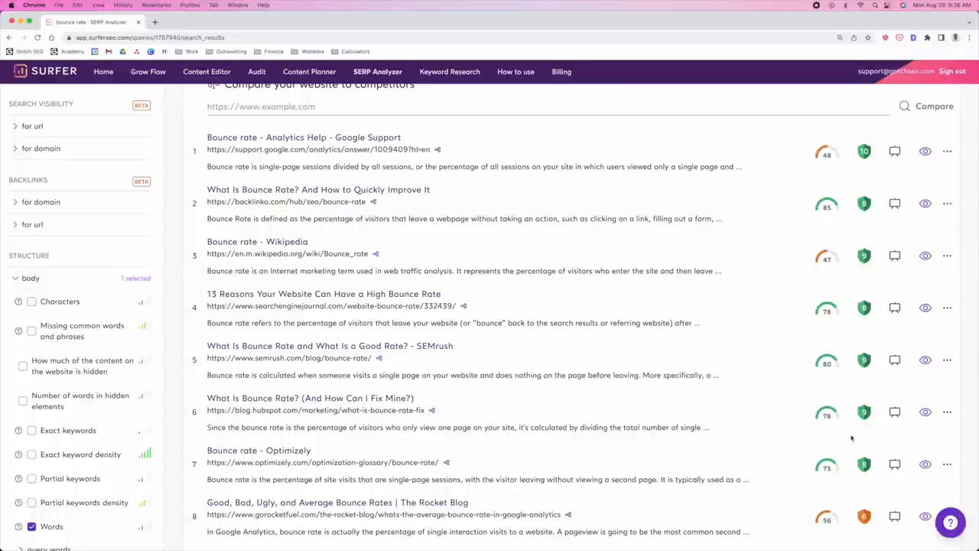
mouse_move(770, 414)
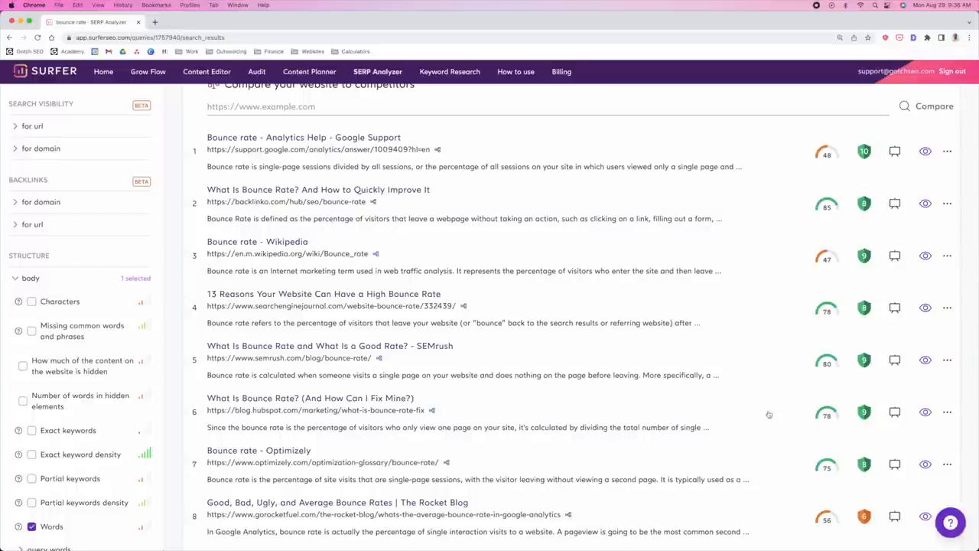
mouse_move(826, 155)
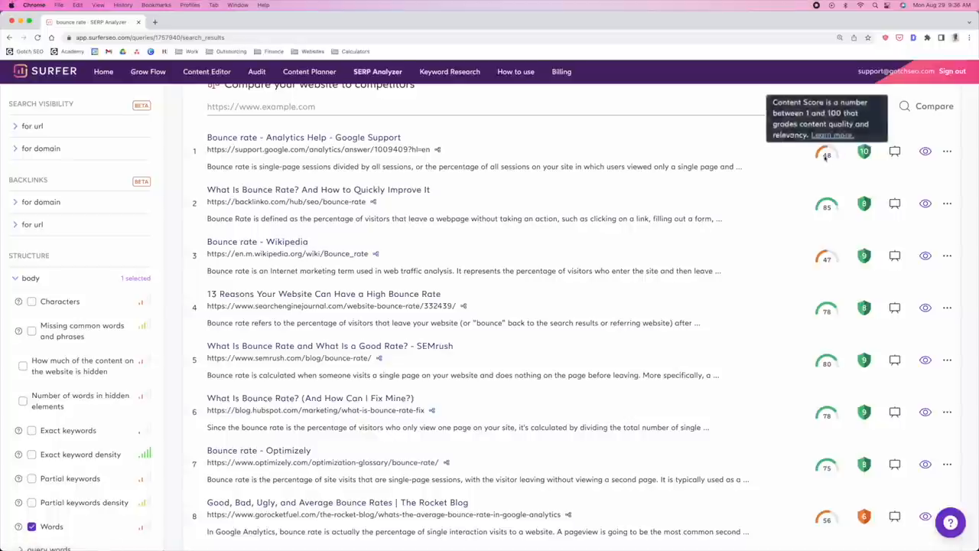
mouse_move(759, 390)
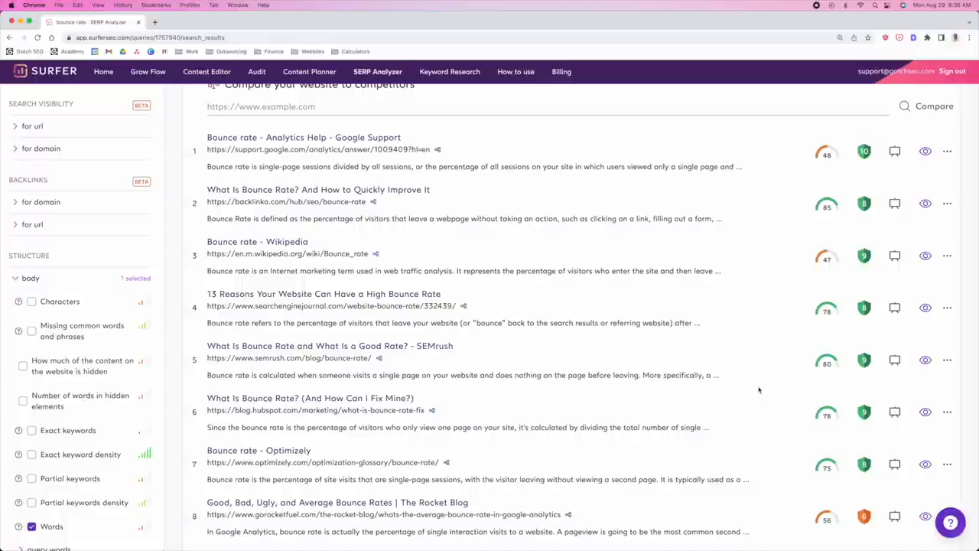
mouse_move(746, 408)
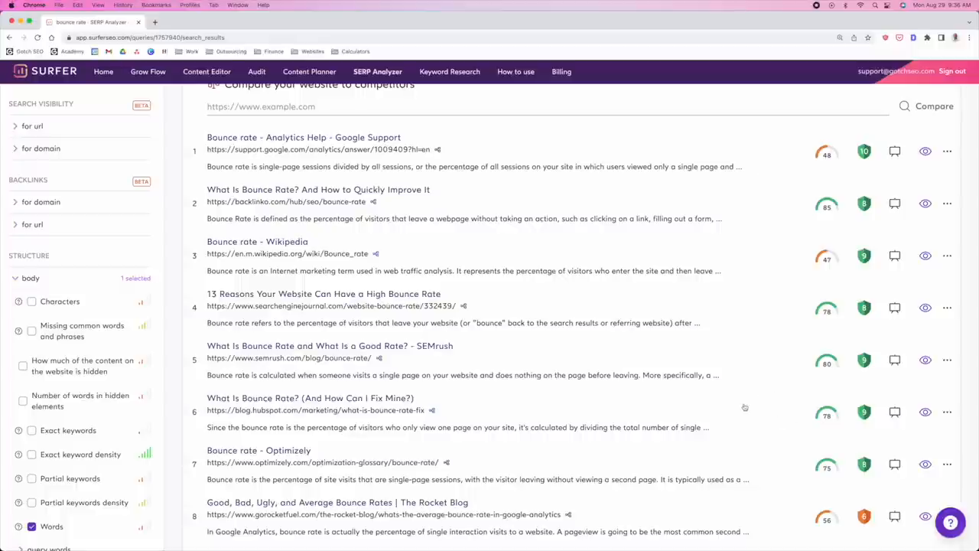